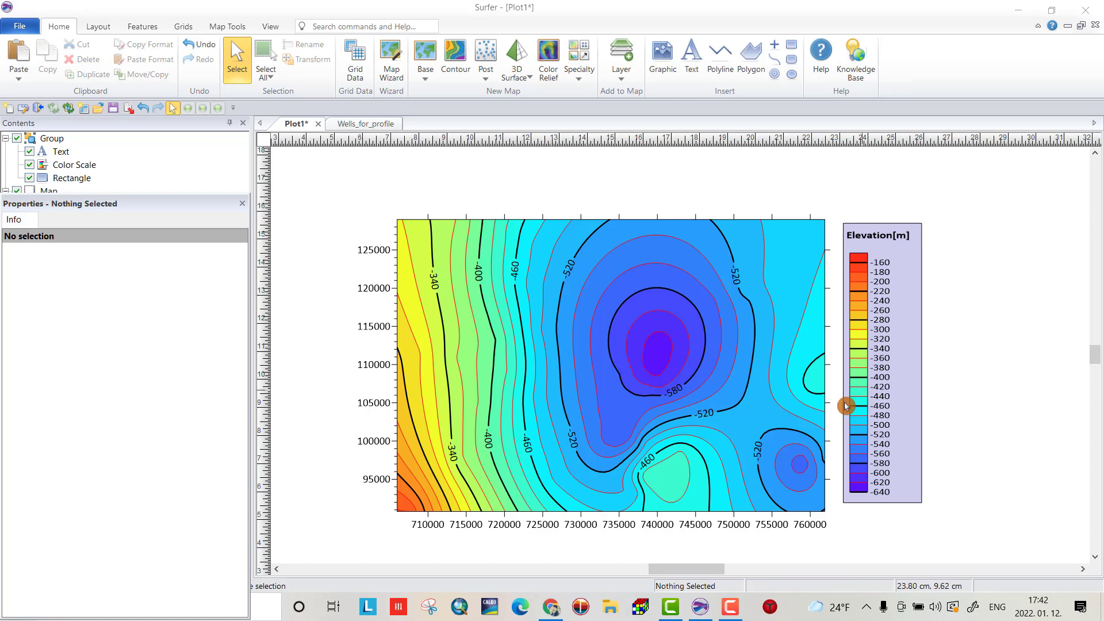
mouse_move(738, 405)
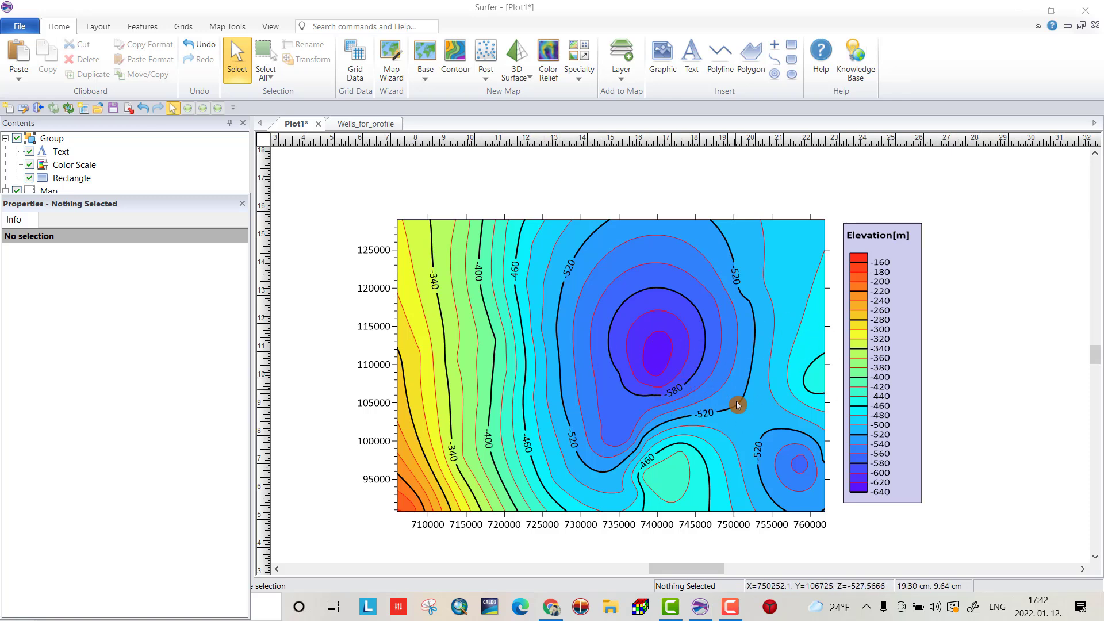
mouse_move(710, 397)
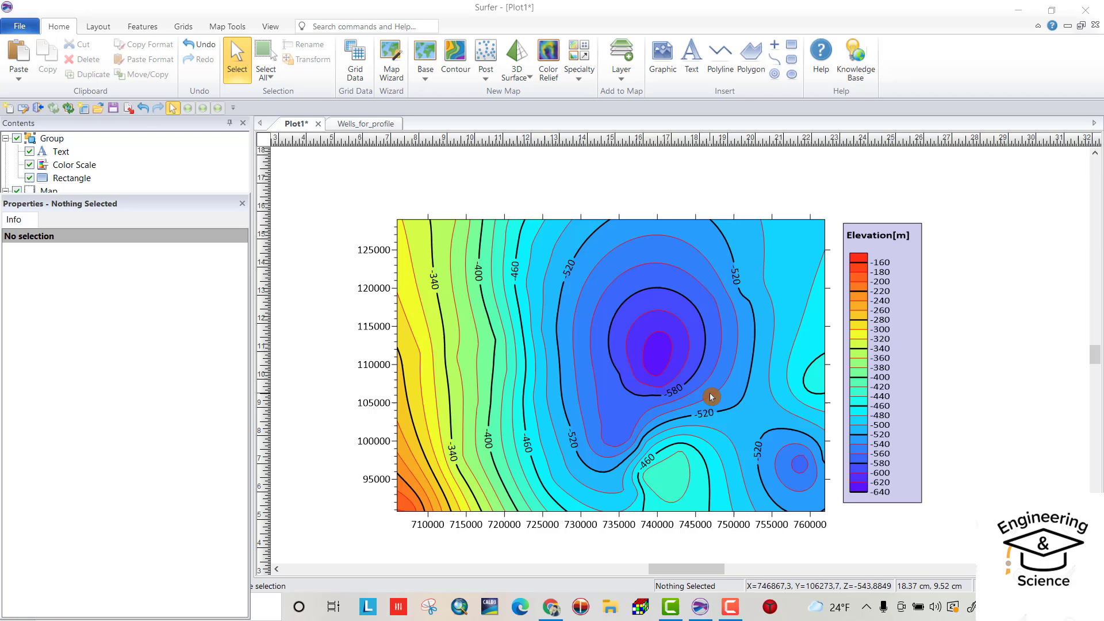
mouse_move(684, 508)
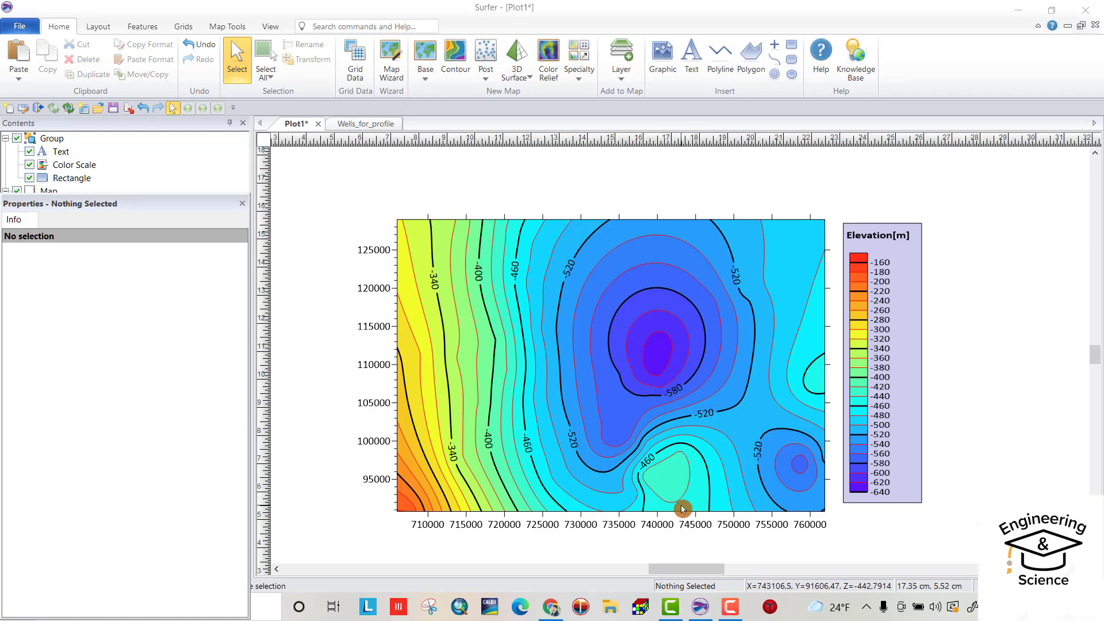
- Switch to the Wells_for_profile worksheet showing well coordinates and layer tops
left_click(364, 124)
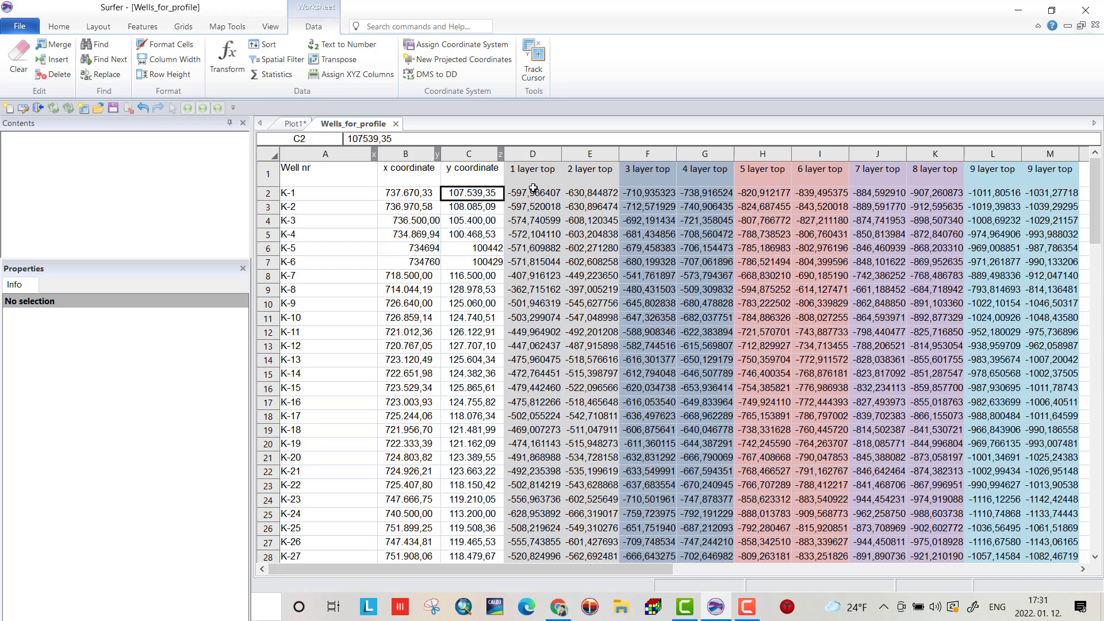
- Start Grid Data and open the Wells_for_profile file for gridding
left_click(296, 123)
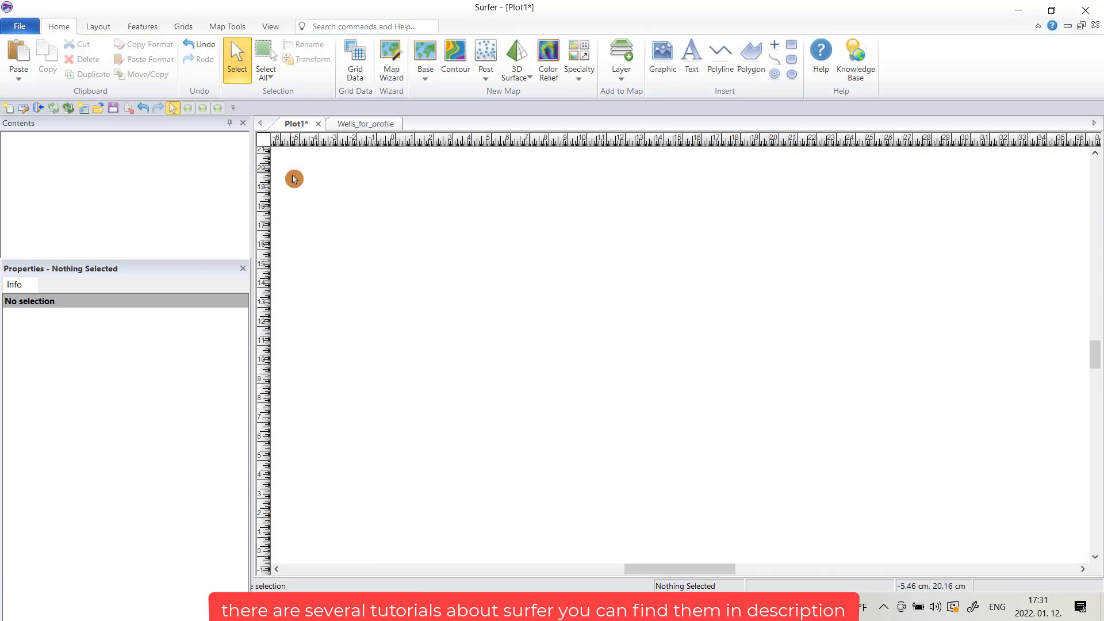
mouse_move(304, 201)
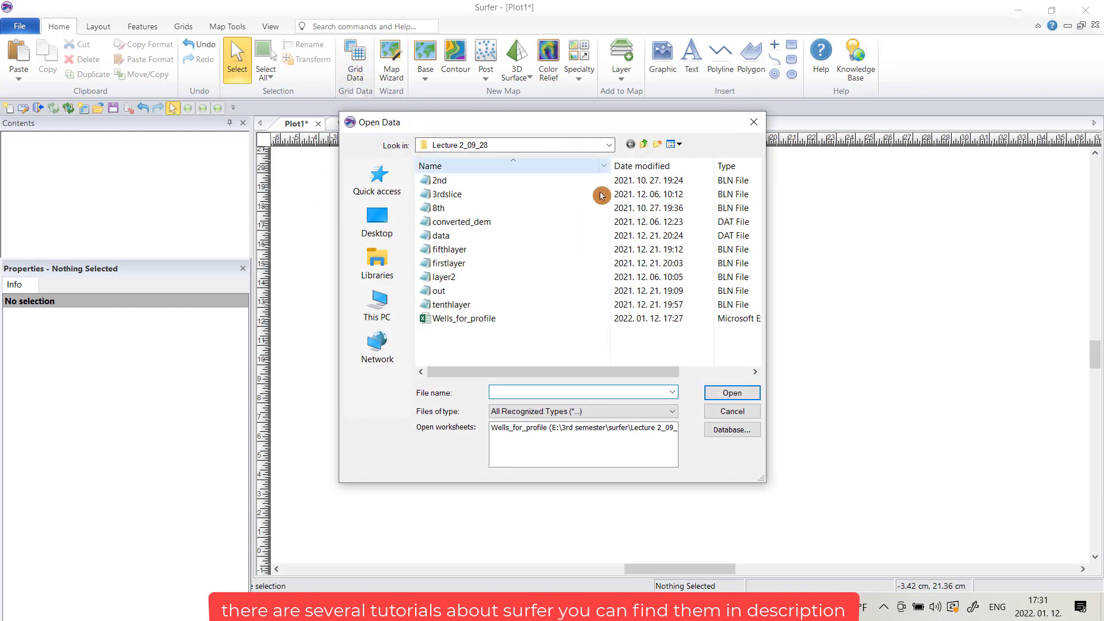
mouse_move(471, 322)
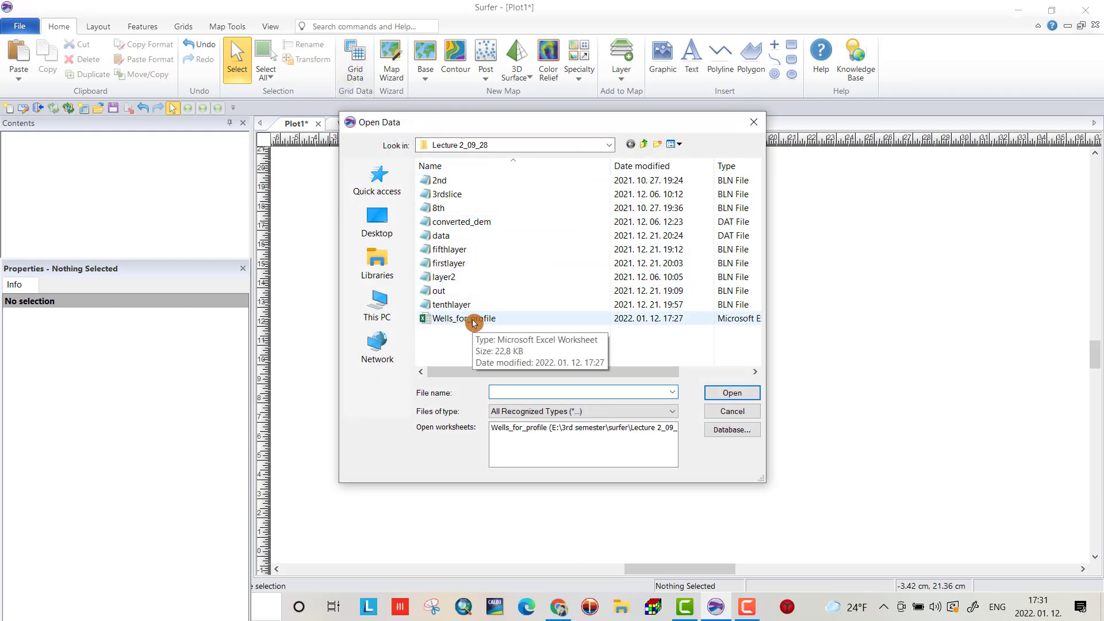
left_click(462, 318)
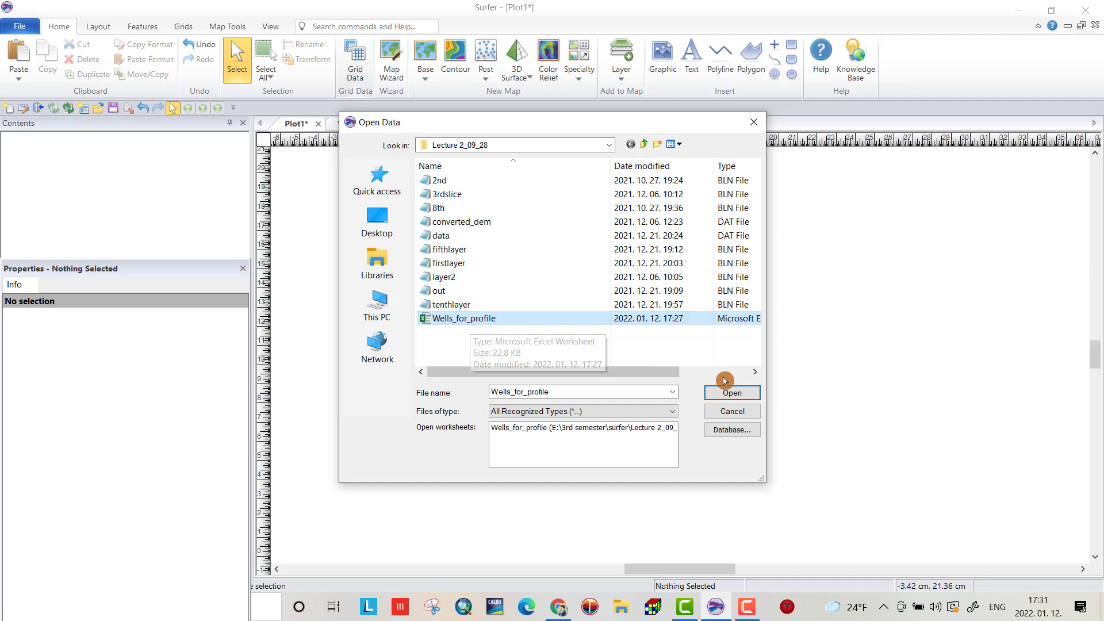
left_click(731, 394)
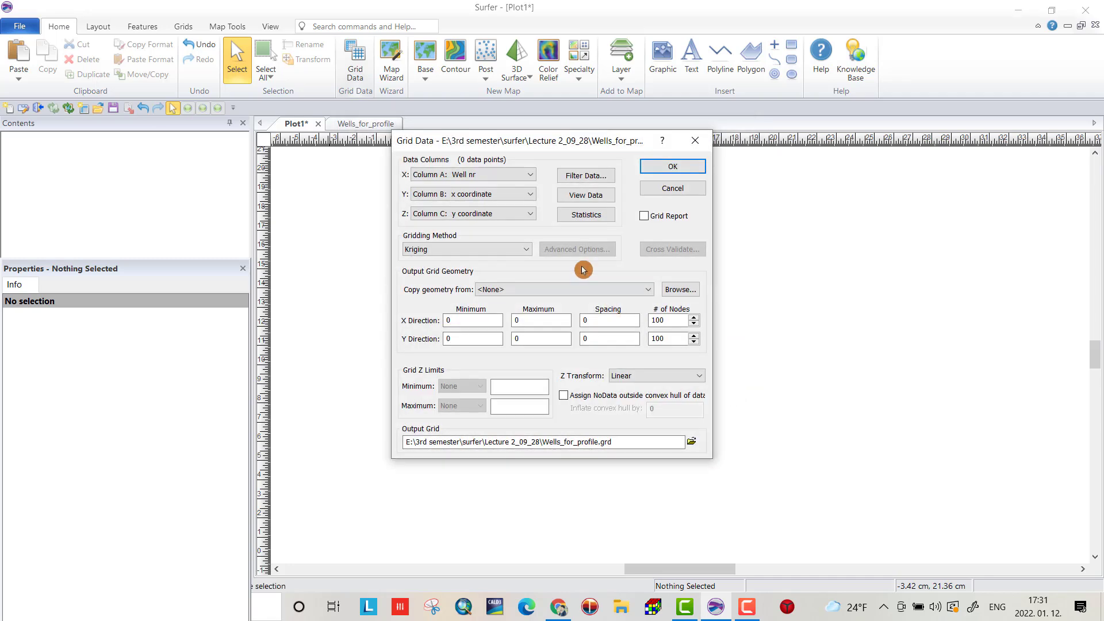
- Assign X to x coordinate, Y to y coordinate, Z to 1 layer top, keeping Kriging
left_click(529, 175)
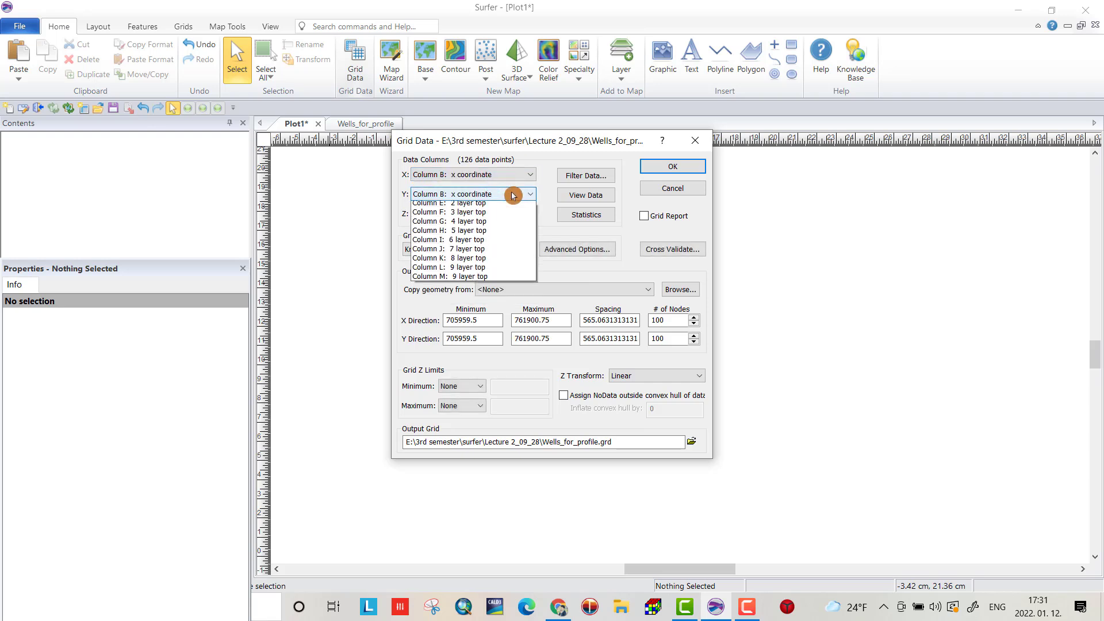
left_click(530, 194)
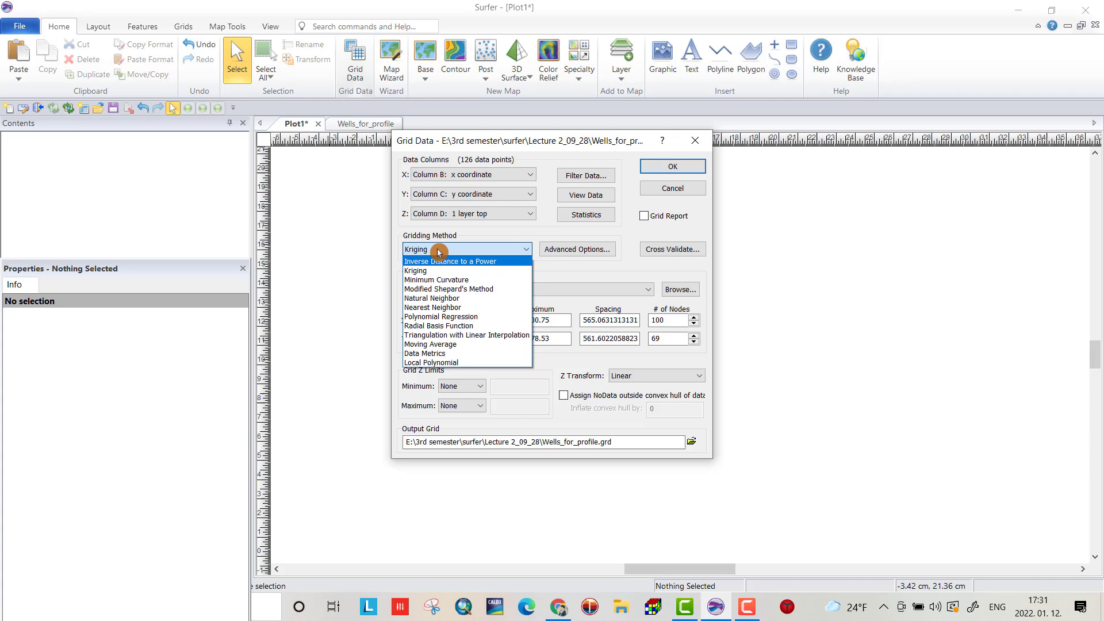
mouse_move(432, 298)
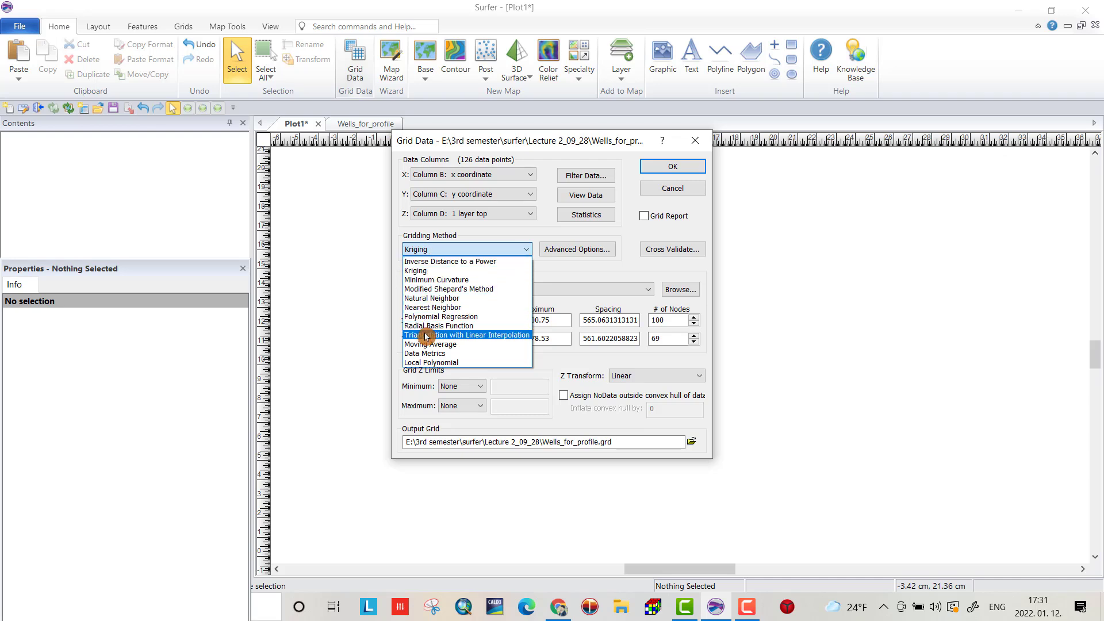
left_click(415, 271)
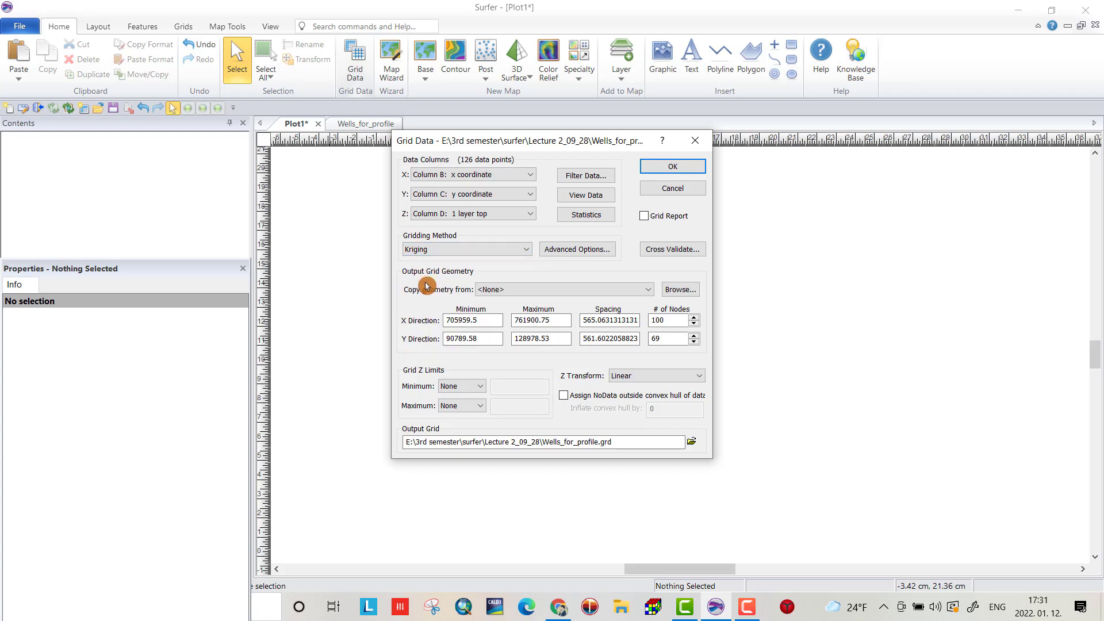
left_click(473, 320)
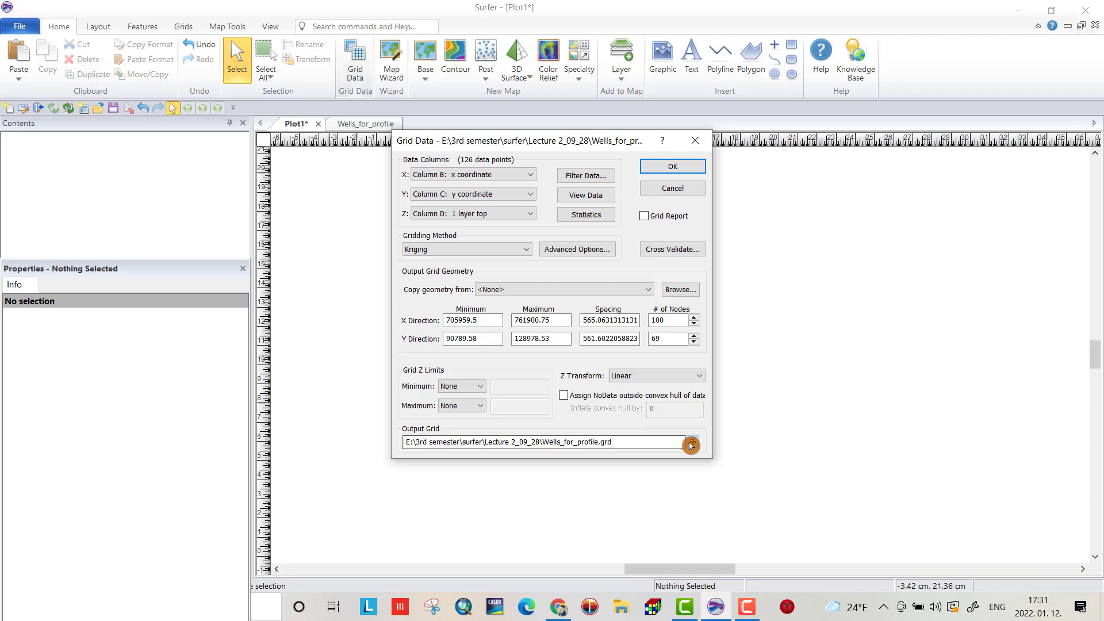
- Name the output grid excercise1, run the gridding and dismiss the created notice
left_click(691, 444)
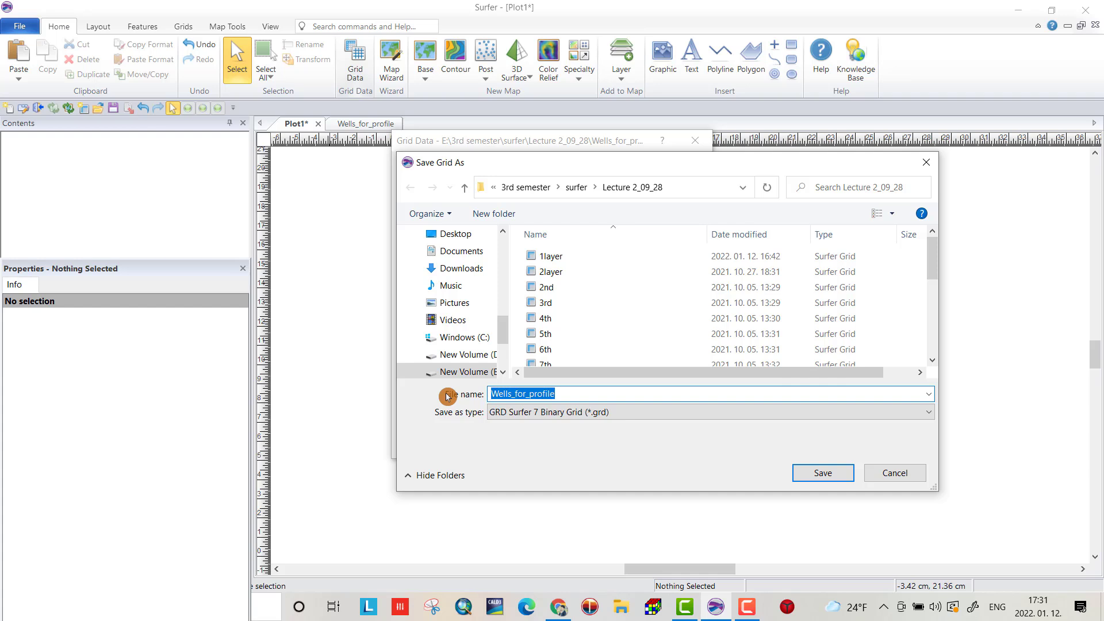
type("excer")
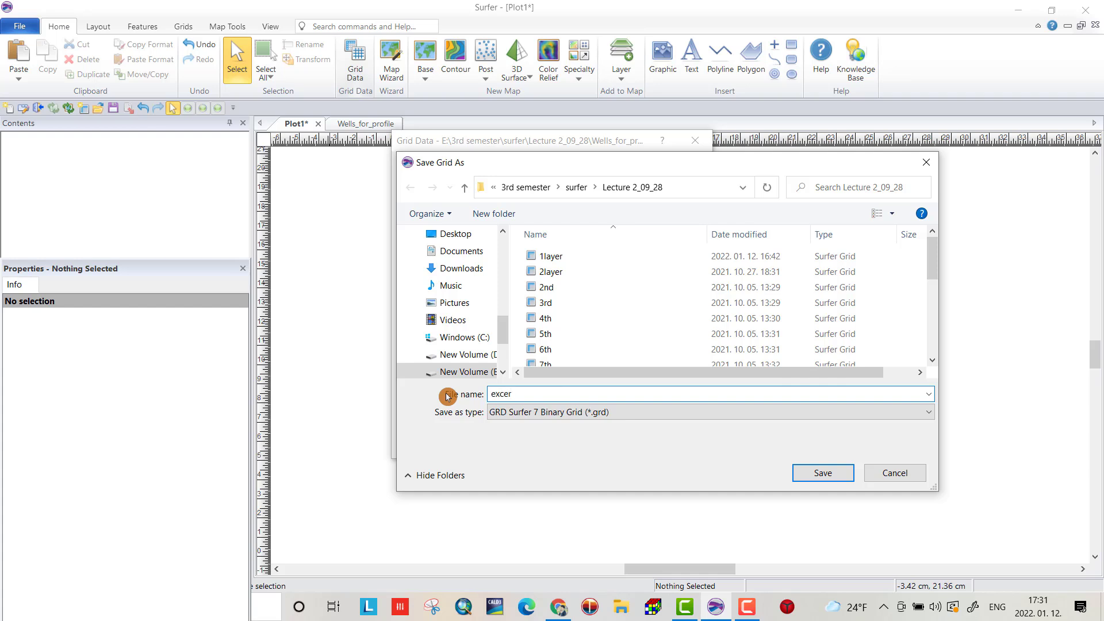
type("cise1")
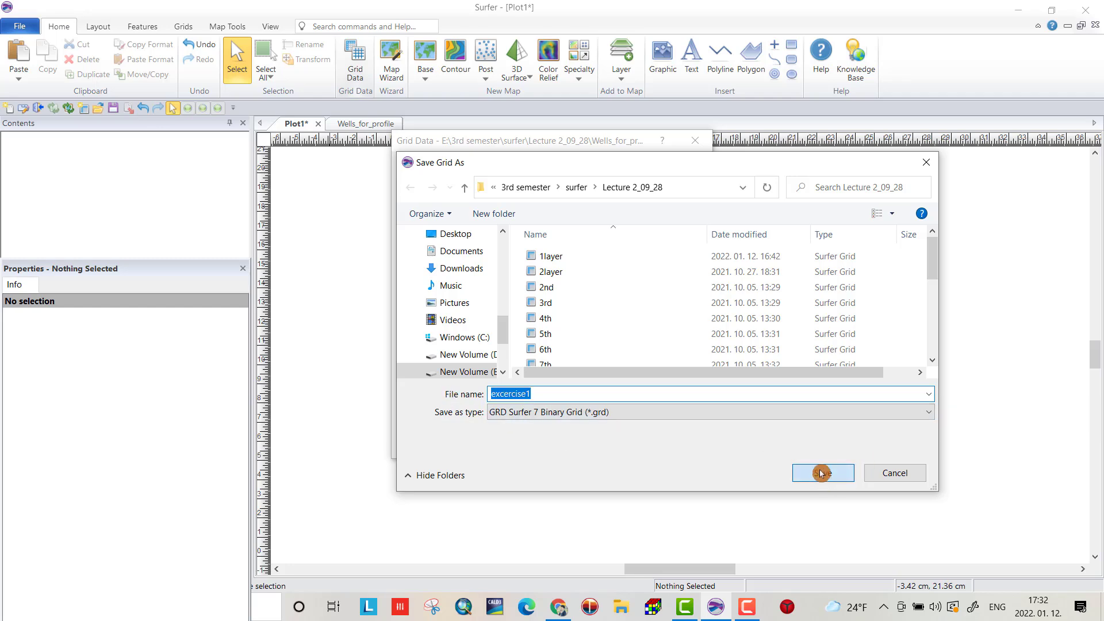
left_click(823, 473)
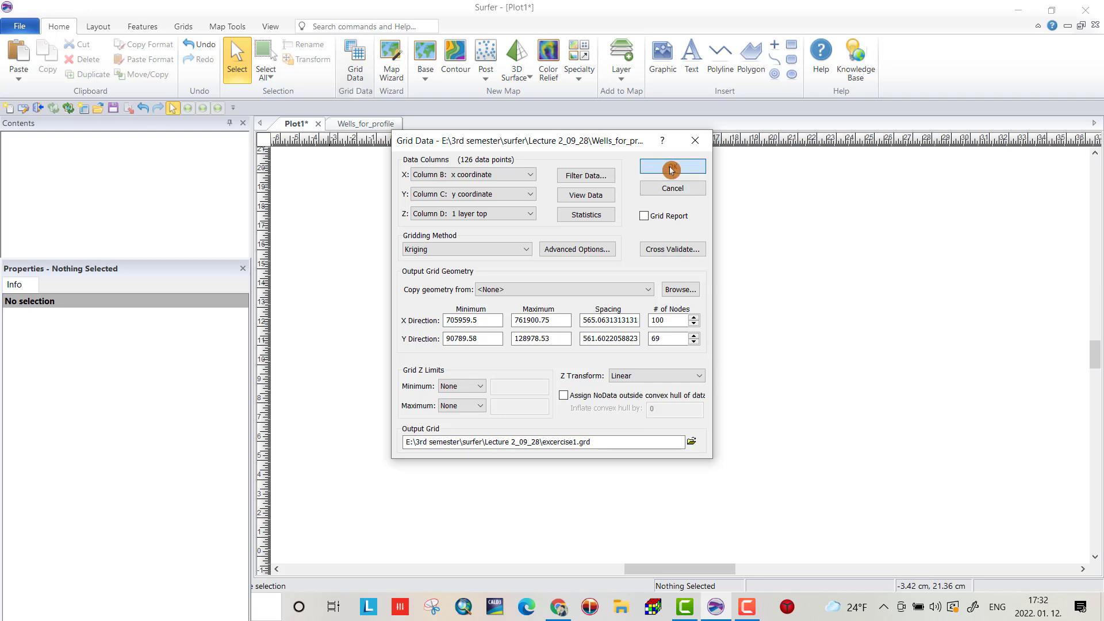
left_click(672, 165)
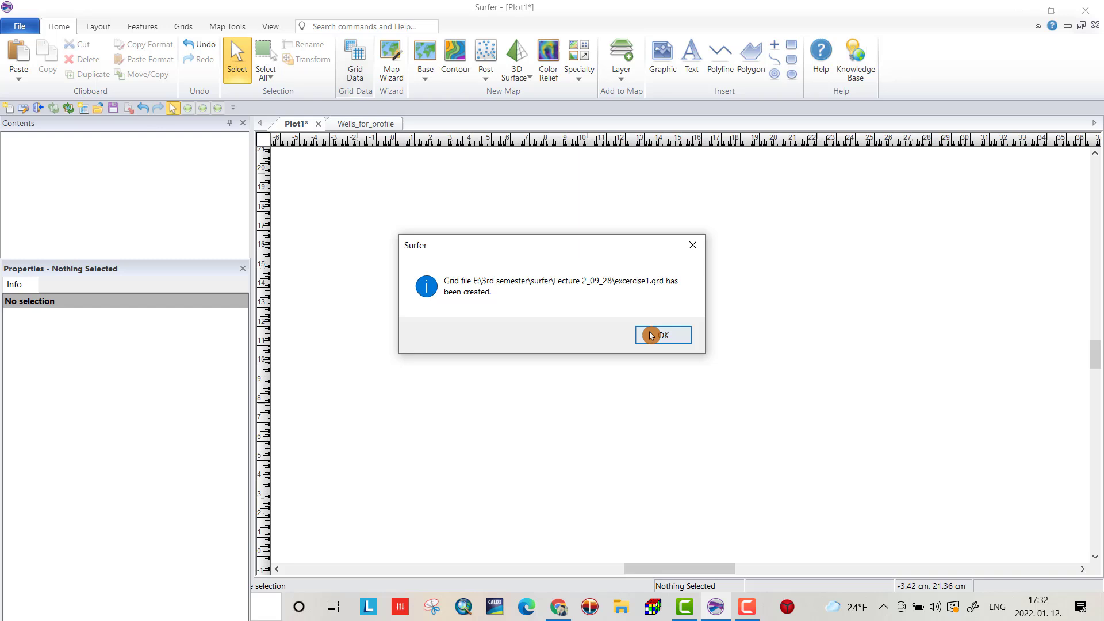
left_click(662, 334)
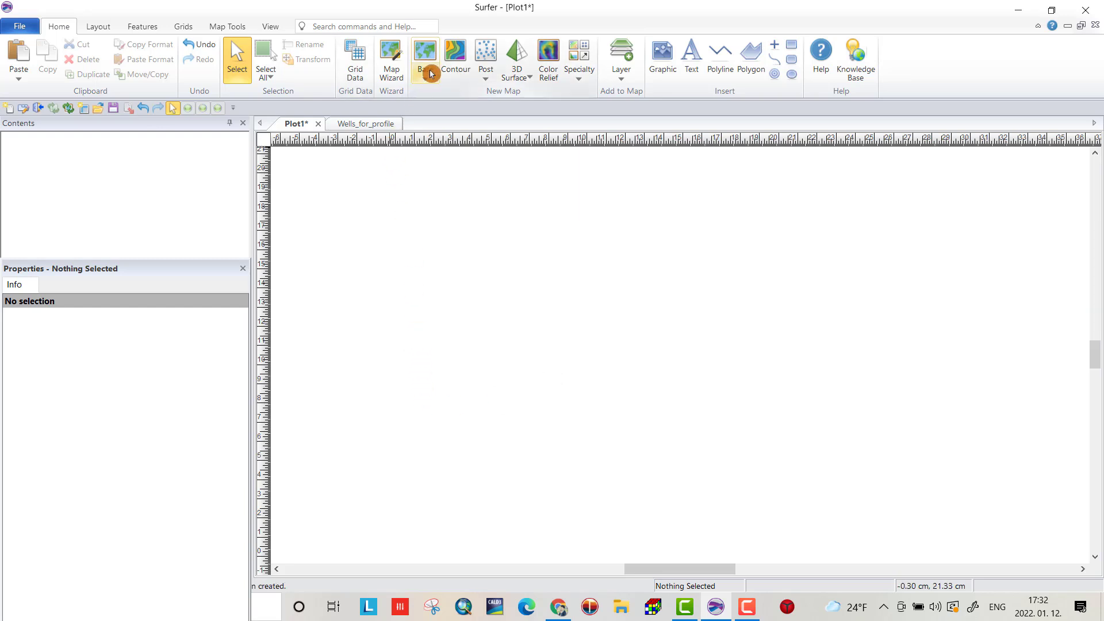
- Create a contour map from the excercise1 grid on the plot page
left_click(456, 54)
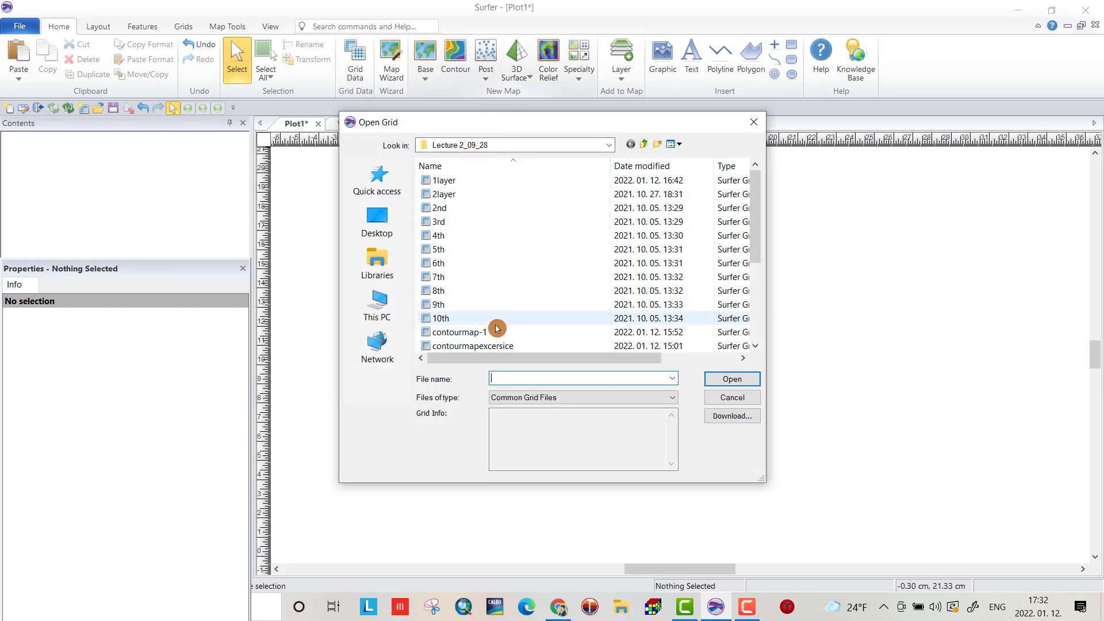
scroll("down", 3)
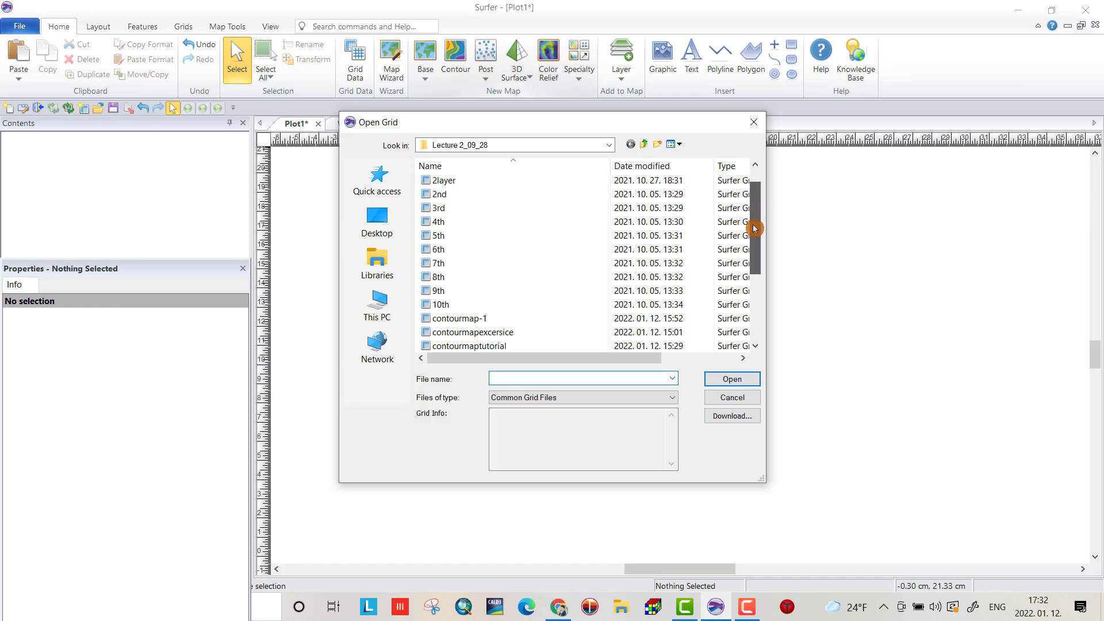
left_click(451, 304)
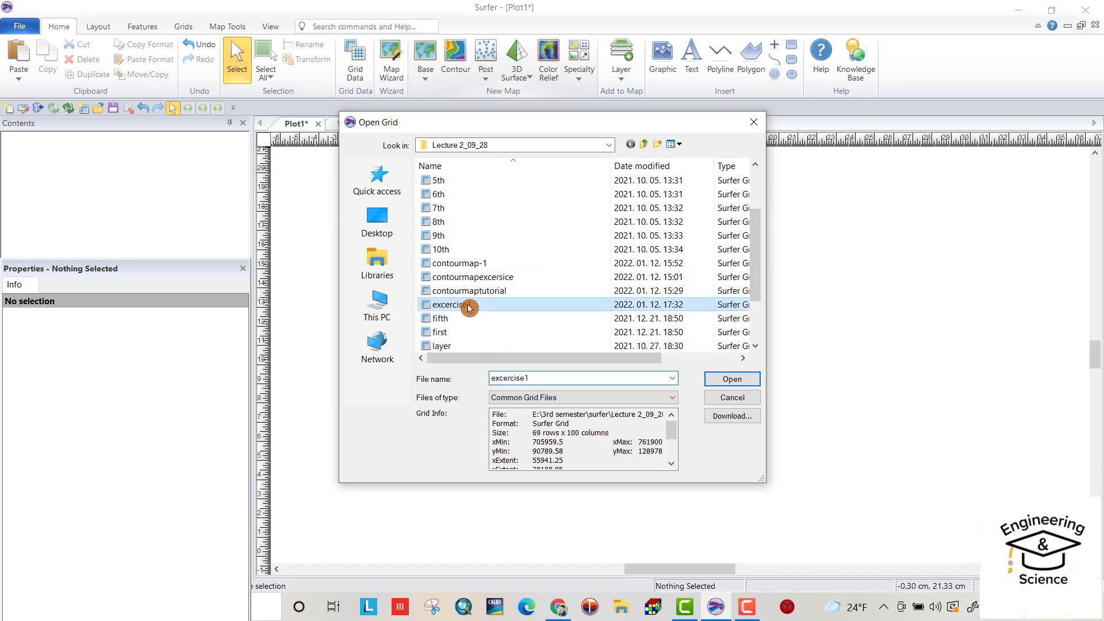
left_click(732, 379)
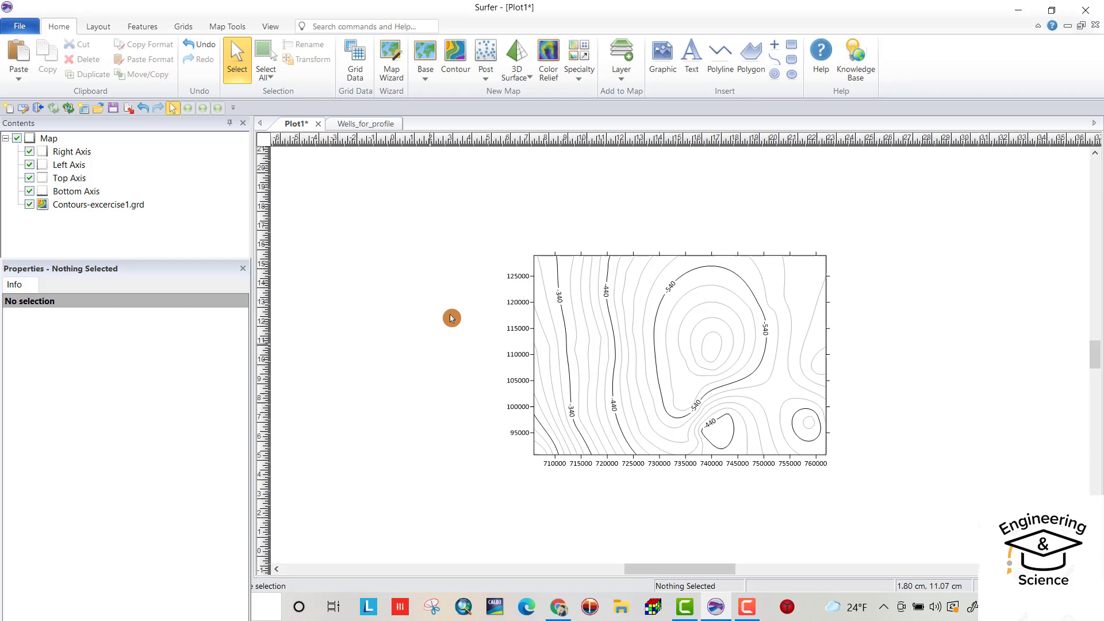
mouse_move(680, 311)
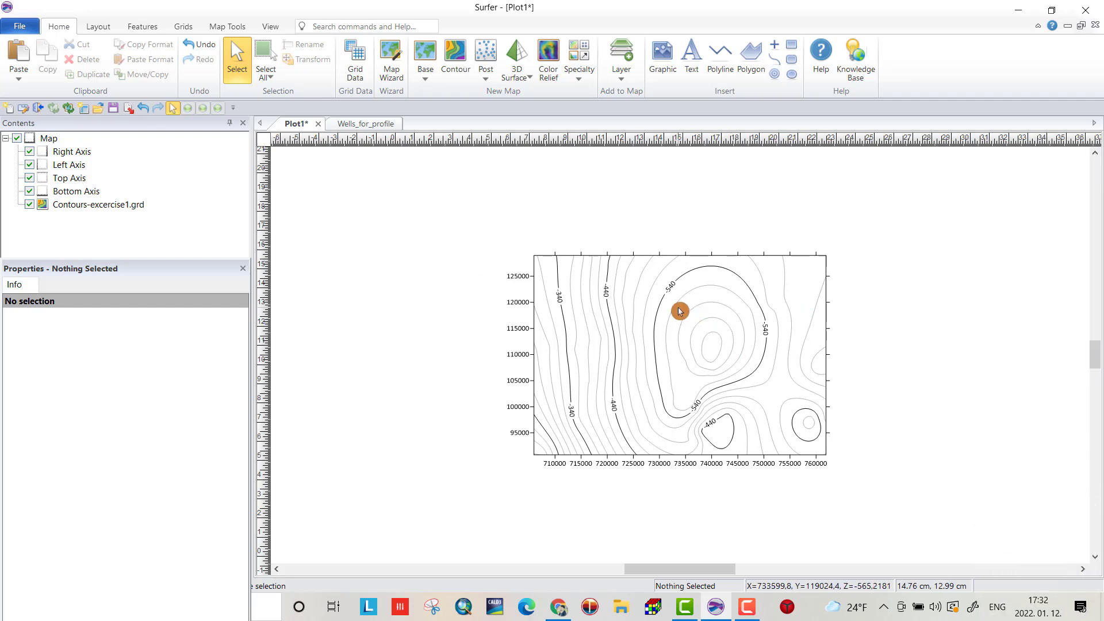
mouse_move(618, 319)
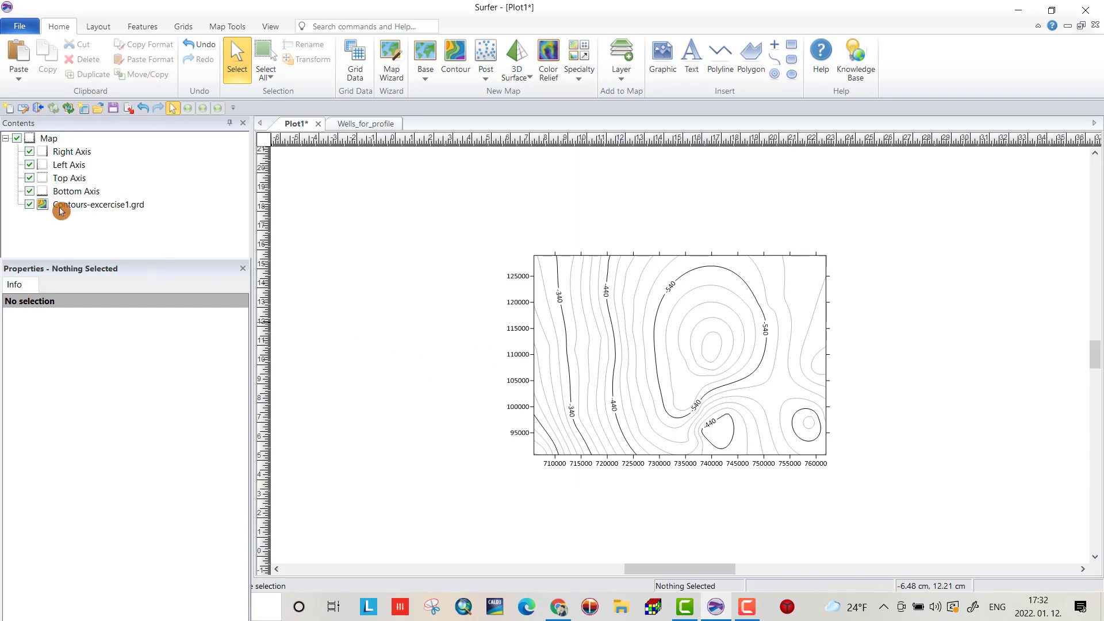
- Select the contour layer and expand its Fault line and NoData fill properties
left_click(98, 205)
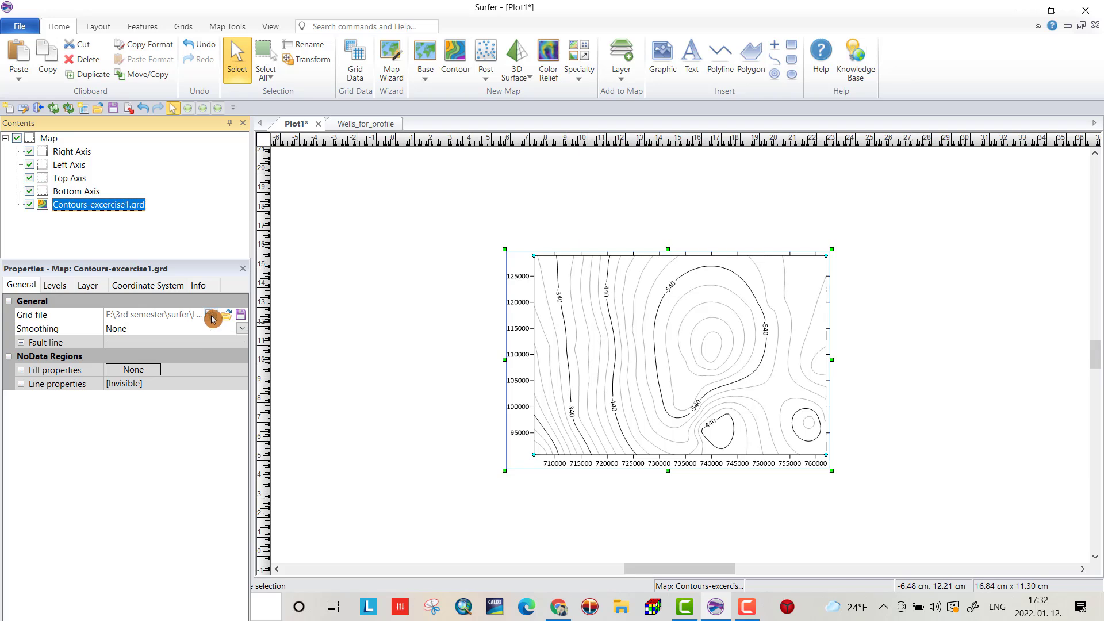
mouse_move(227, 320)
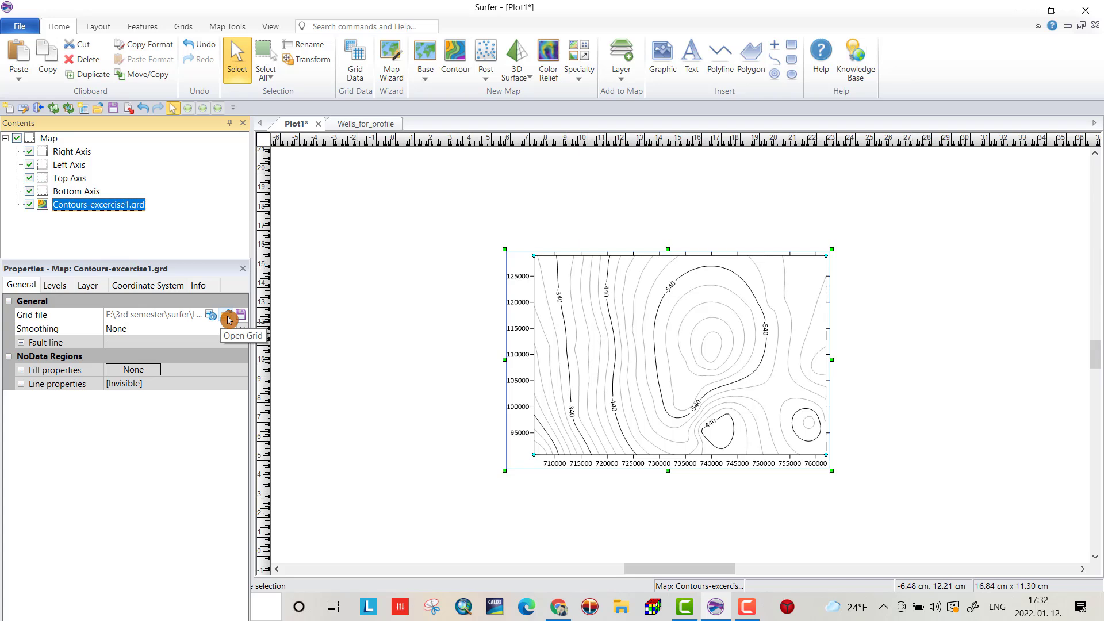
mouse_move(246, 321)
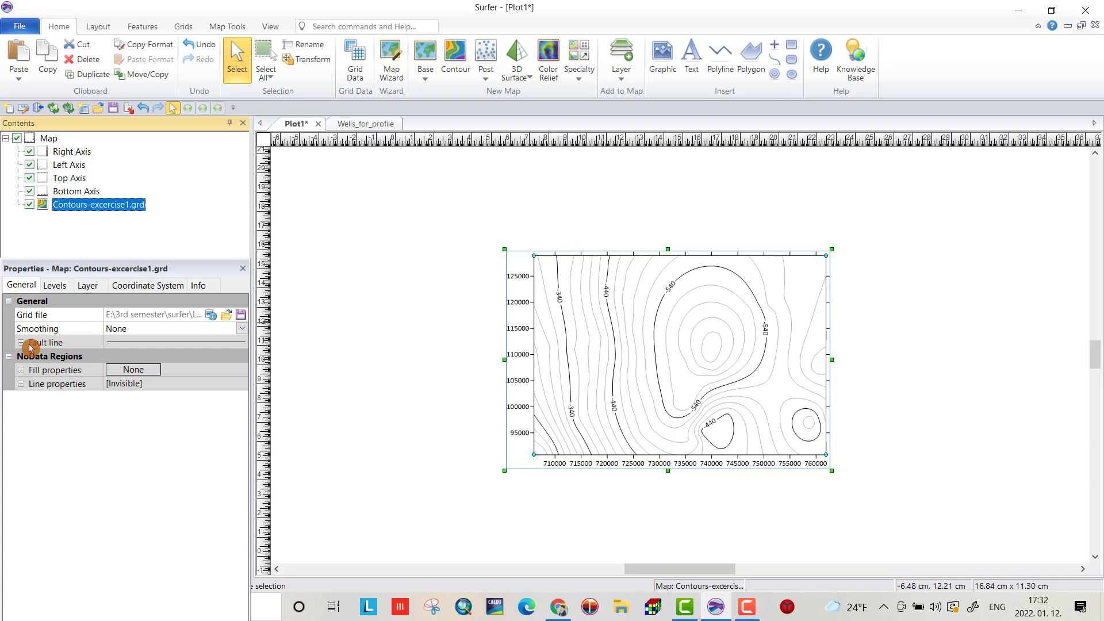
left_click(20, 342)
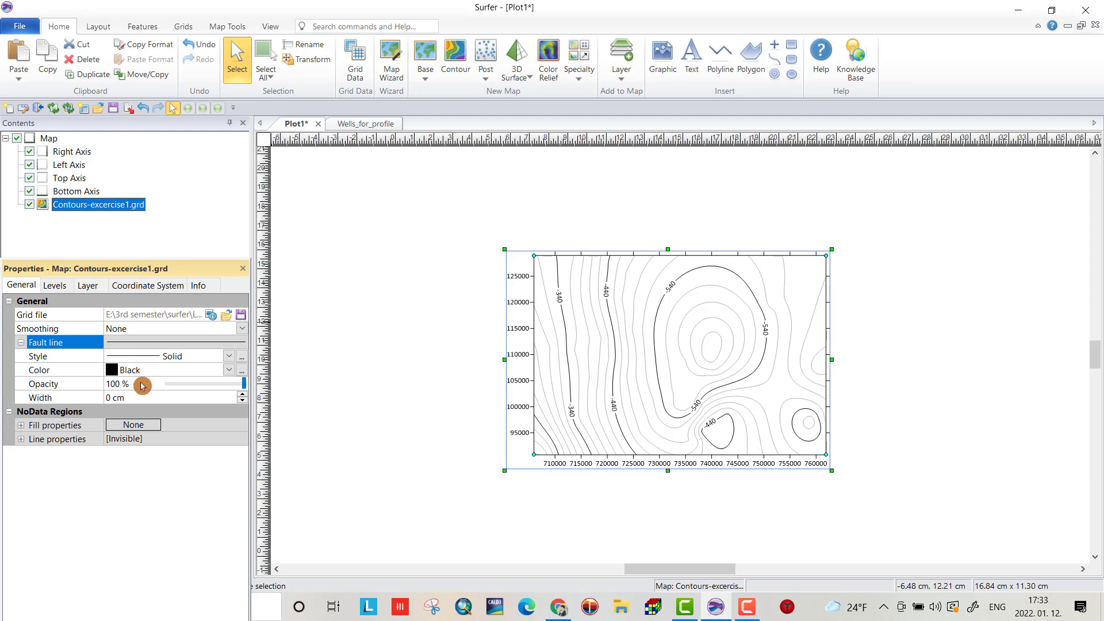
mouse_move(19, 441)
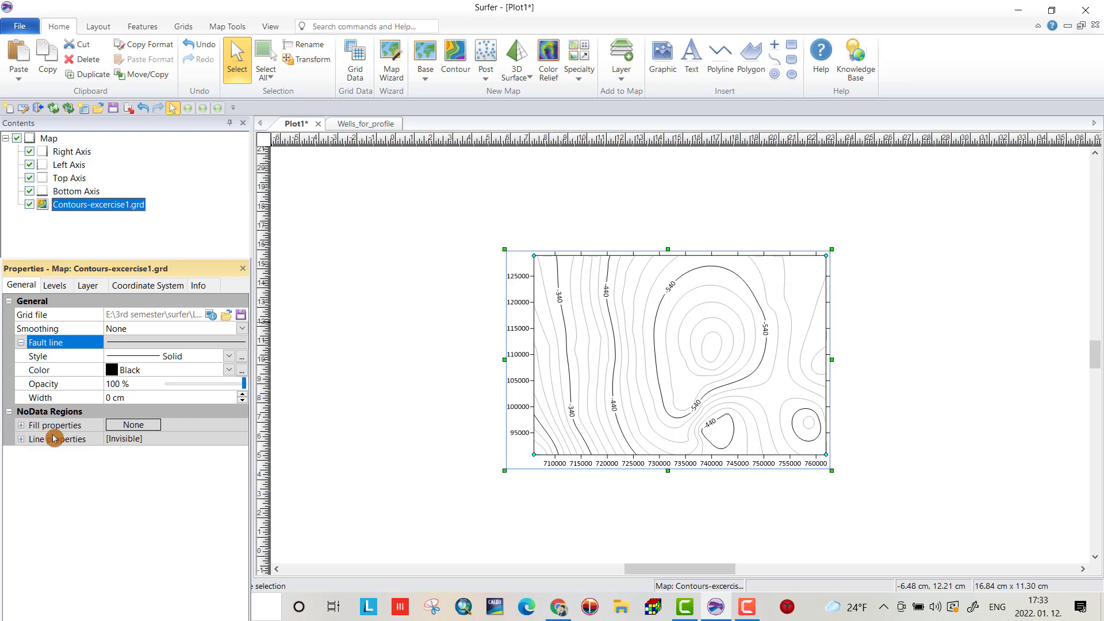
left_click(20, 425)
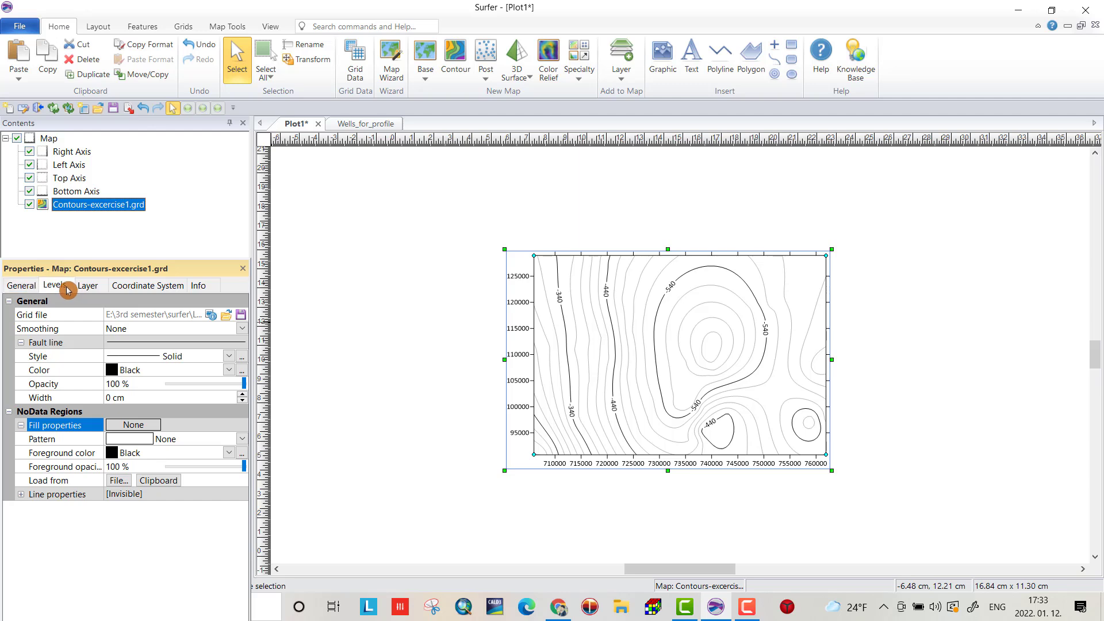
- In Levels, keep the Simple method, set a major contour every 3 and enable the colour scale
left_click(55, 286)
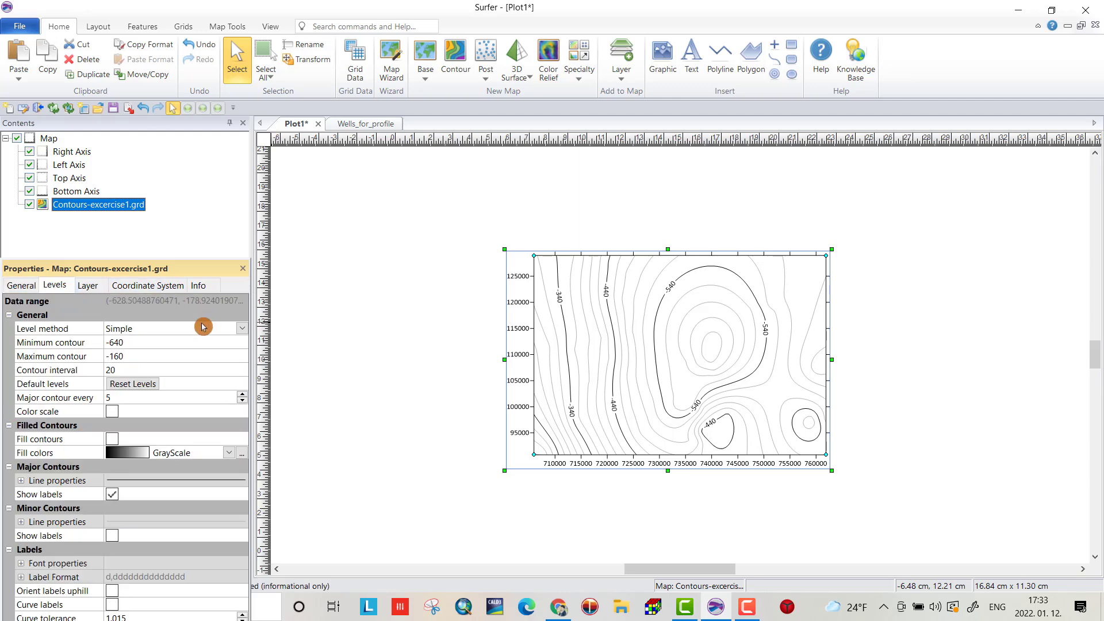
mouse_move(152, 336)
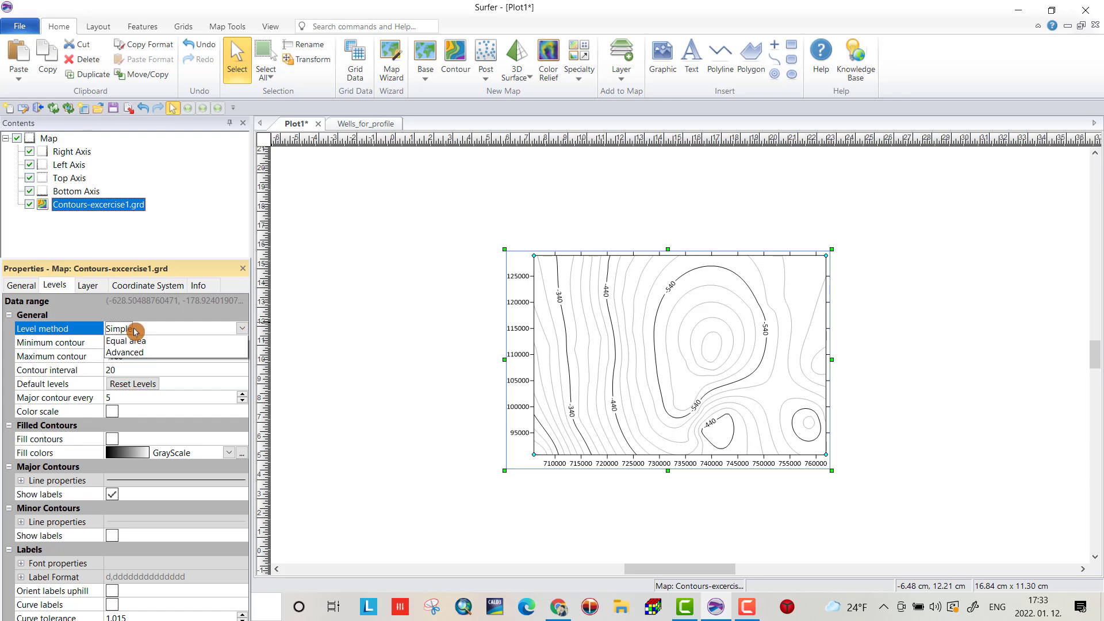
left_click(118, 329)
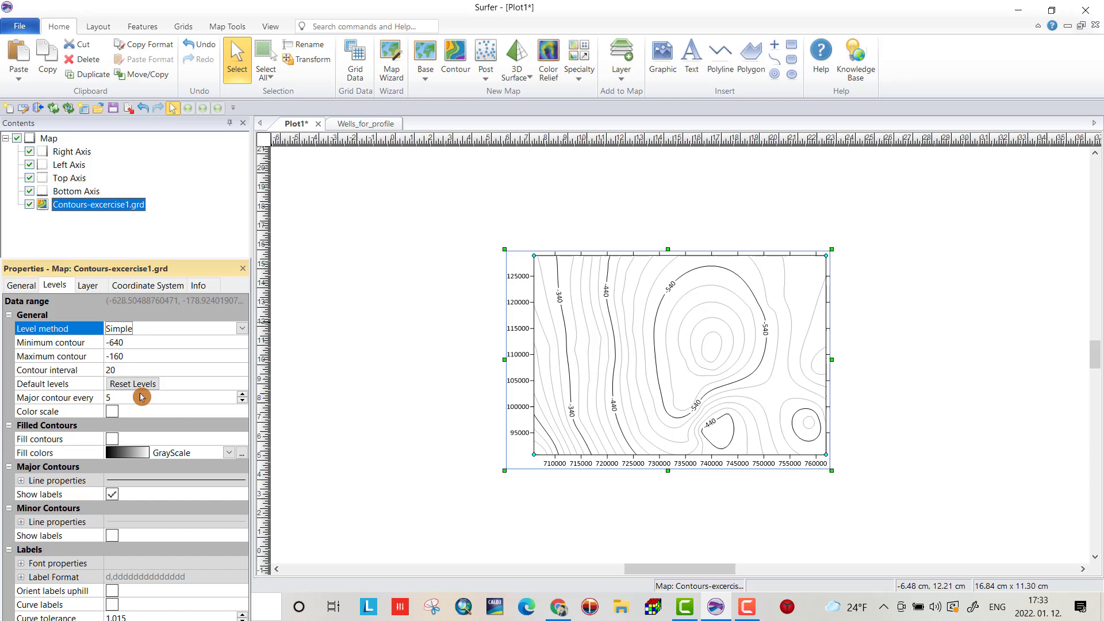
mouse_move(138, 402)
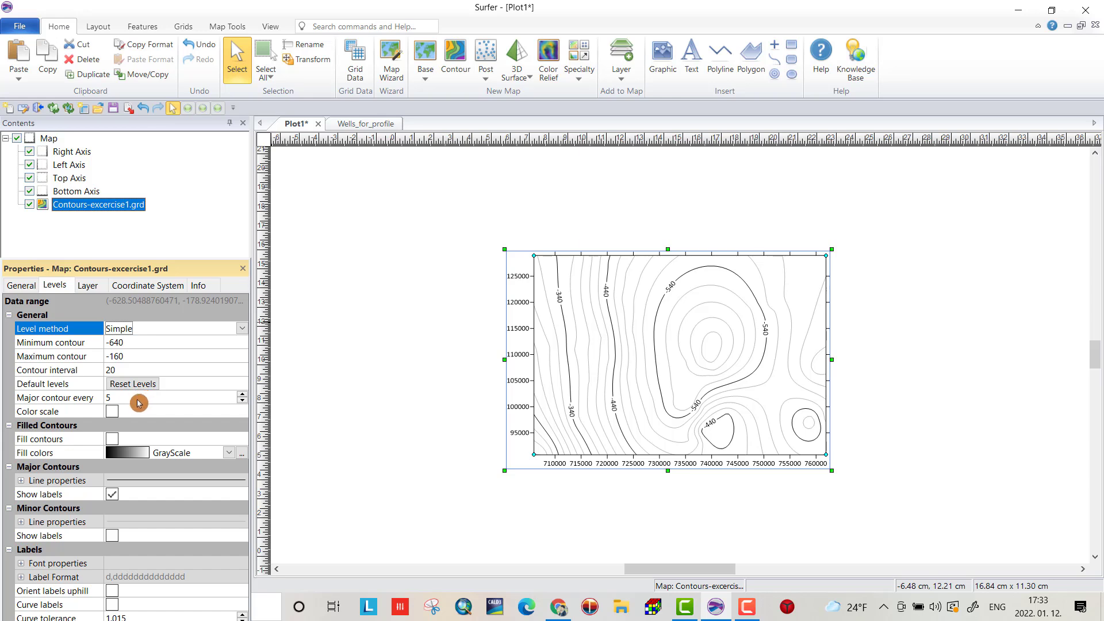
mouse_move(606, 338)
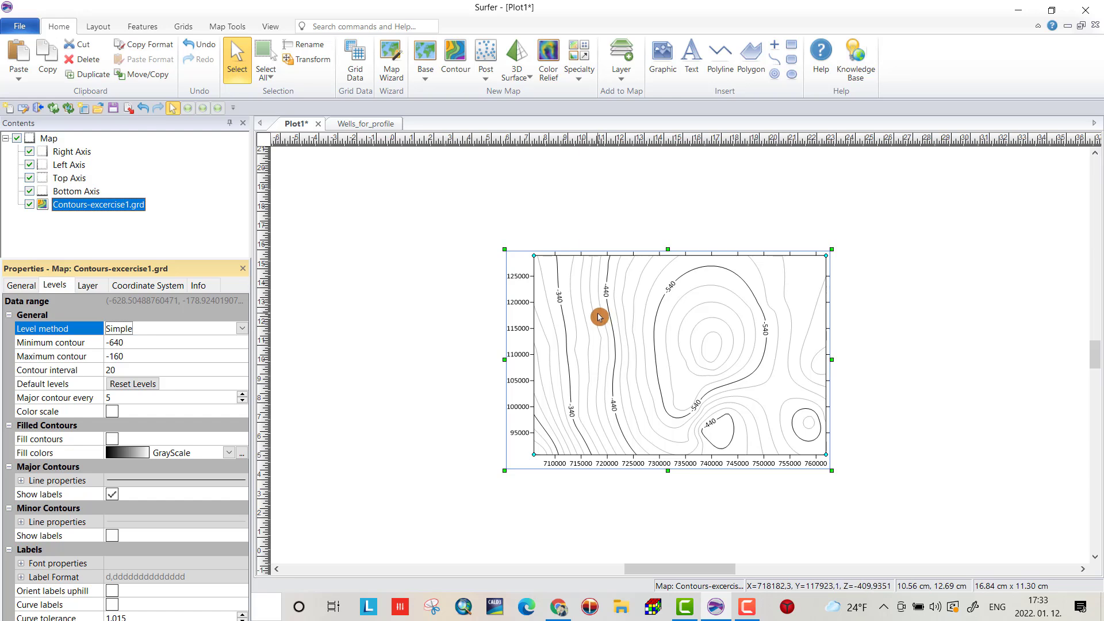
mouse_move(596, 317)
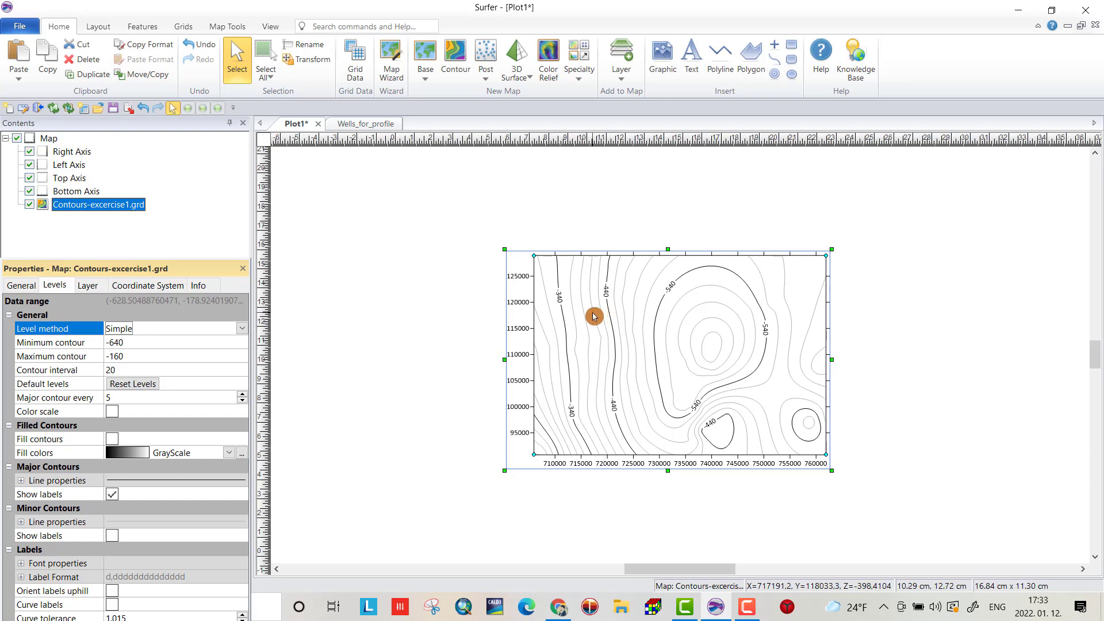
mouse_move(584, 327)
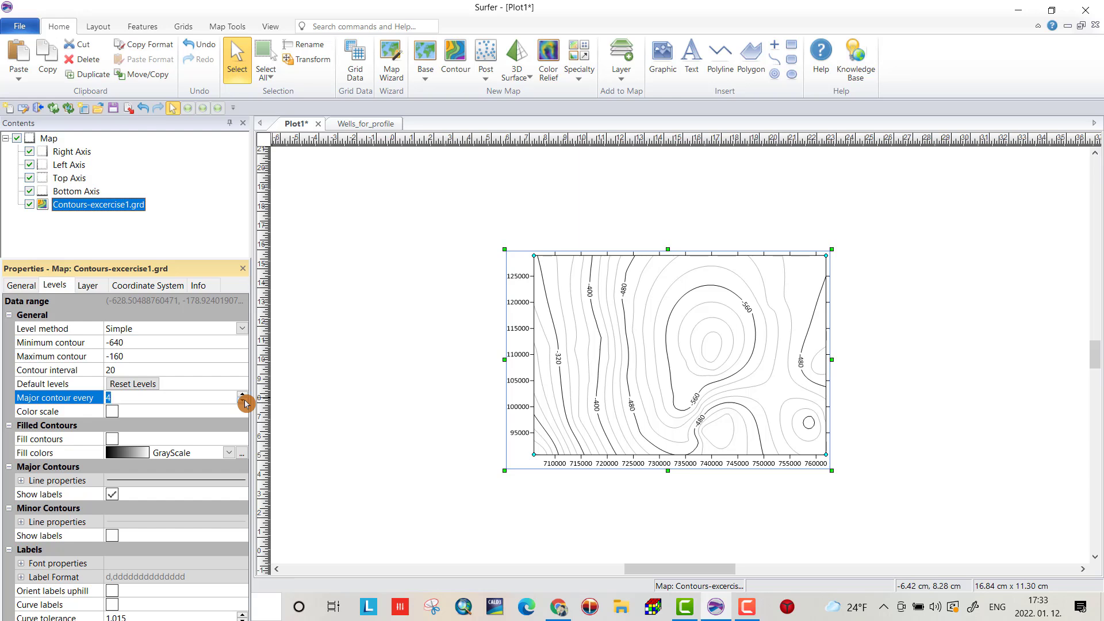
left_click(242, 402)
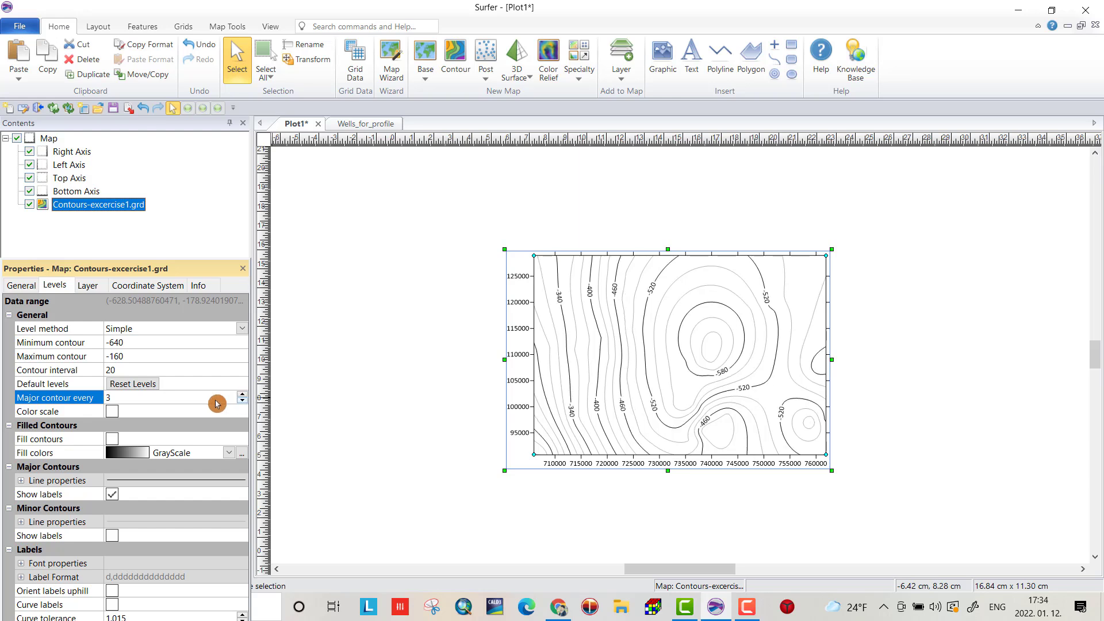
left_click(111, 410)
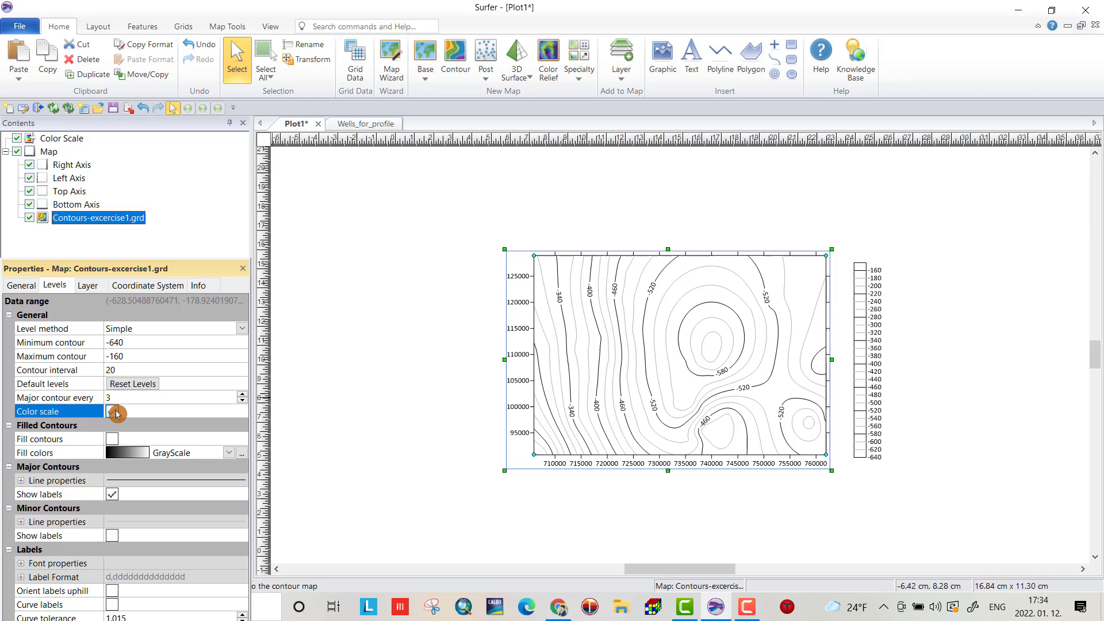
- Enable Fill contours and choose the Rainbow3 gradient after trying Terrain
left_click(113, 411)
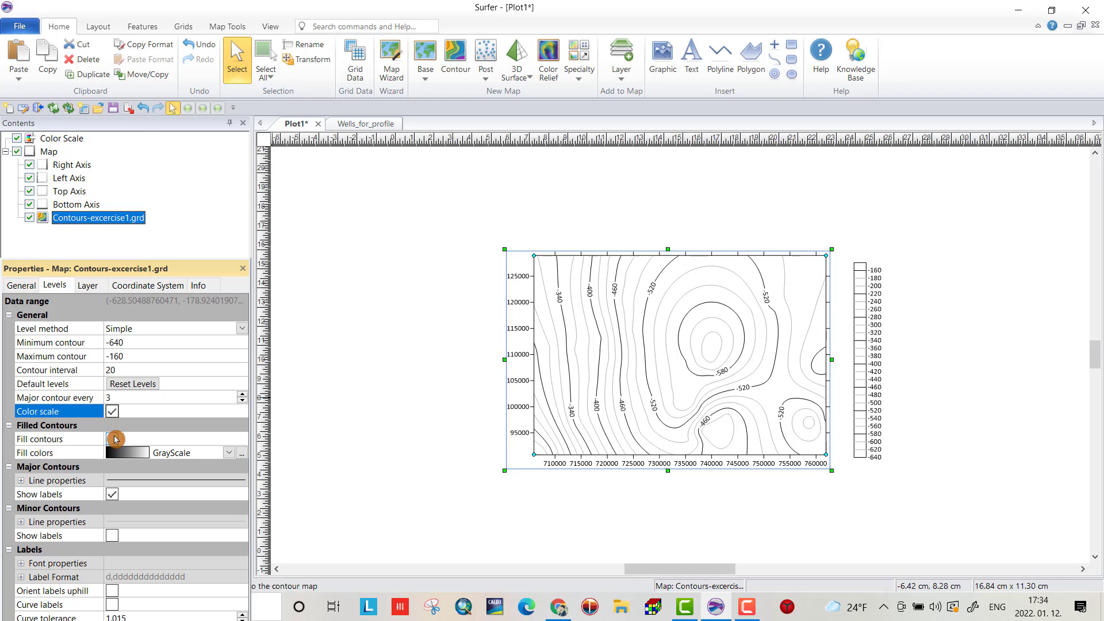
left_click(111, 439)
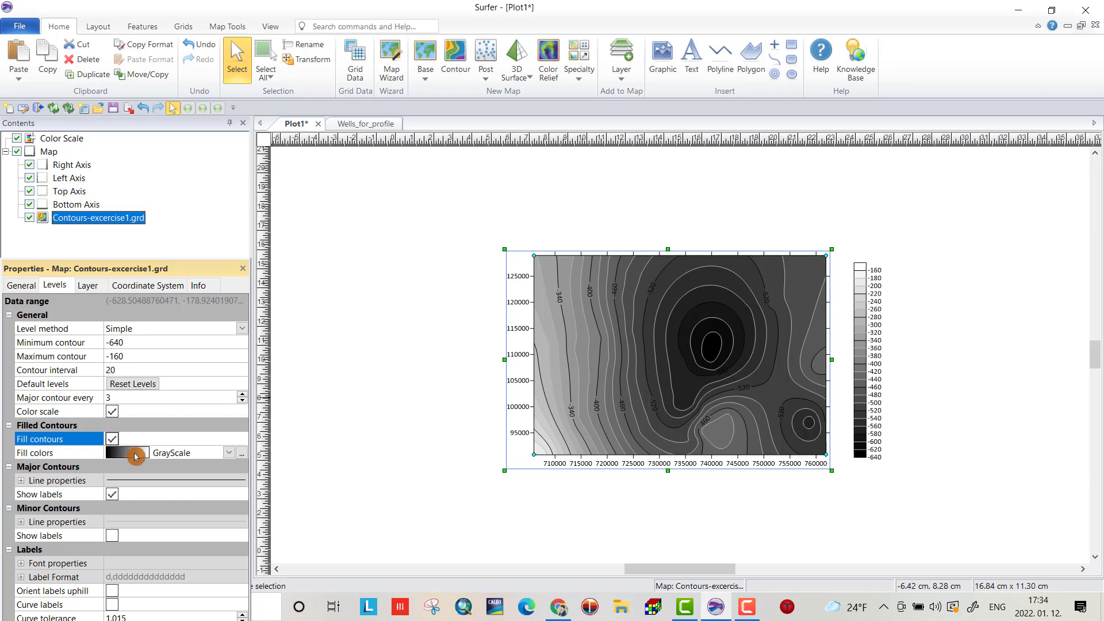
left_click(229, 453)
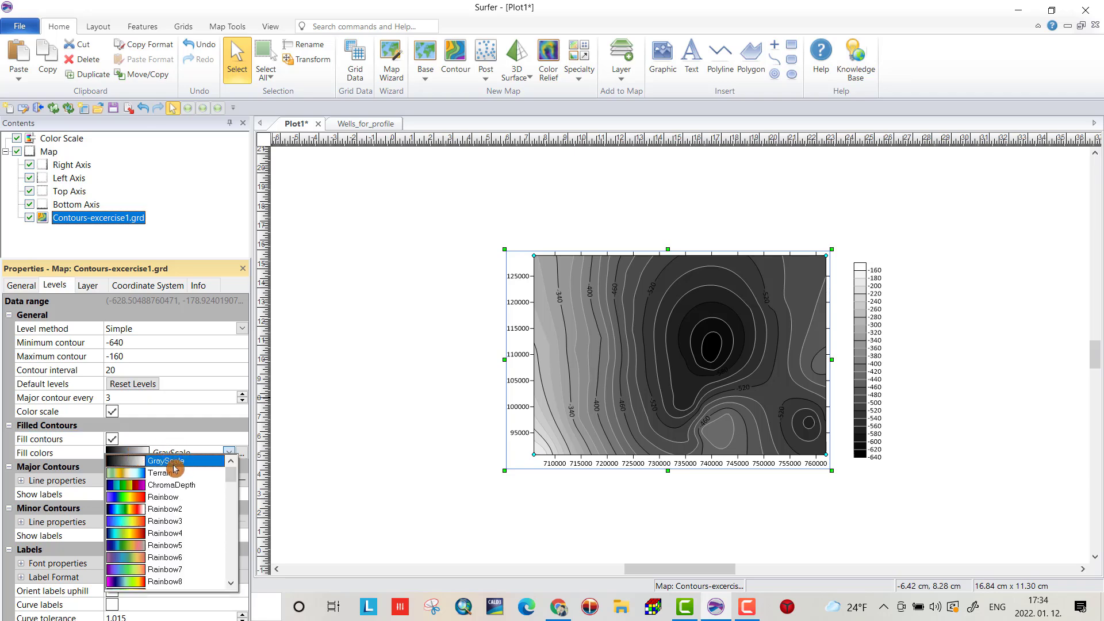
left_click(161, 474)
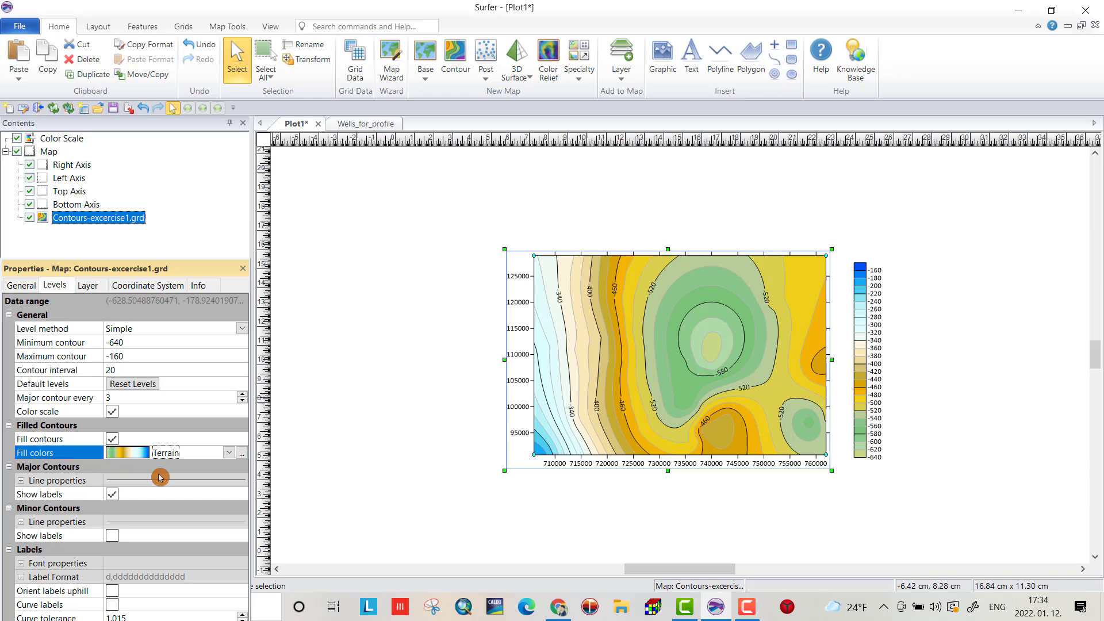
left_click(228, 453)
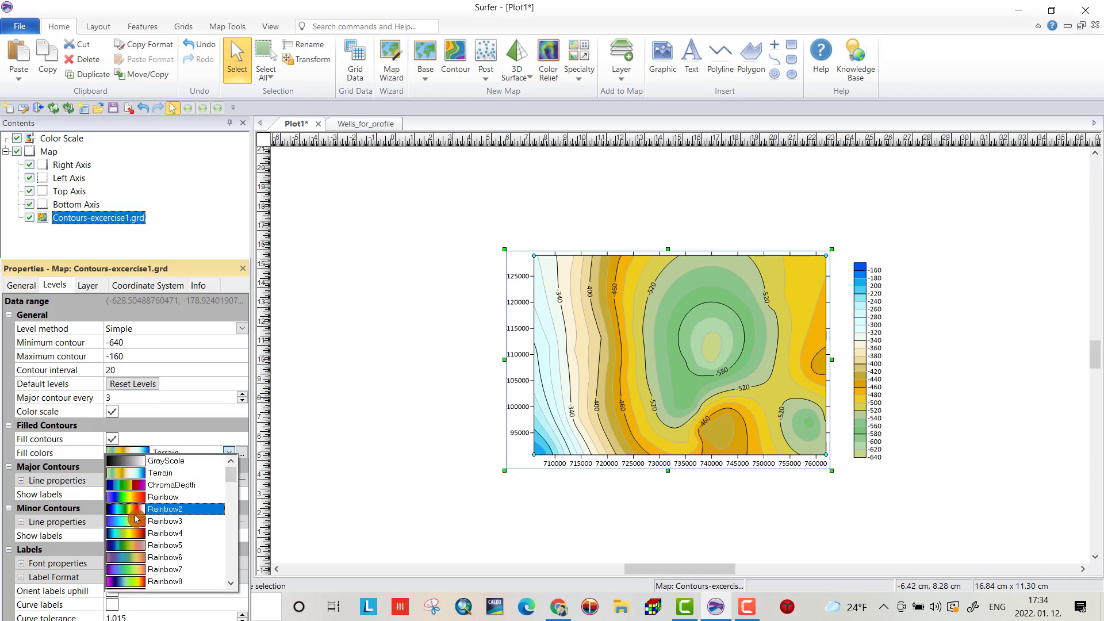
left_click(165, 521)
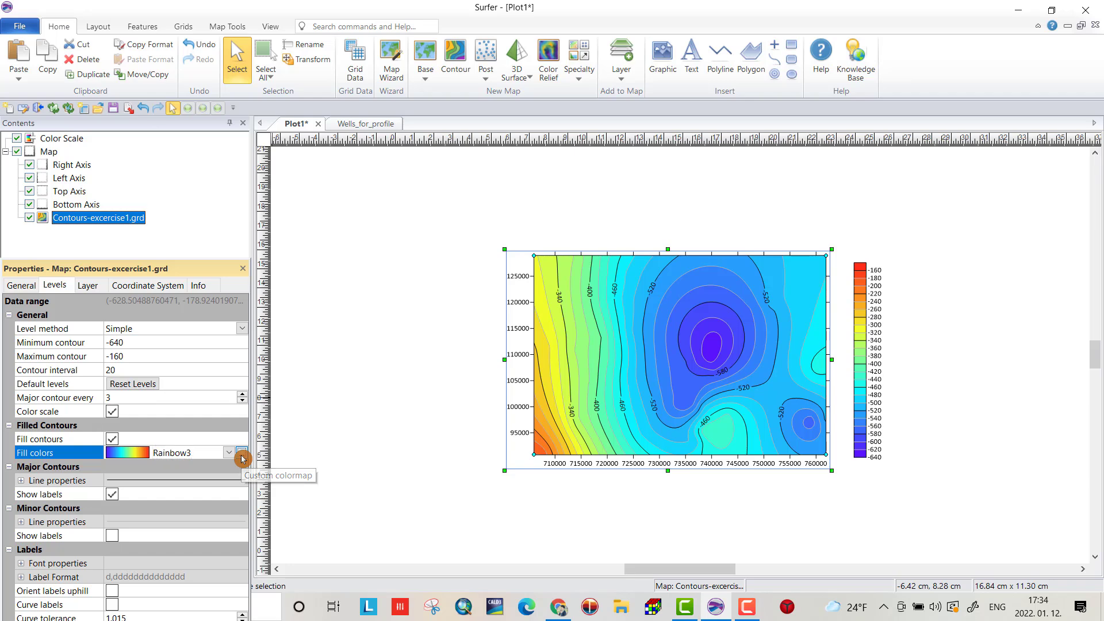
left_click(242, 453)
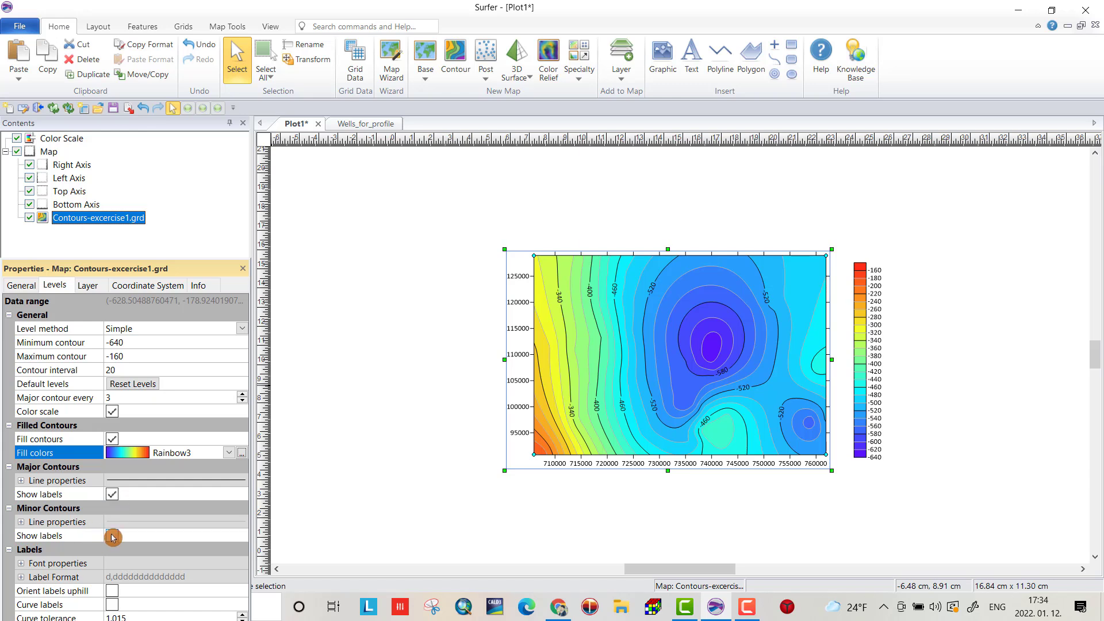
- Toggle minor contour labels off again, set major line width 0.05 cm and curve labels
left_click(113, 536)
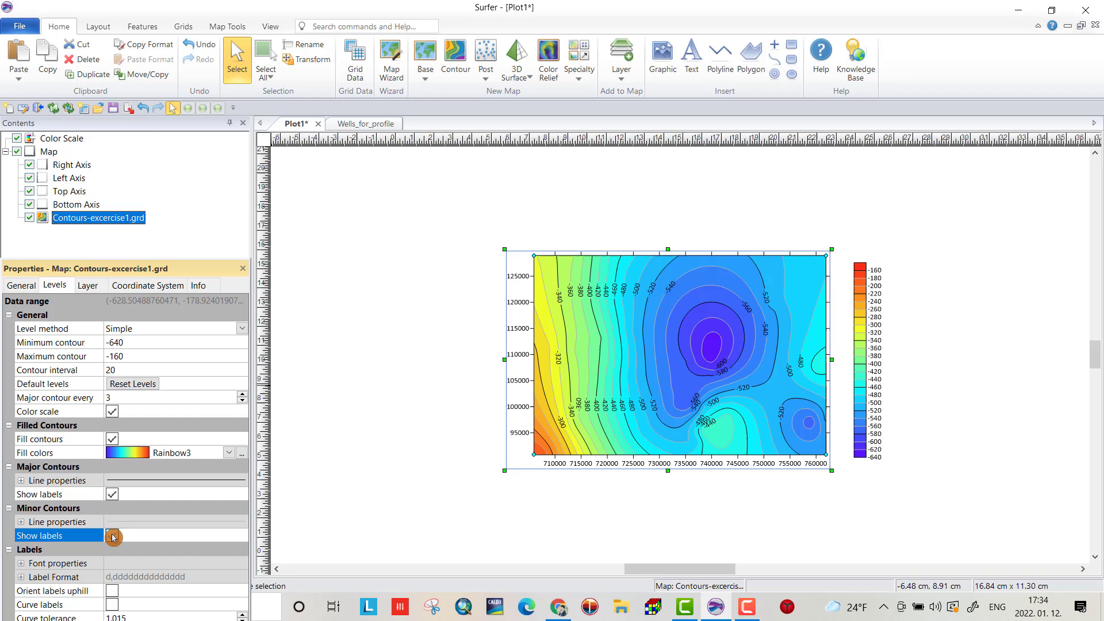
left_click(112, 535)
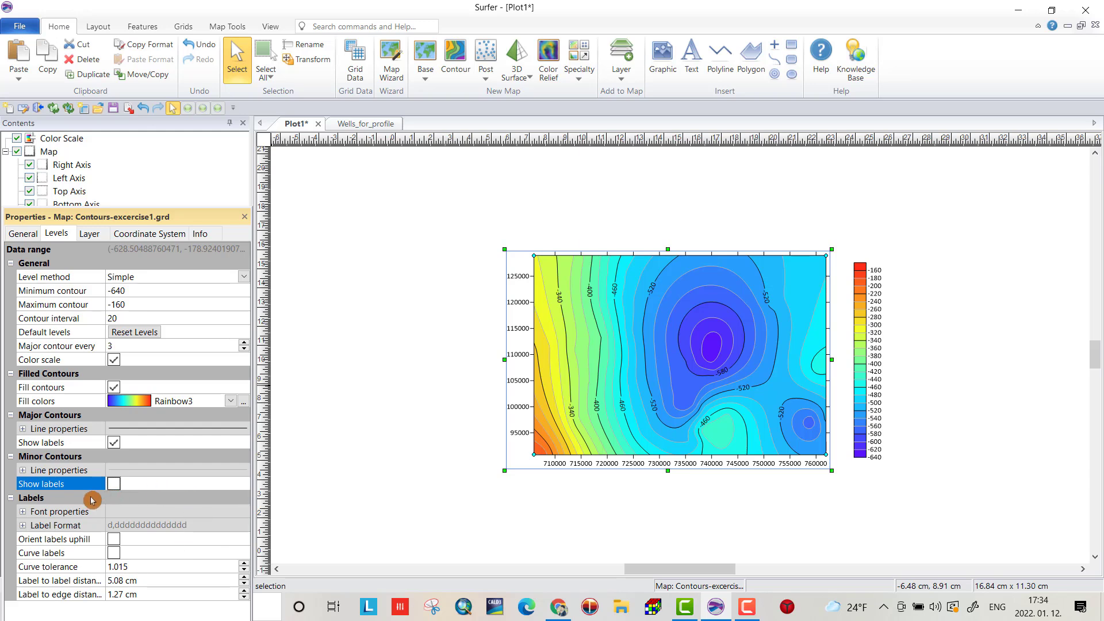
mouse_move(90, 422)
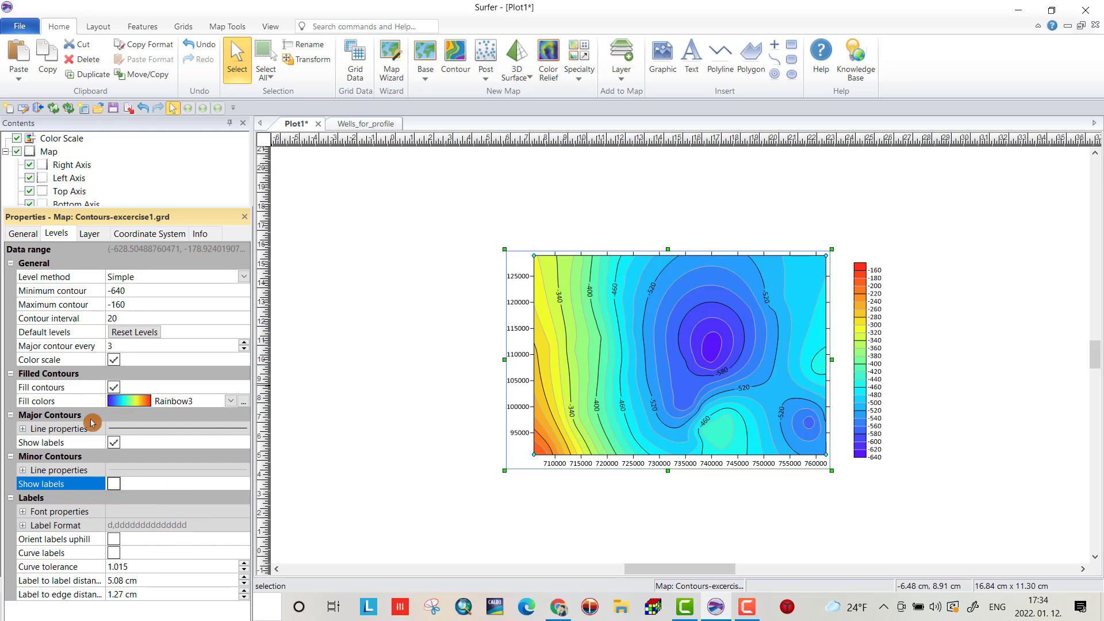
mouse_move(113, 432)
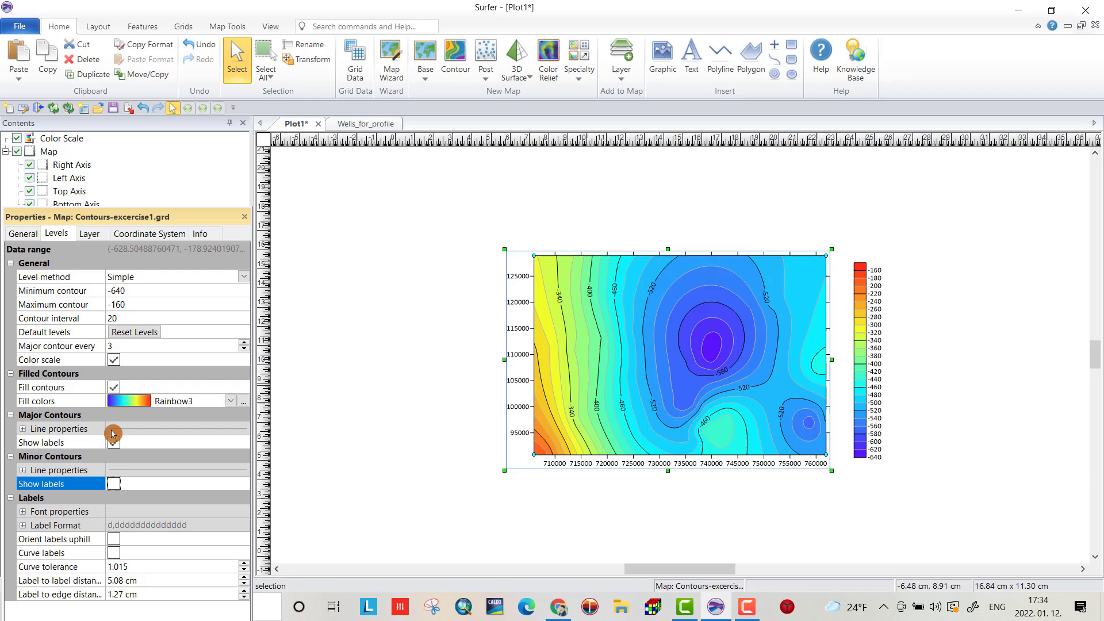
left_click(20, 429)
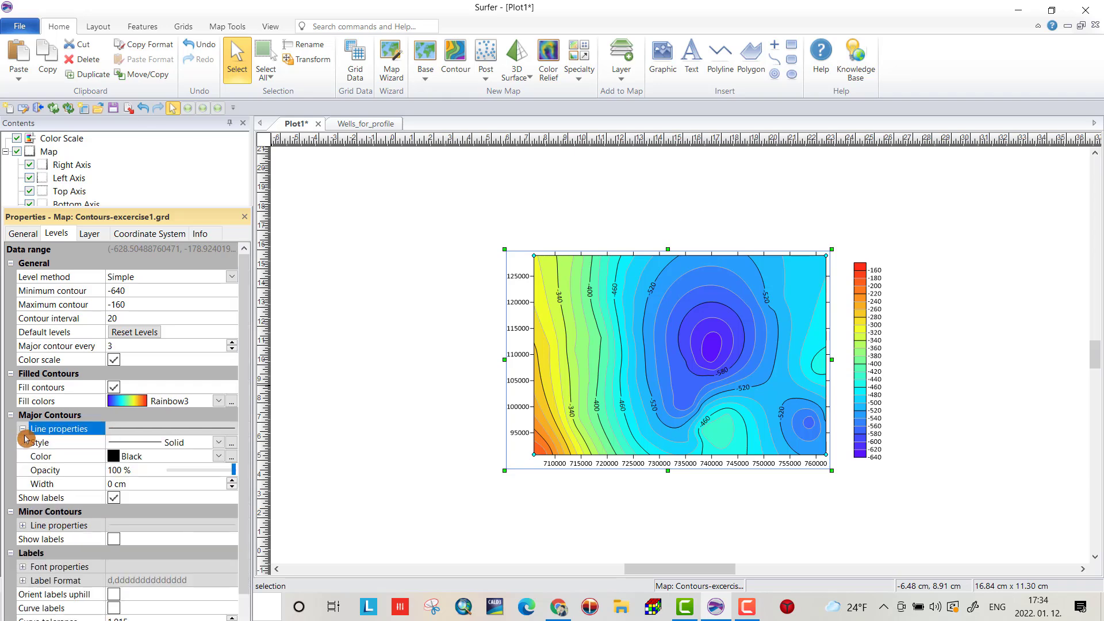
left_click(113, 485)
type("0.05")
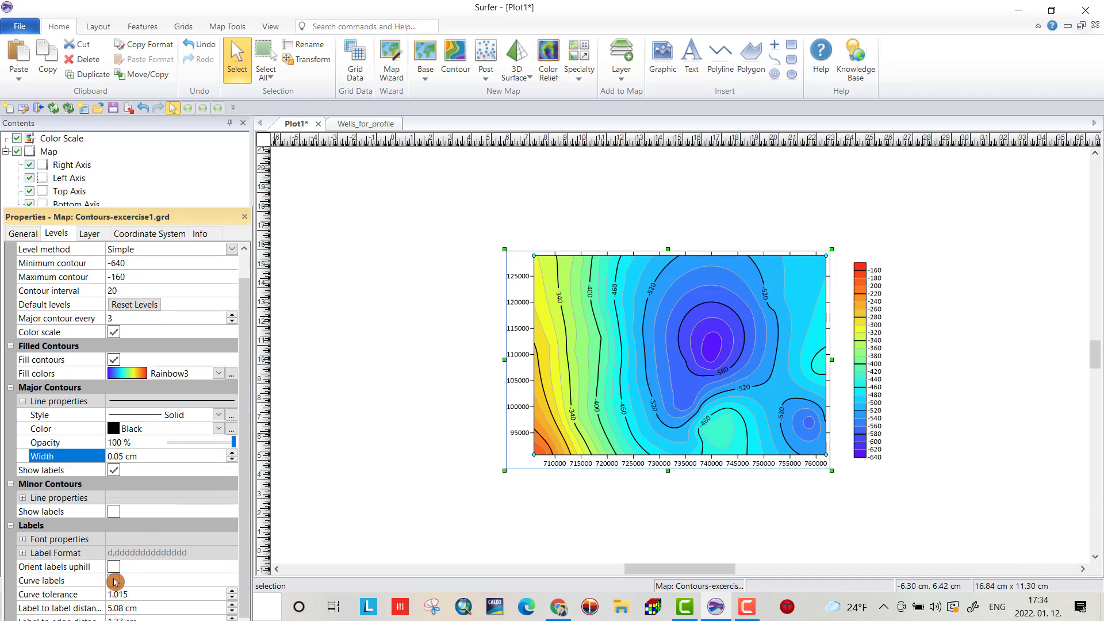
left_click(113, 566)
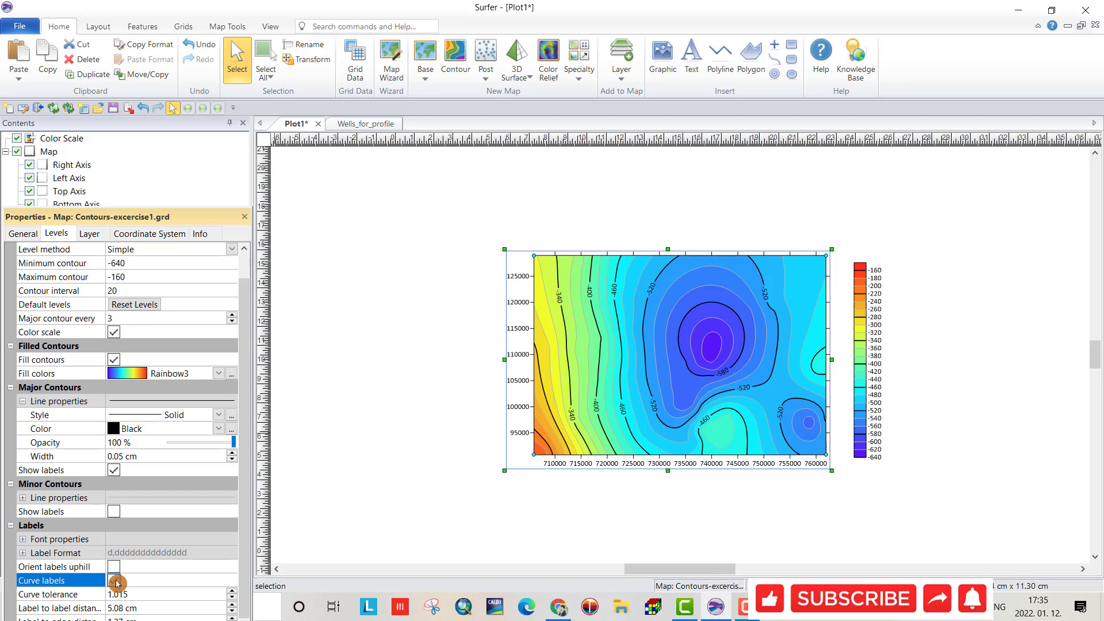
left_click(115, 582)
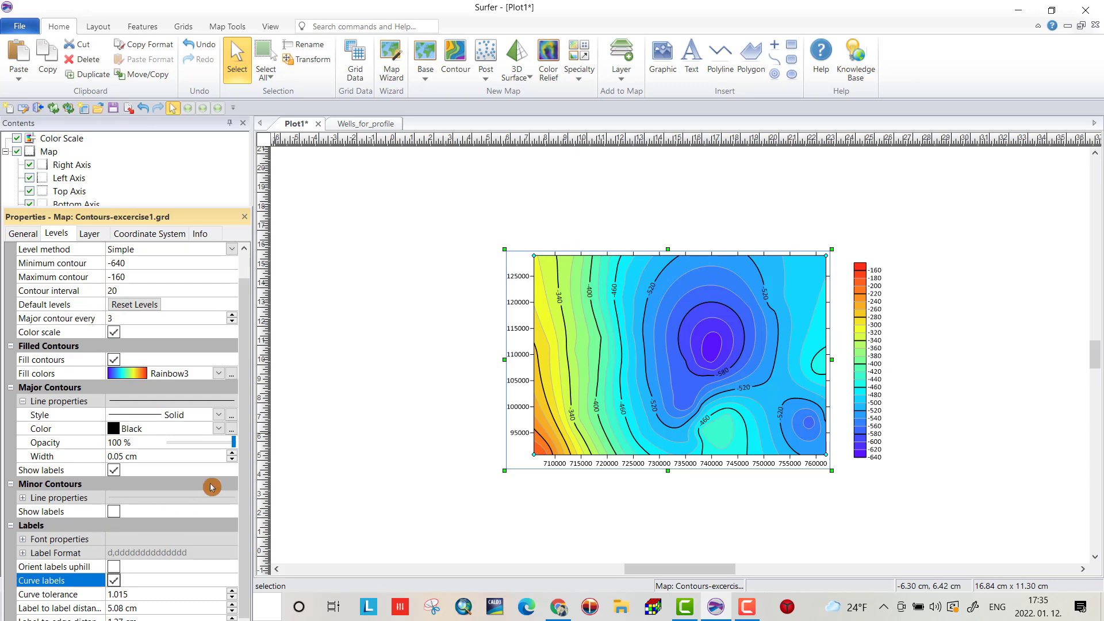
mouse_move(178, 402)
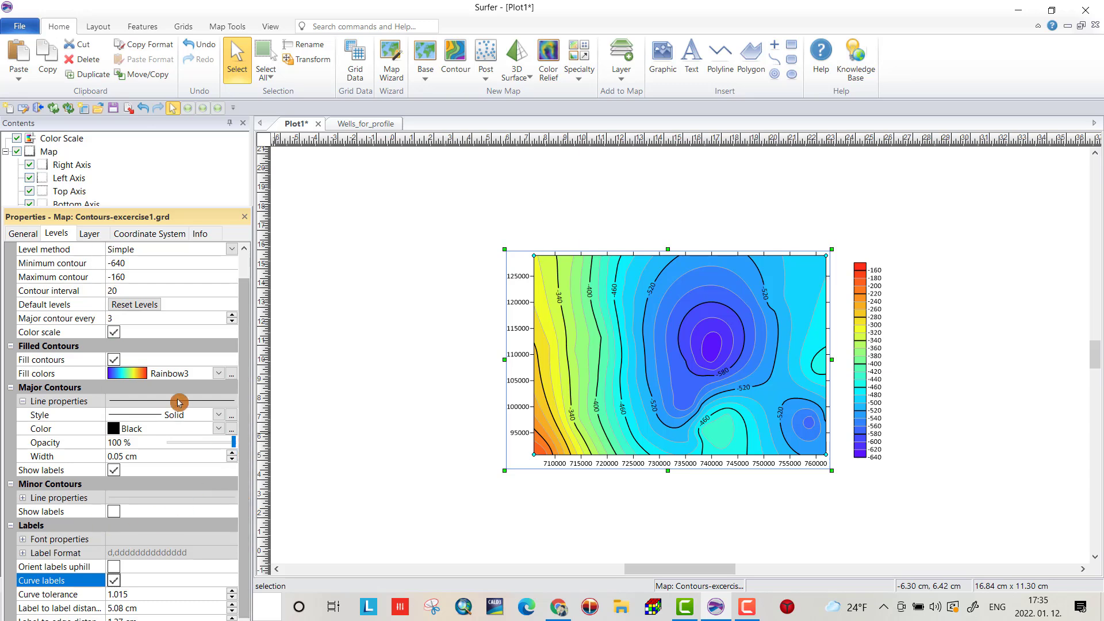
left_click(86, 234)
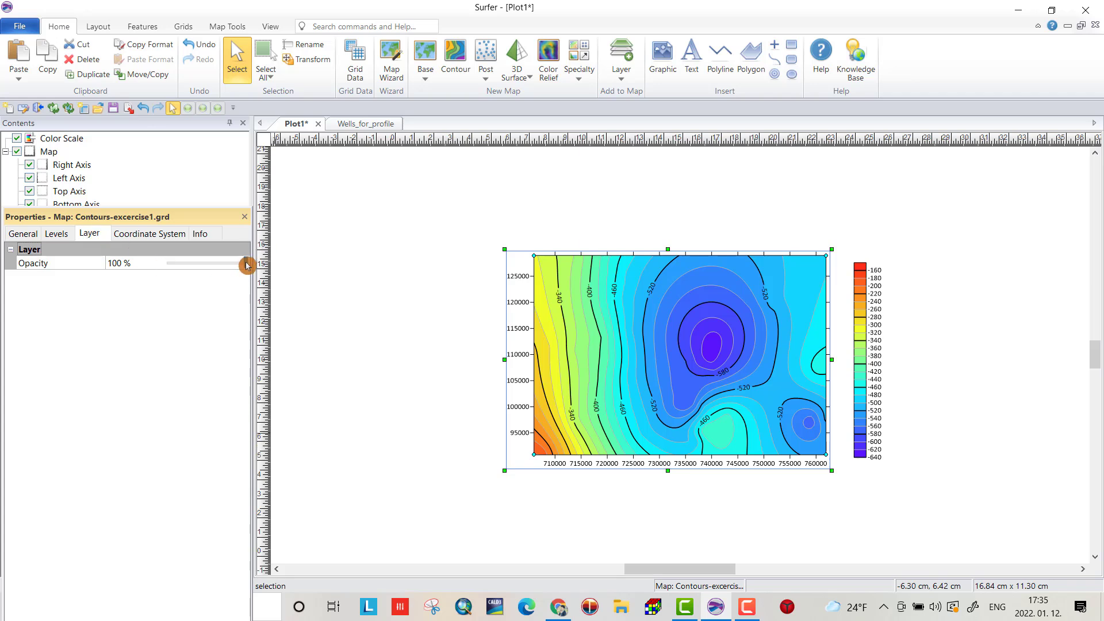
- Nudge layer opacity down and back to 100%, then expand the object list
left_click_drag(245, 263, 231, 264)
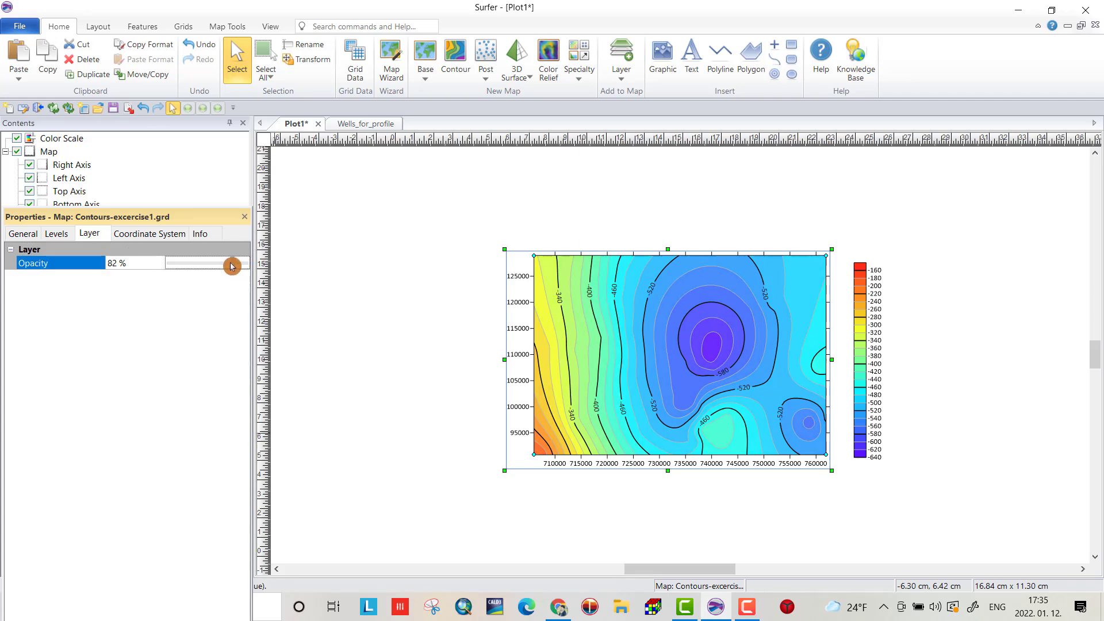
left_click_drag(231, 263, 250, 262)
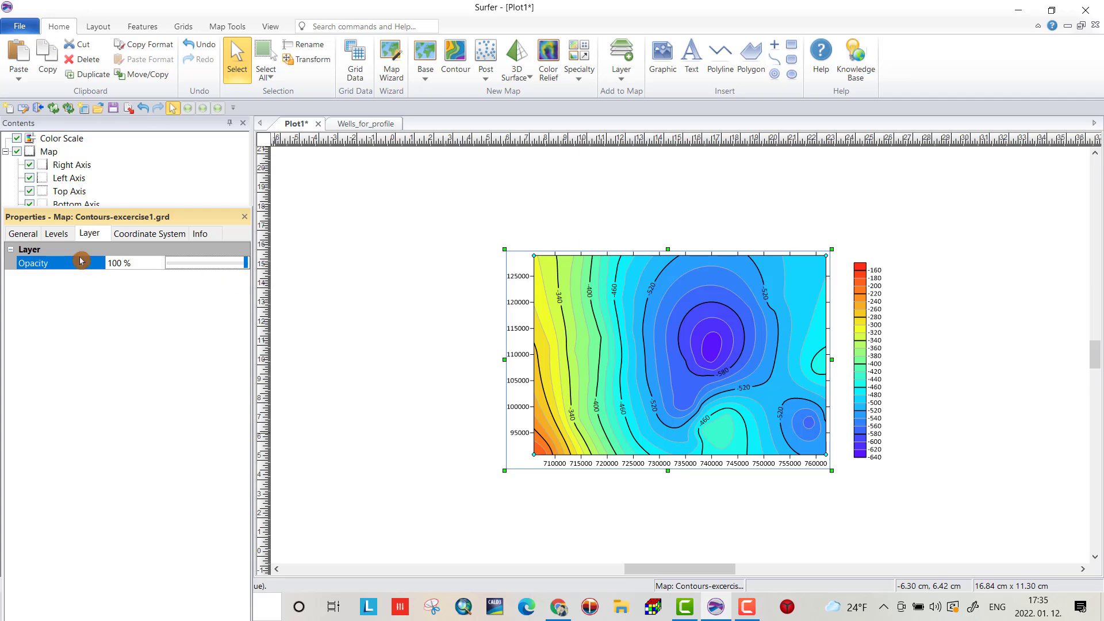
mouse_move(170, 219)
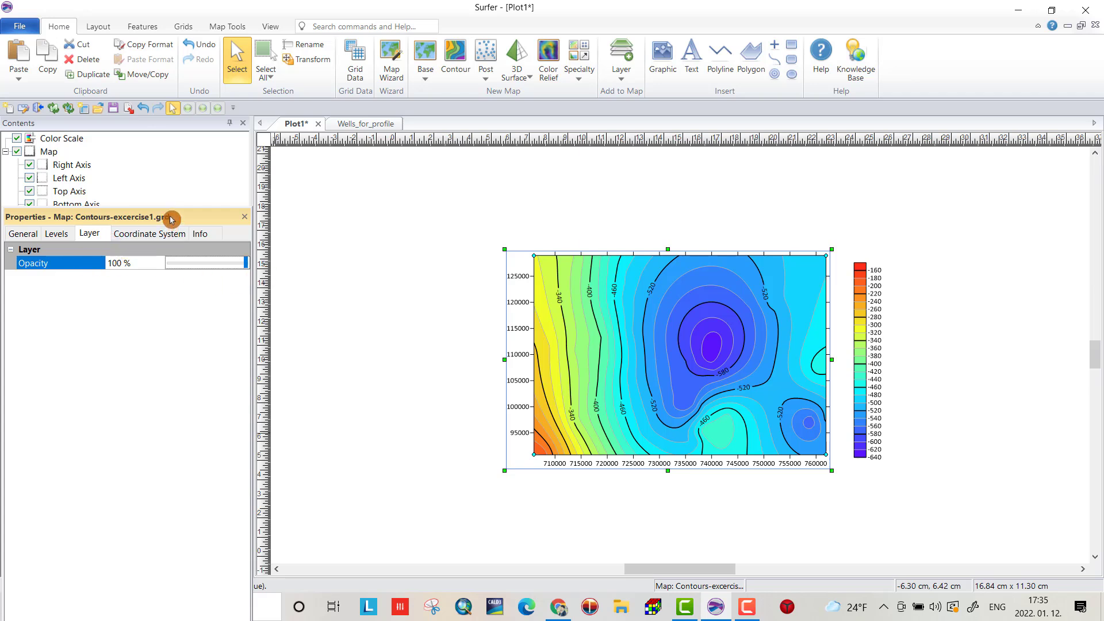
left_click(98, 217)
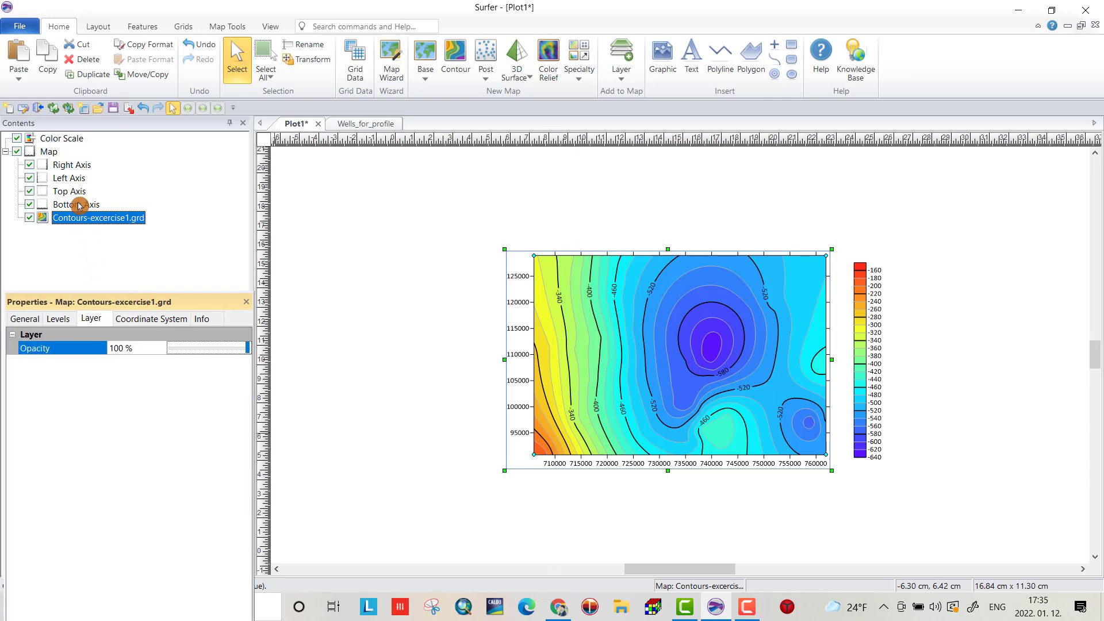
mouse_move(74, 196)
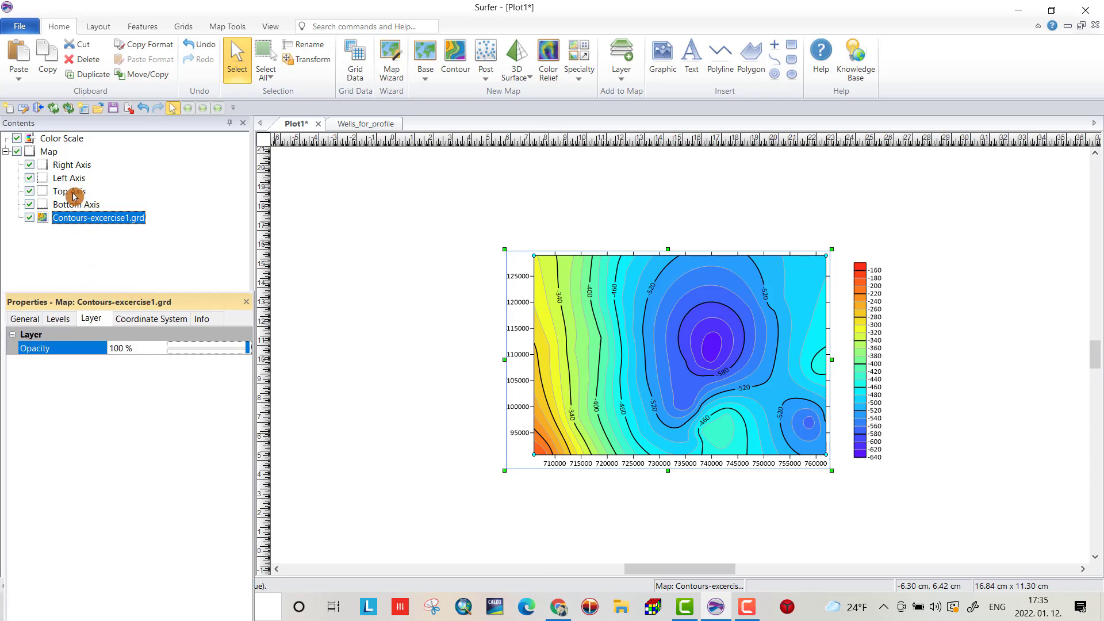
- Select the map's Left Axis and show its tick settings for editing
left_click(64, 177)
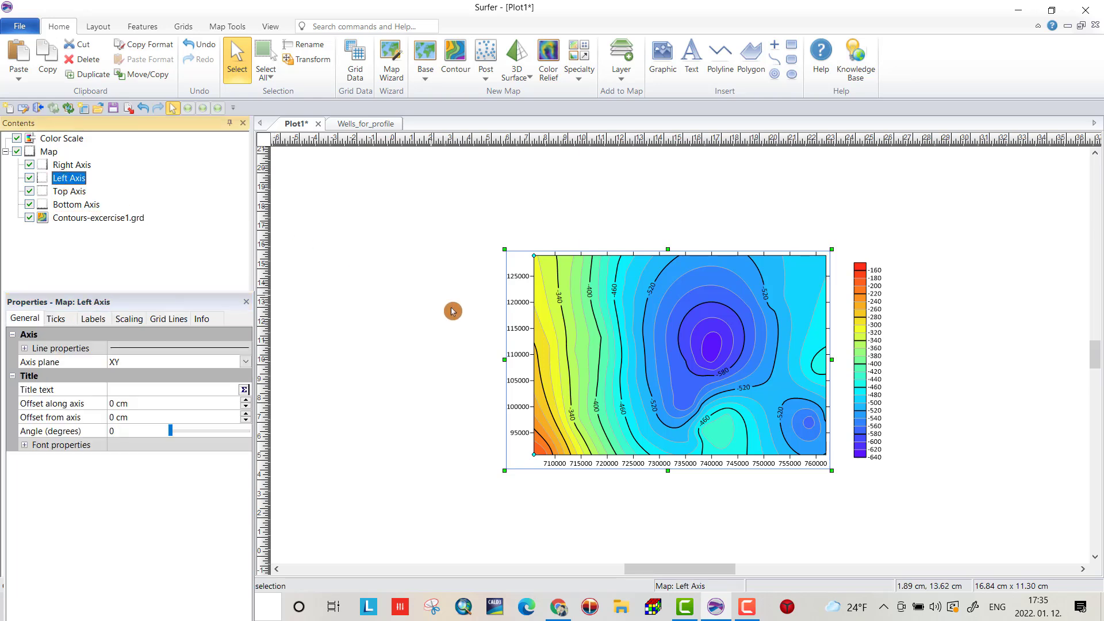
mouse_move(330, 342)
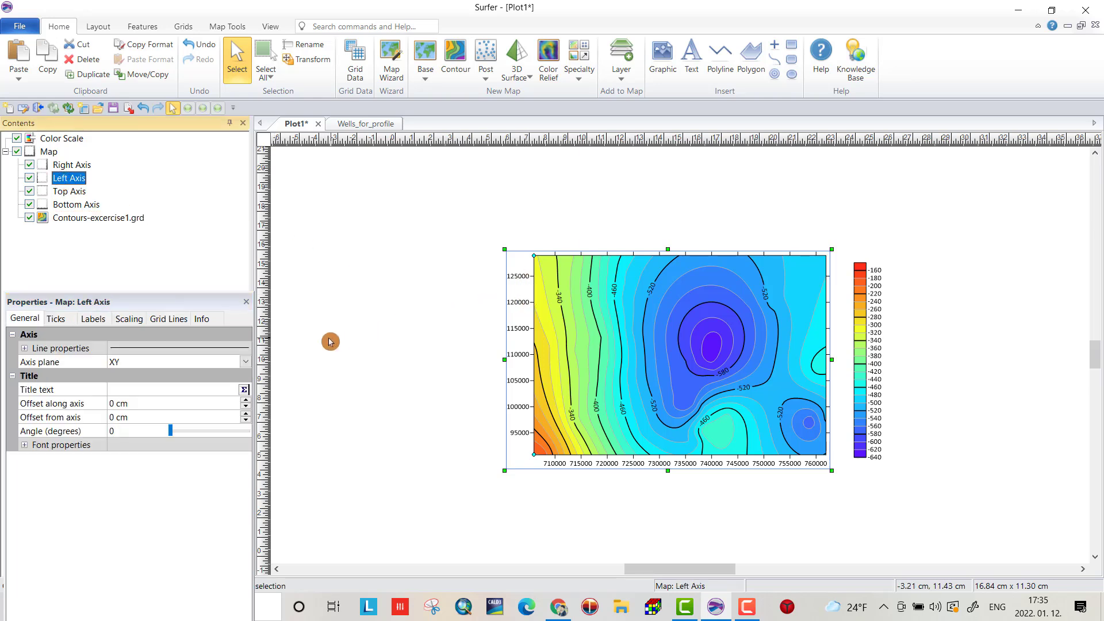
left_click(55, 319)
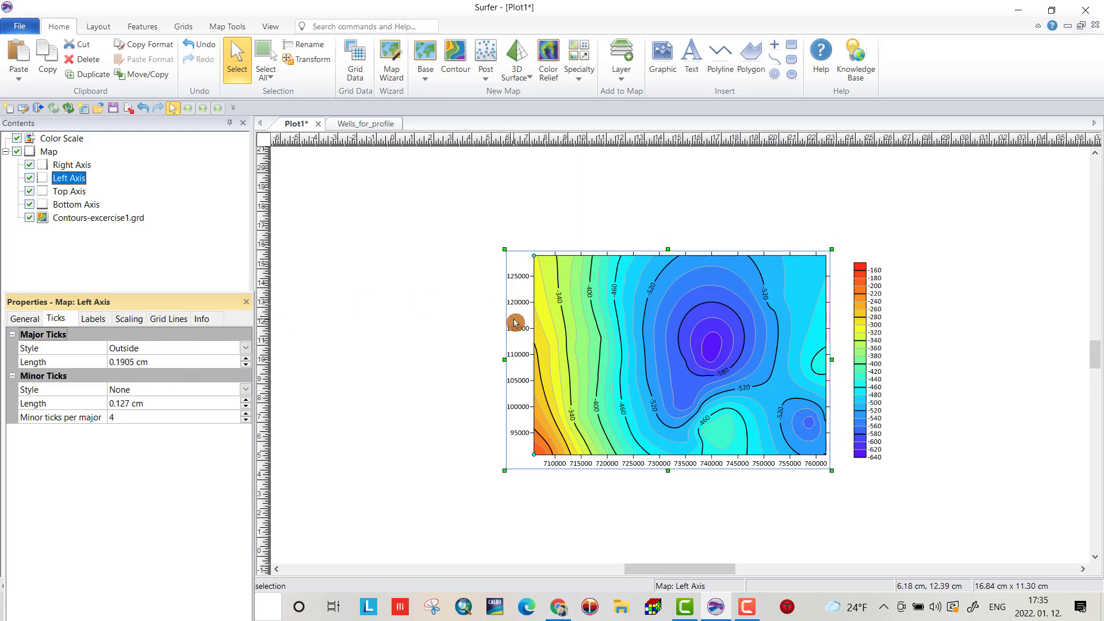
mouse_move(138, 405)
type("0.1")
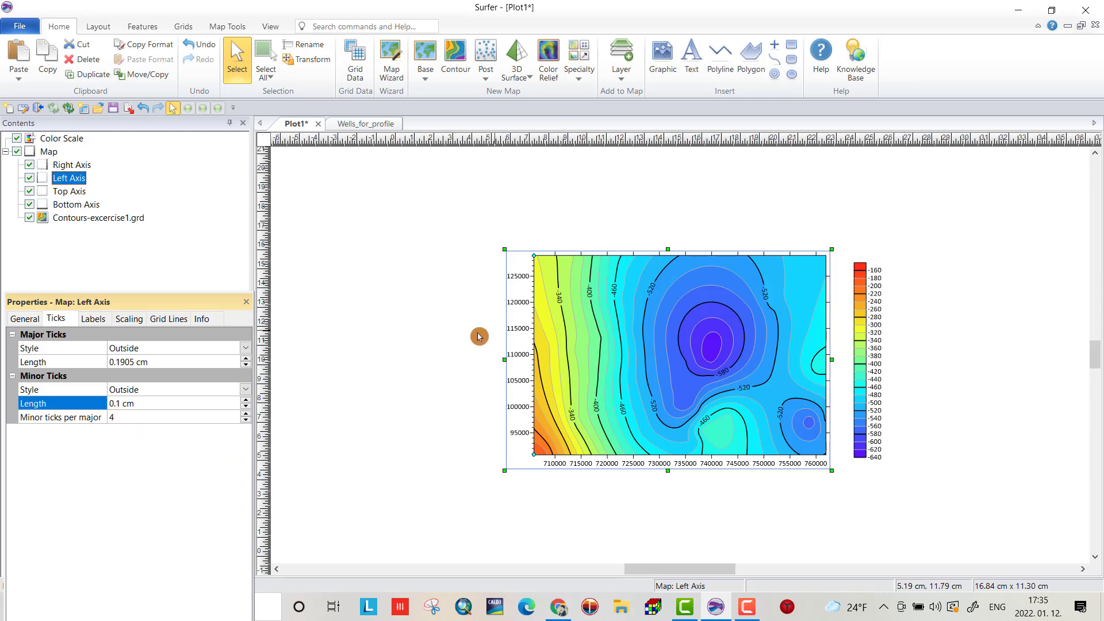
mouse_move(158, 418)
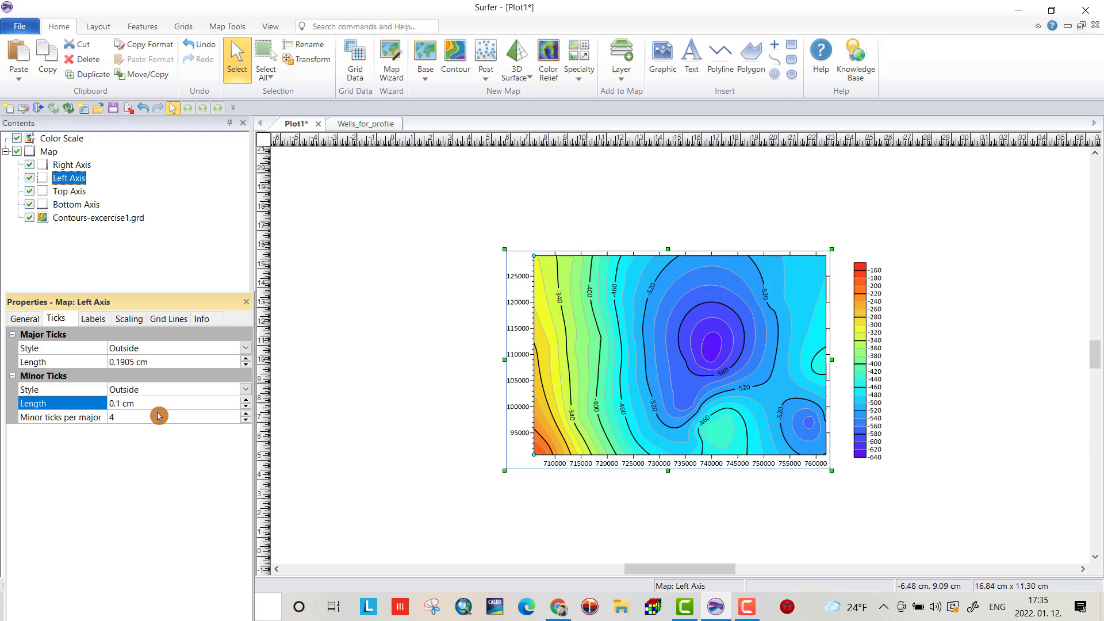
- Toggle the left axis labels off and back on, leaving them shown (95000 to 125000)
left_click(95, 319)
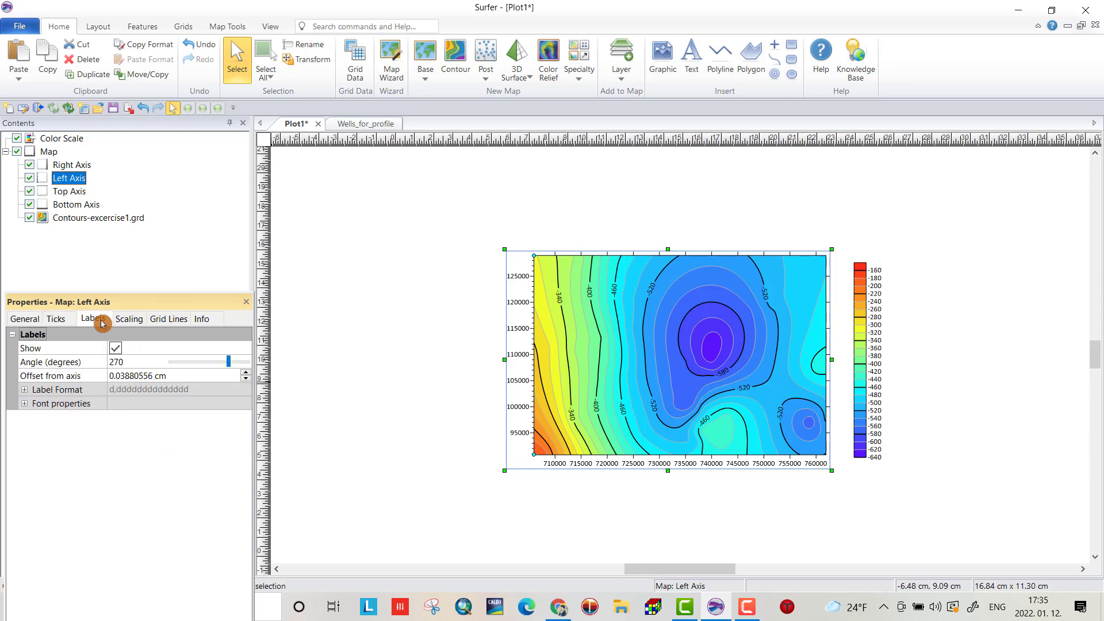
left_click(115, 347)
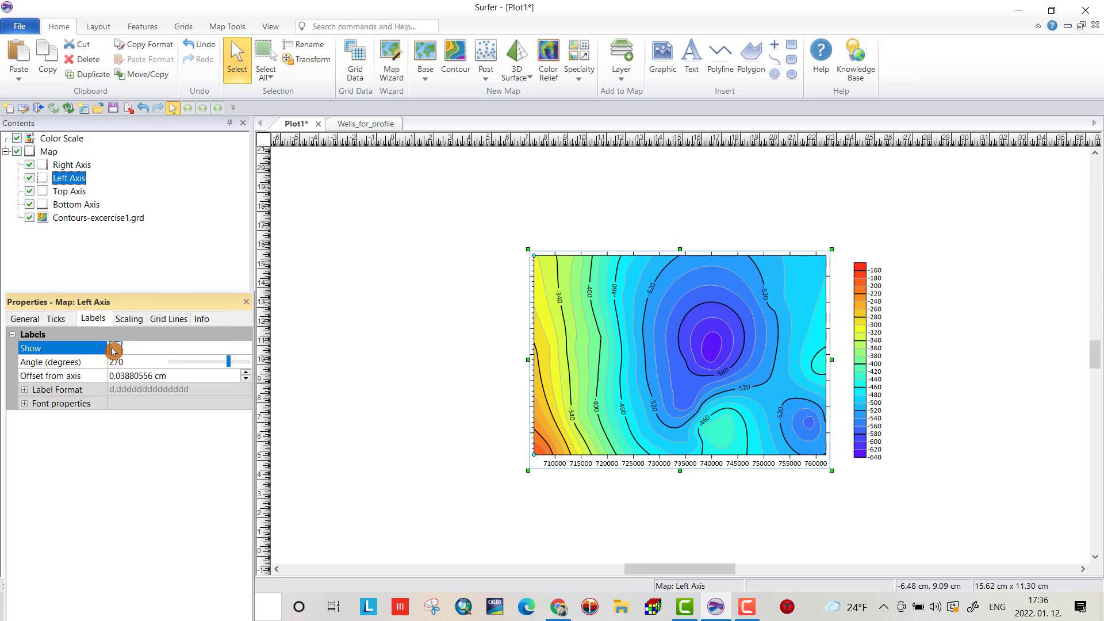
left_click(115, 348)
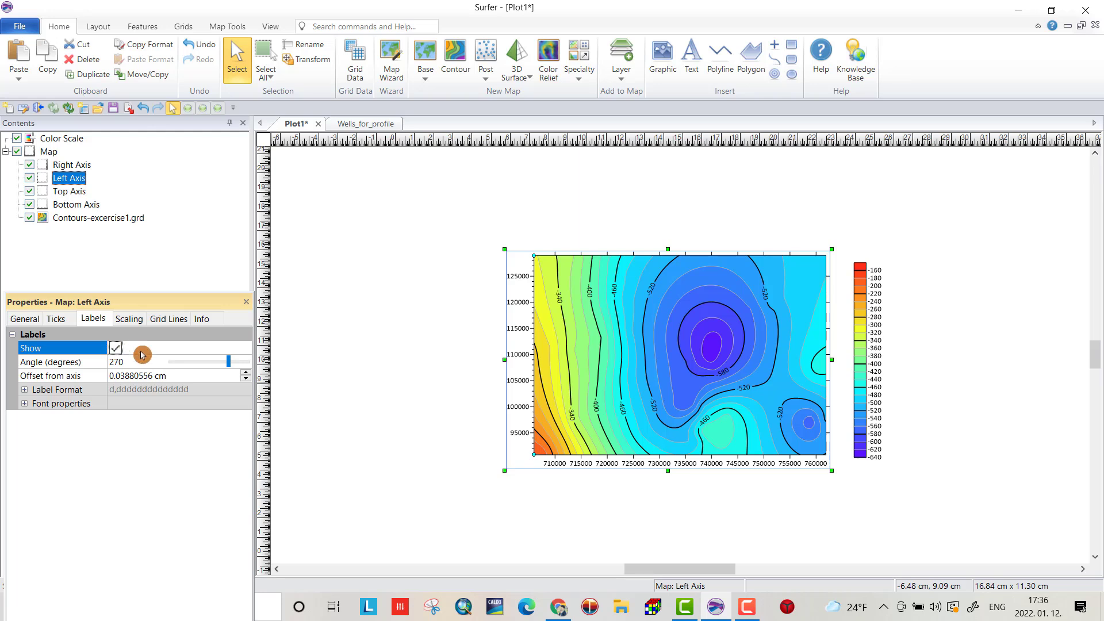
mouse_move(150, 384)
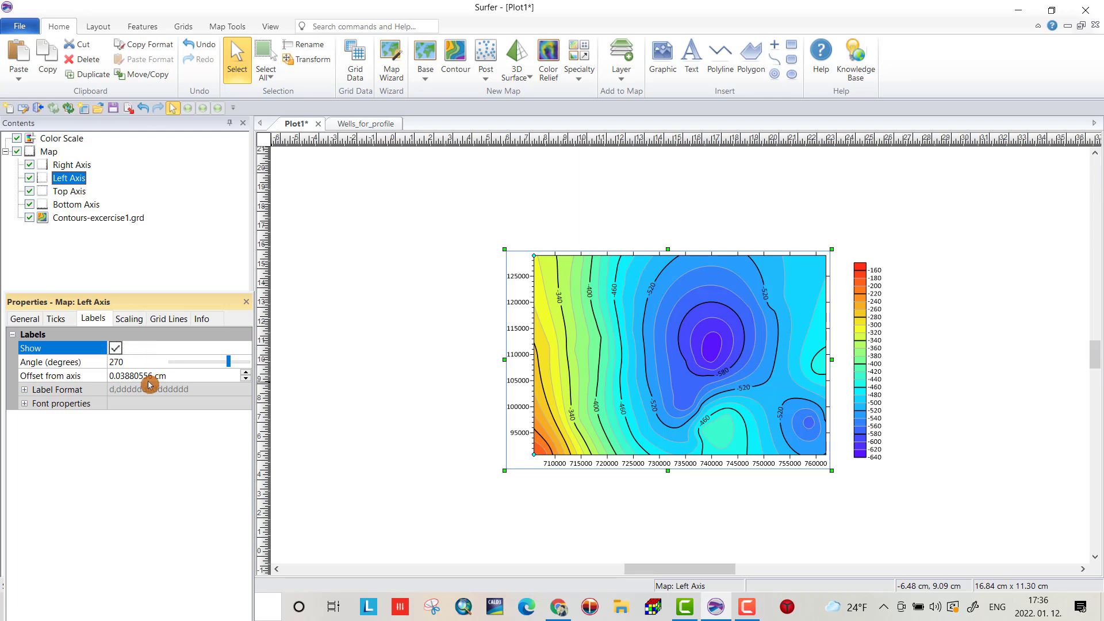
mouse_move(151, 387)
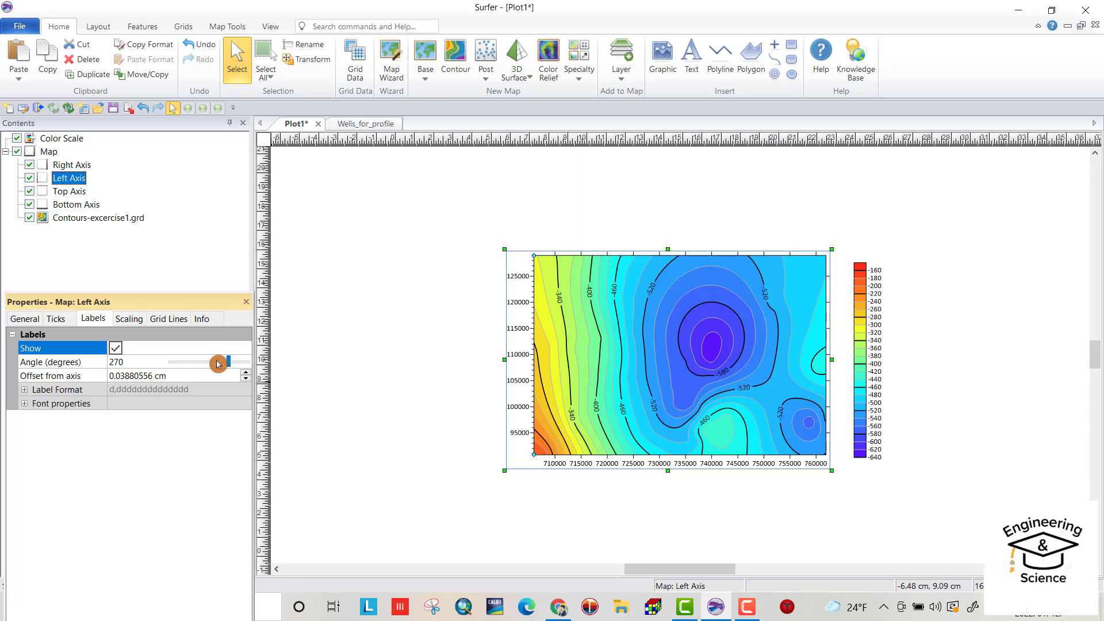
left_click_drag(218, 363, 227, 365)
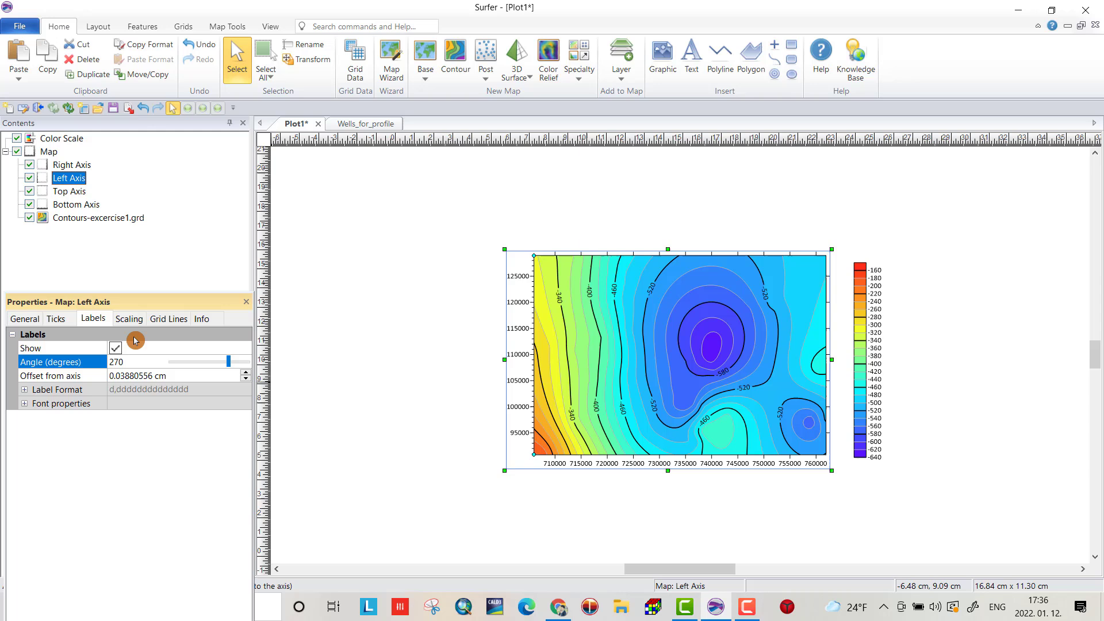
left_click(129, 319)
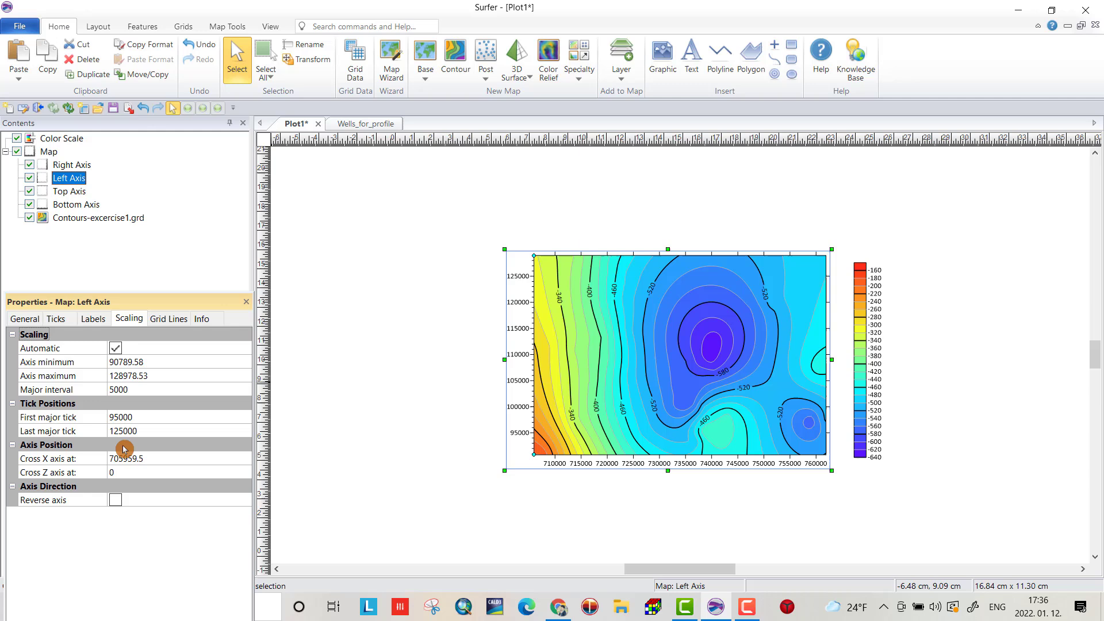
- Review the left axis scaling and bring up its grid line settings, leaving grid lines off
left_click(168, 319)
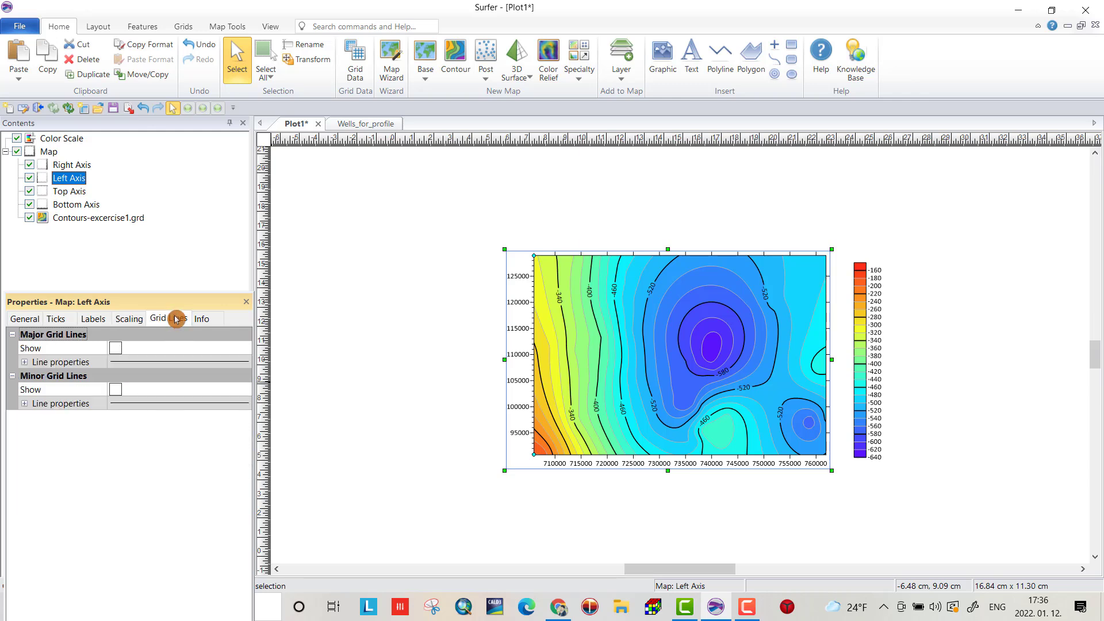
left_click(168, 318)
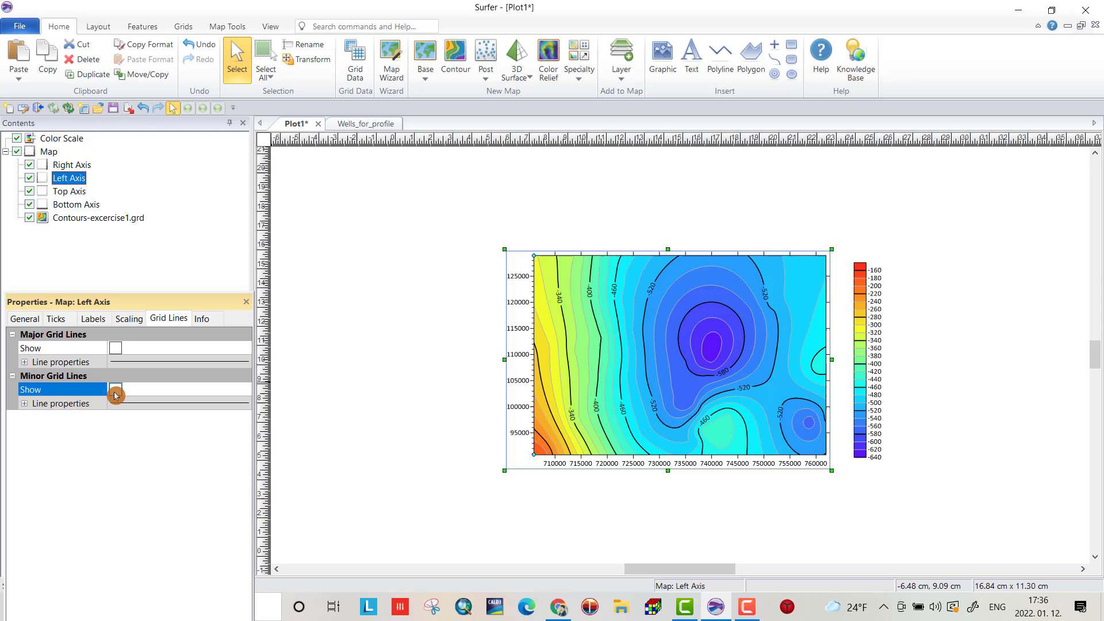
mouse_move(76, 398)
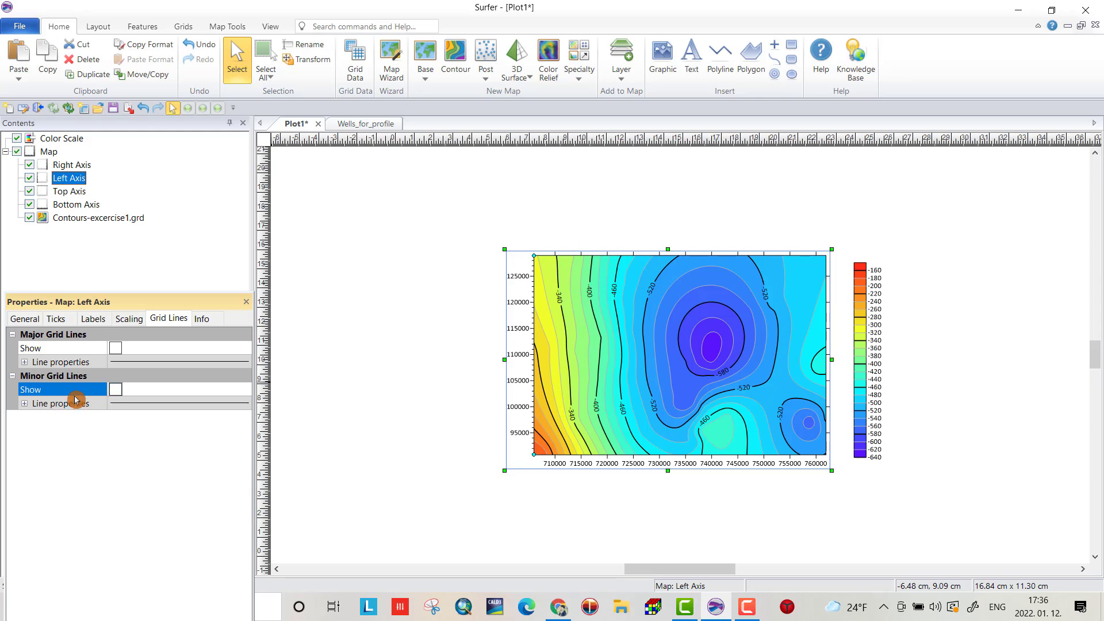
mouse_move(34, 407)
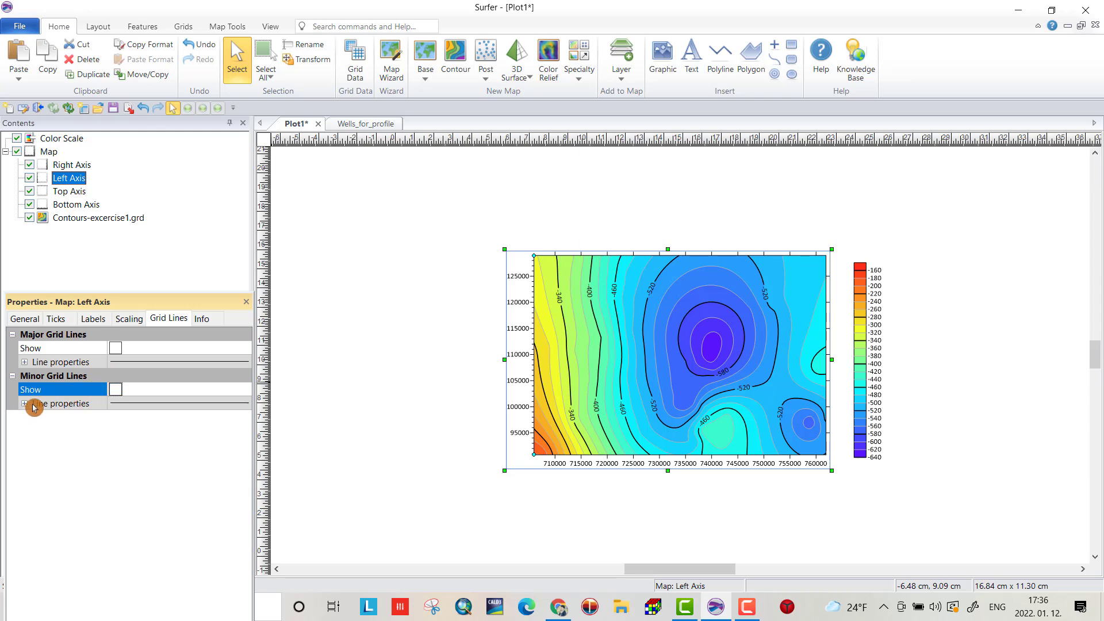
mouse_move(81, 389)
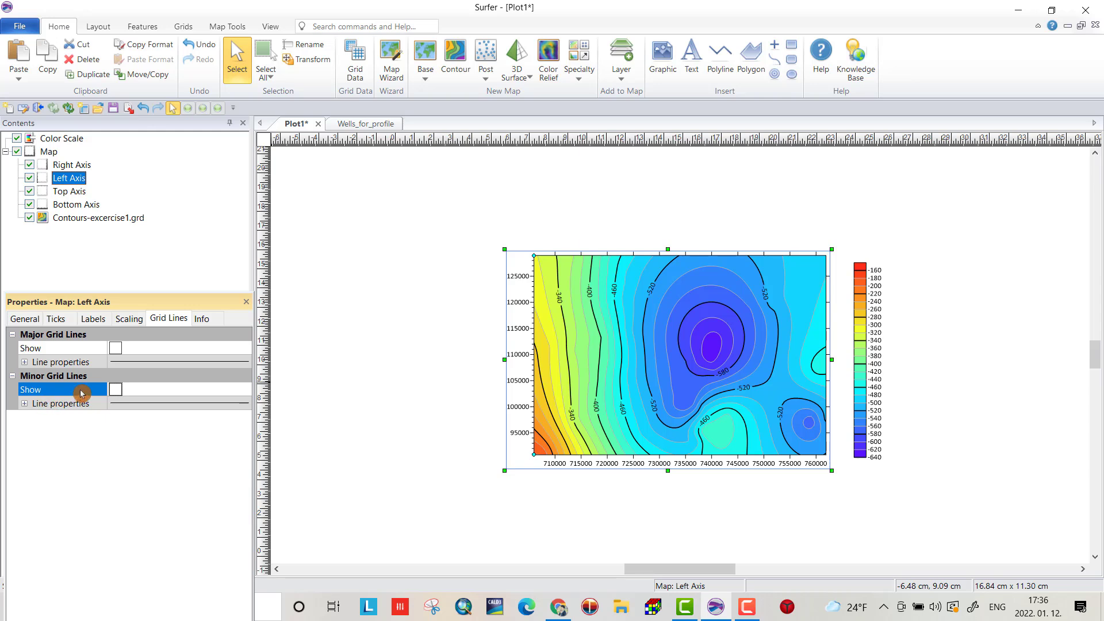
mouse_move(566, 276)
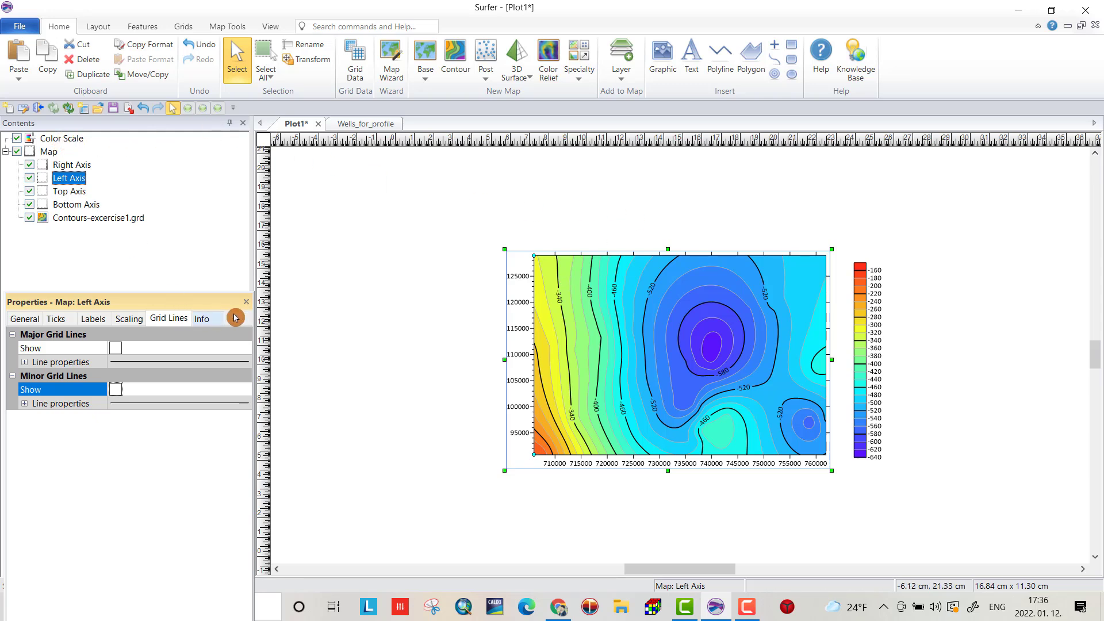
mouse_move(840, 293)
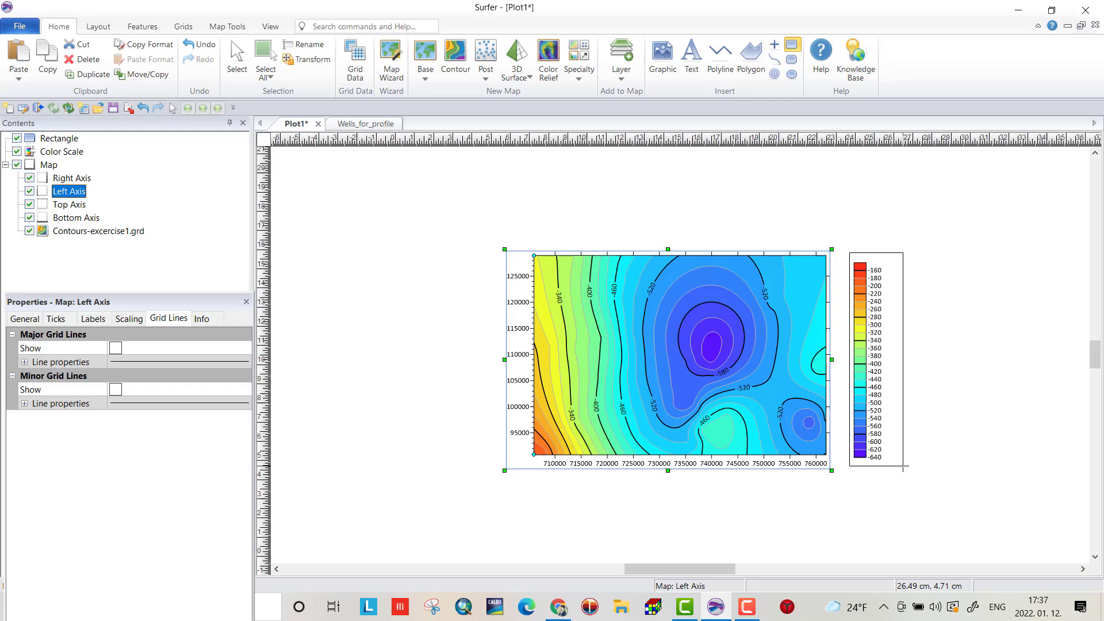
- Select the new rectangle around the colour scale and stretch its top above the scale
left_click(58, 138)
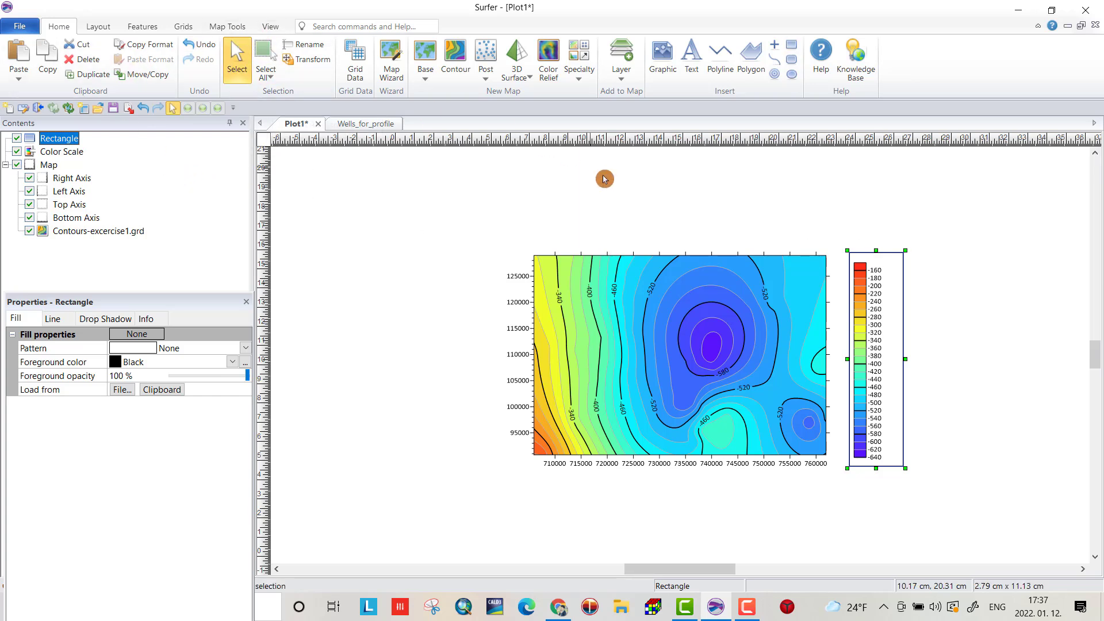
left_click_drag(875, 252, 871, 224)
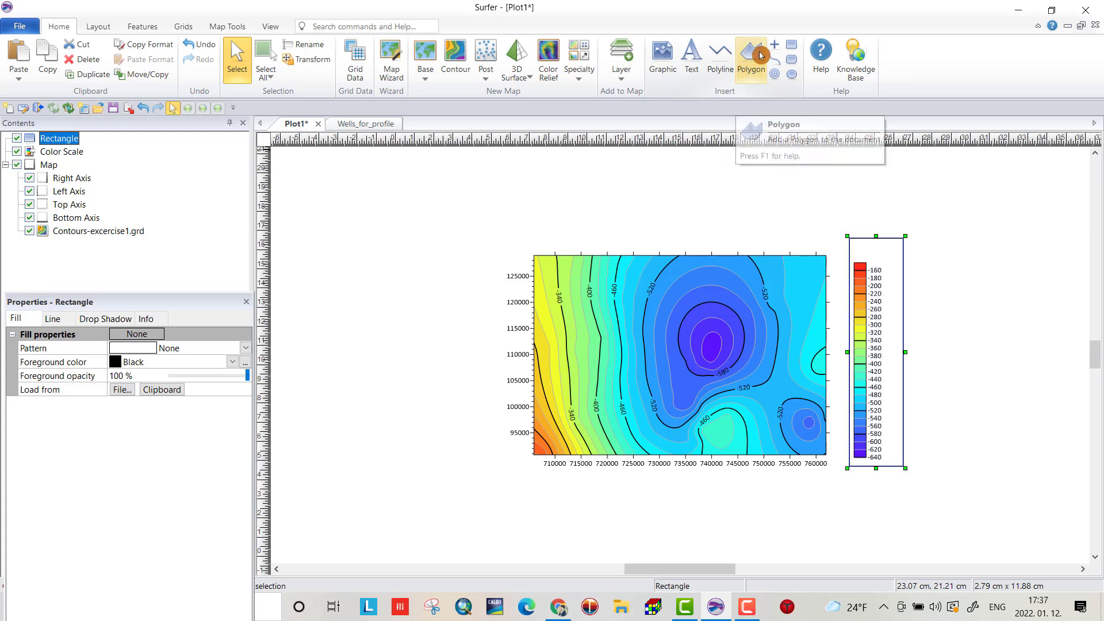
mouse_move(691, 64)
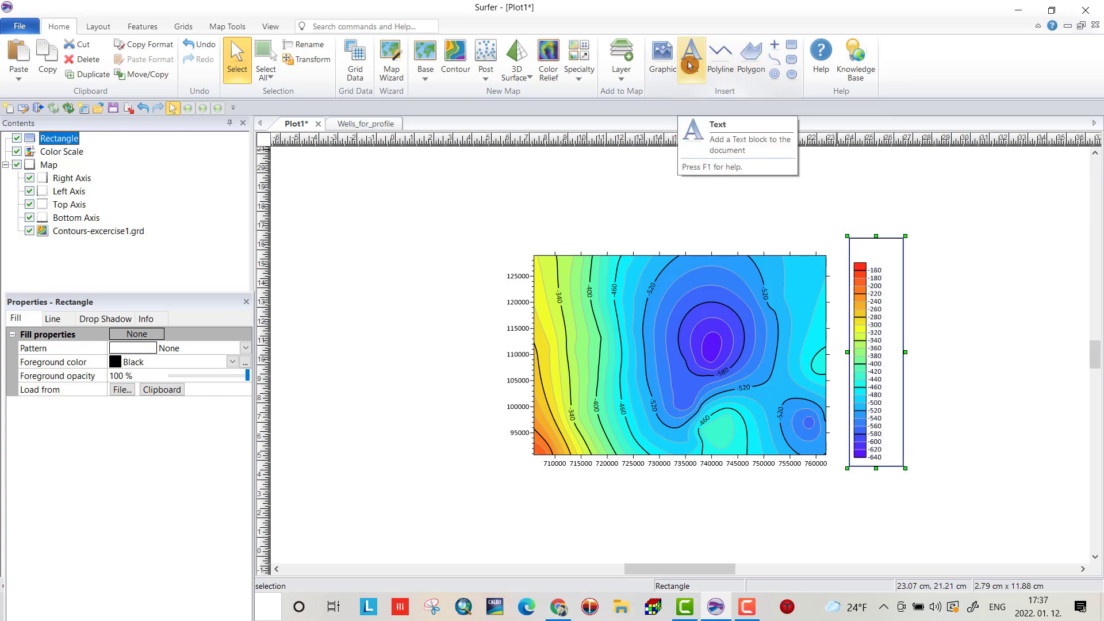
- Add a text block reading 'Elevation[m]' as the colour scale title
left_click(692, 53)
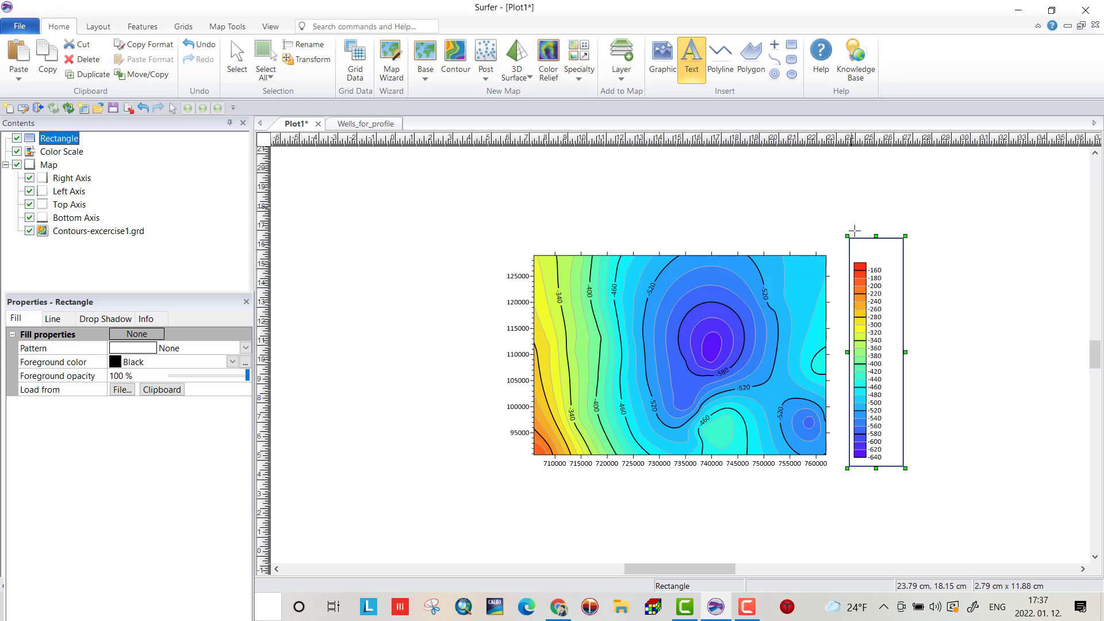
mouse_move(850, 223)
type("E")
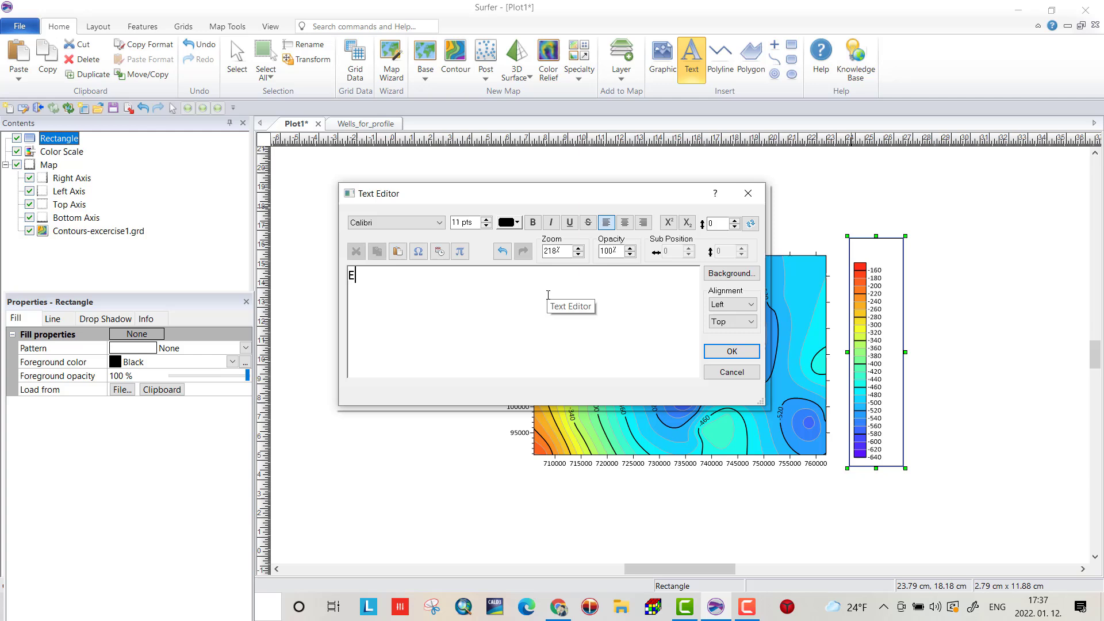
type("levat")
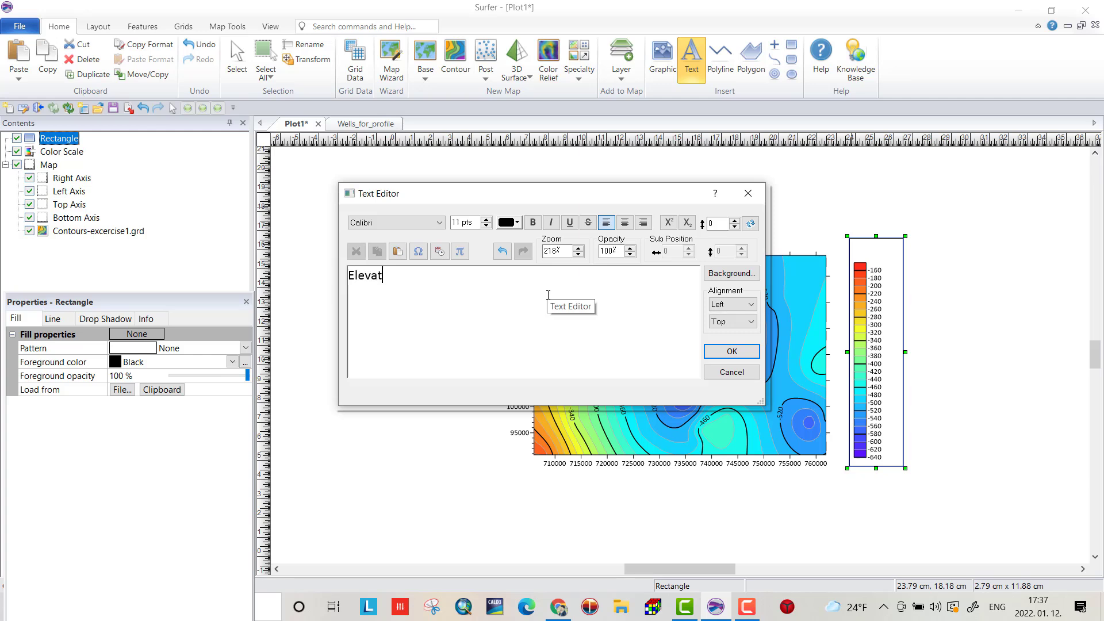
type("ion")
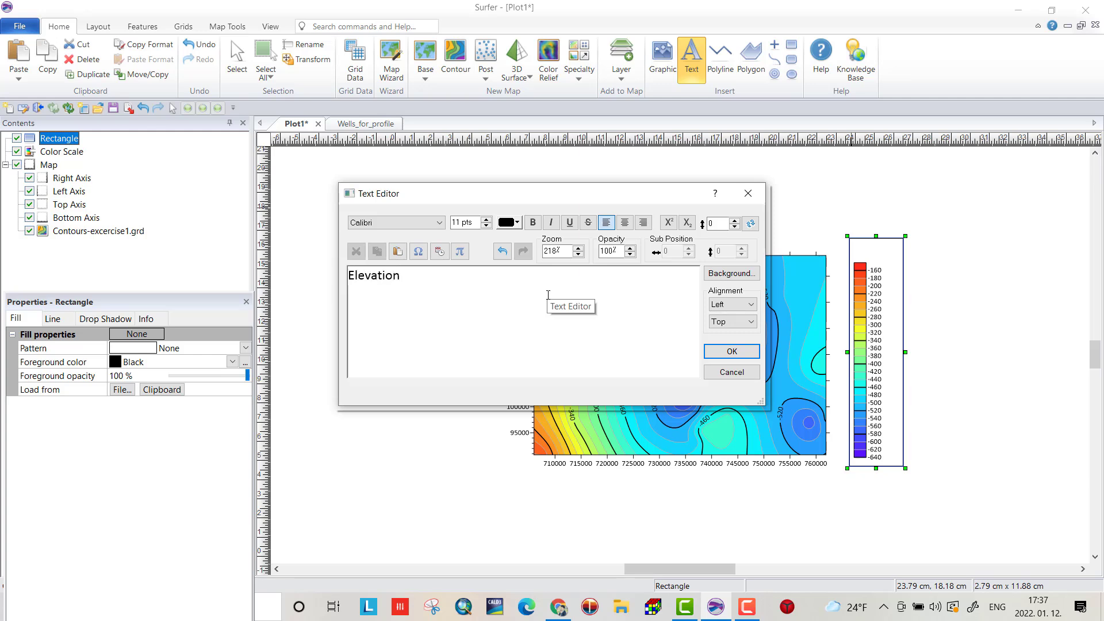
type("[m]")
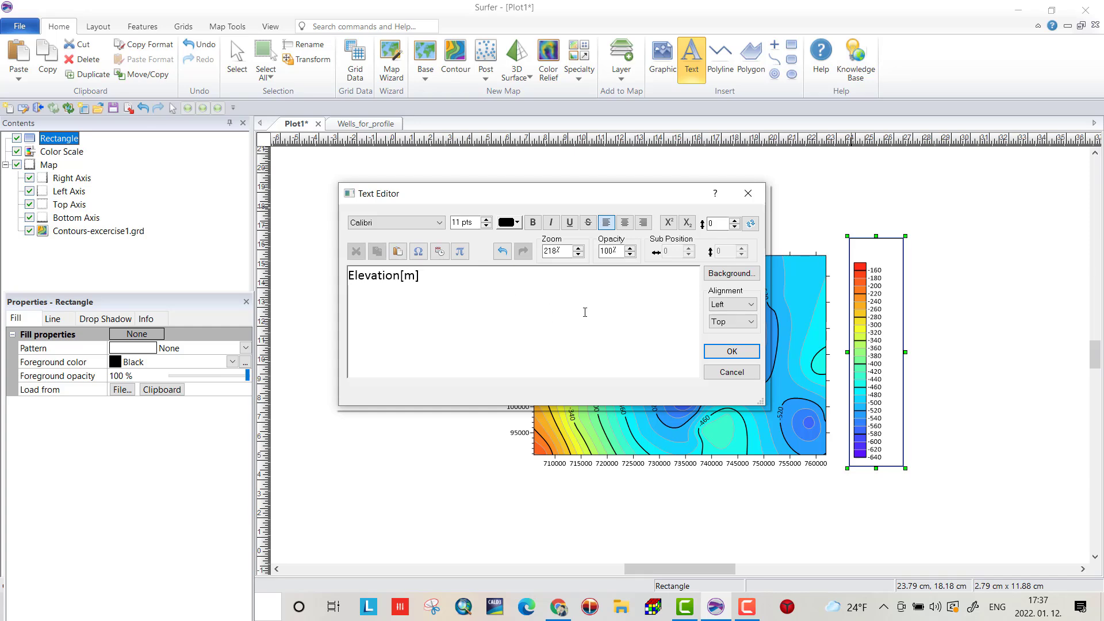
left_click(732, 351)
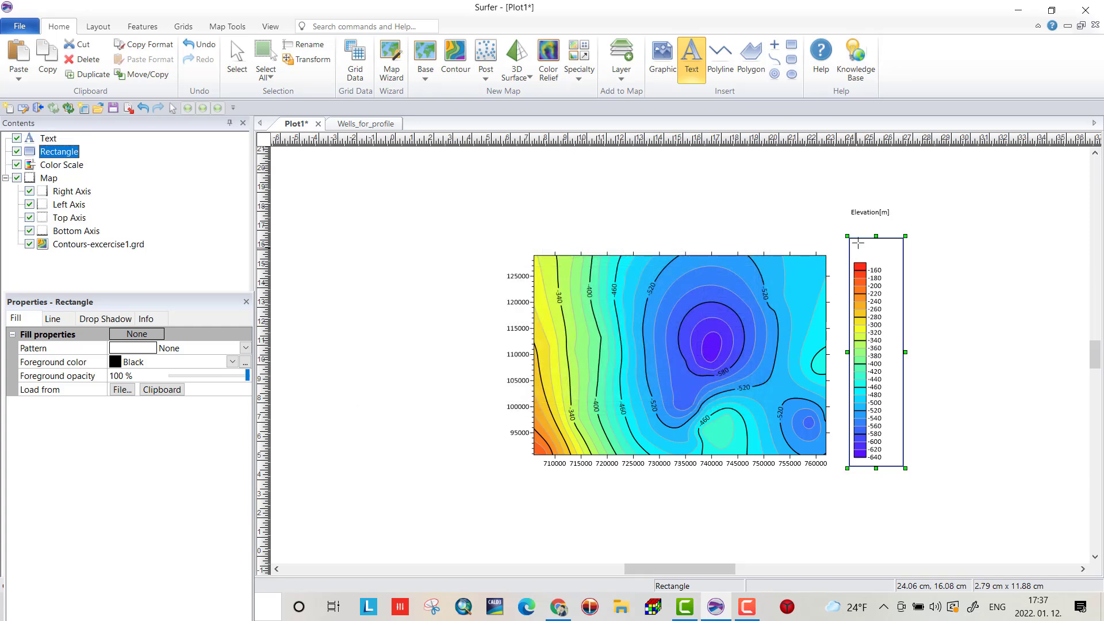
- Make the Elevation[m] title bold at 12 points inside the box above the scale
left_click(41, 138)
type("15")
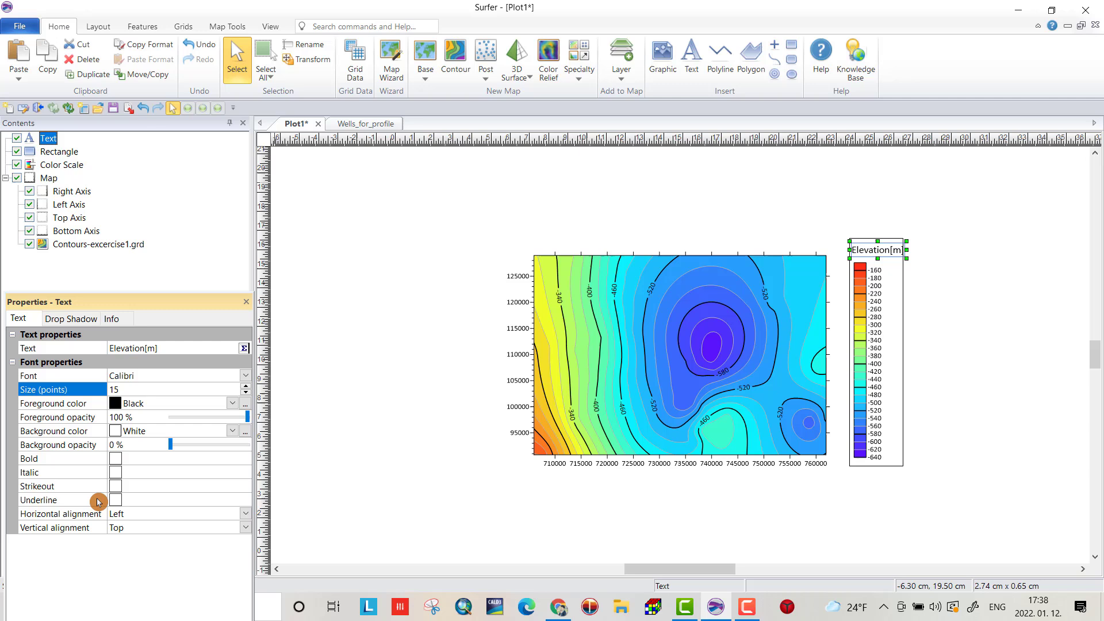
left_click(115, 458)
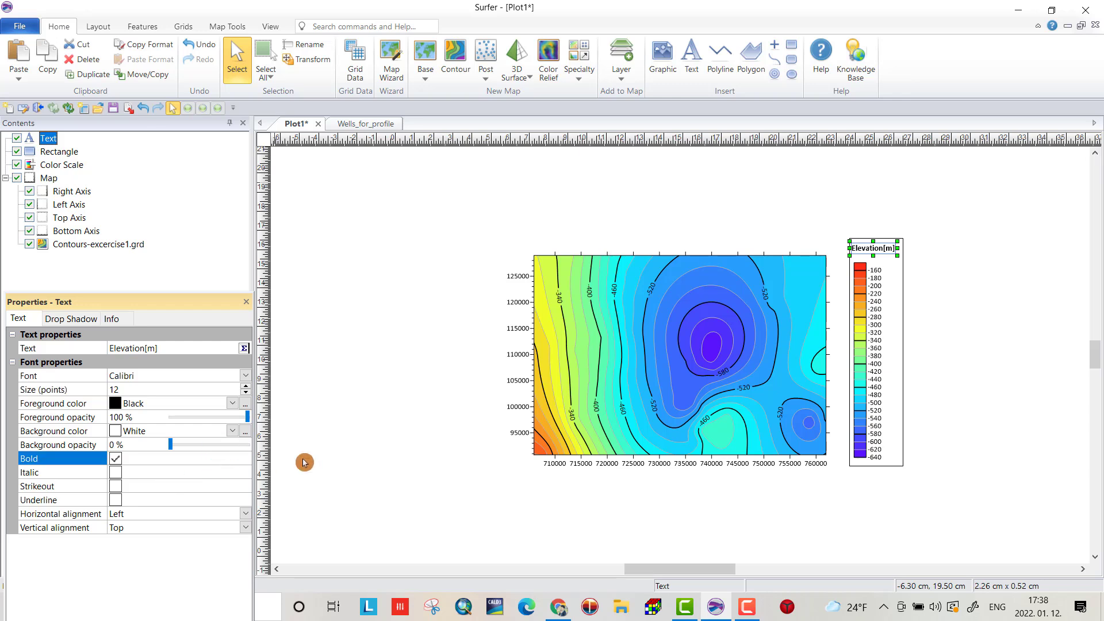
left_click(499, 240)
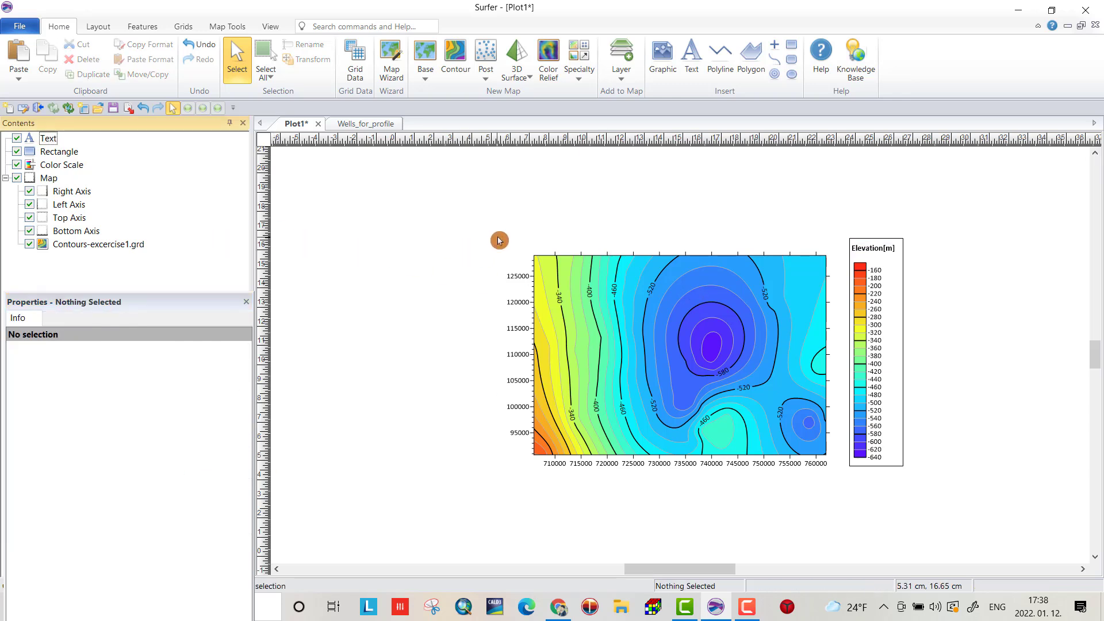
- Fill the rectangle around the colour scale with Twilight Blue instead of white
left_click(56, 152)
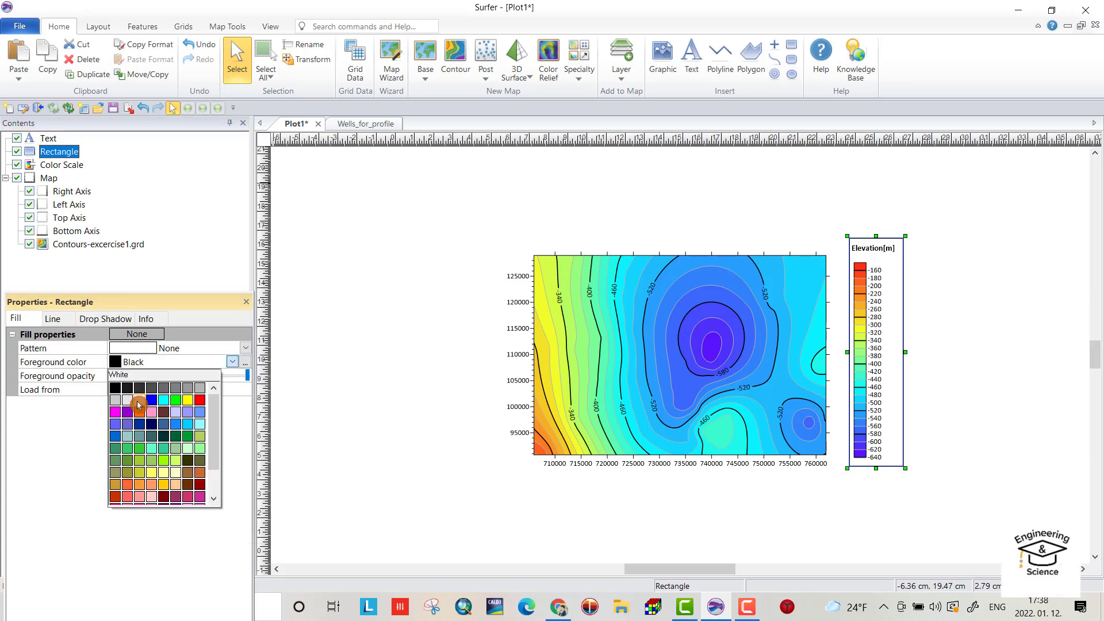
left_click(112, 387)
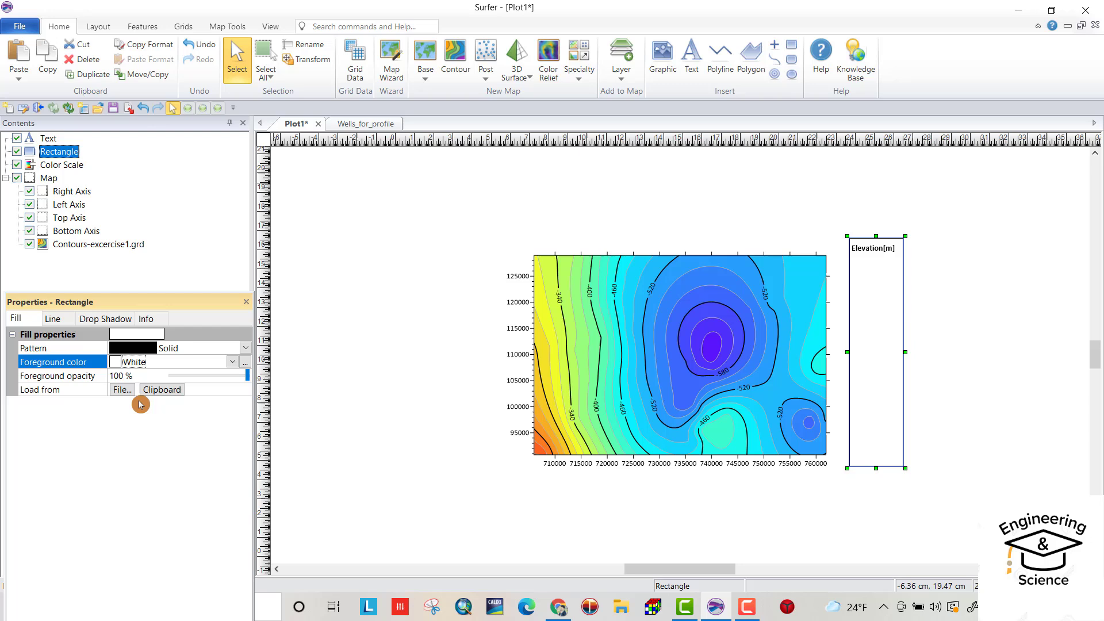
left_click(233, 361)
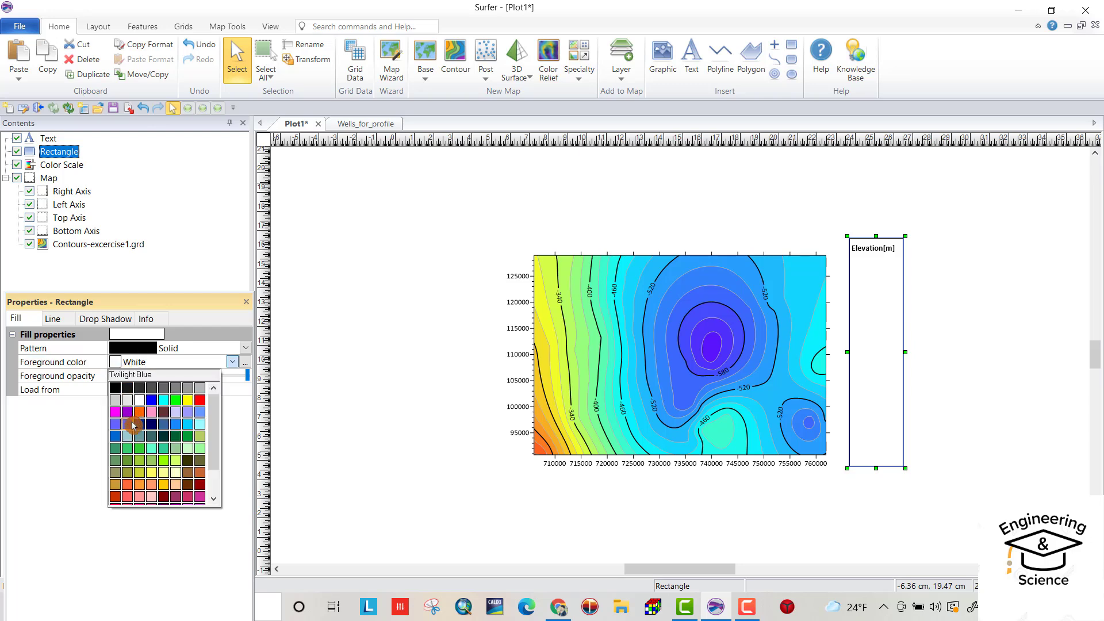
left_click(134, 426)
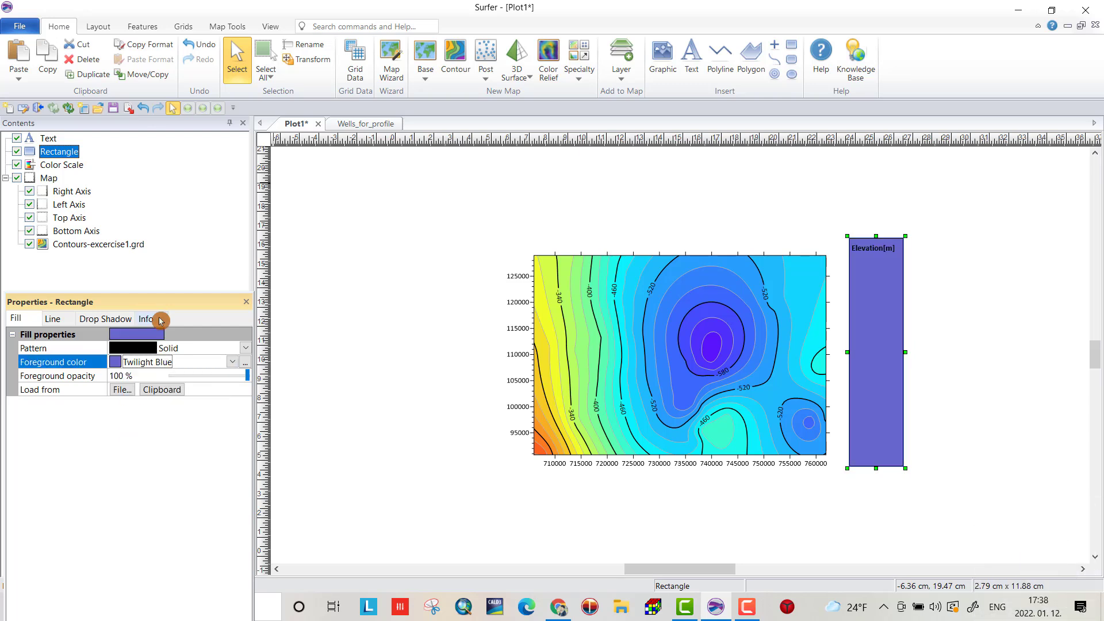
- Move the colour scale in front of the box and set the box fill opacity to about 33%
left_click(62, 165)
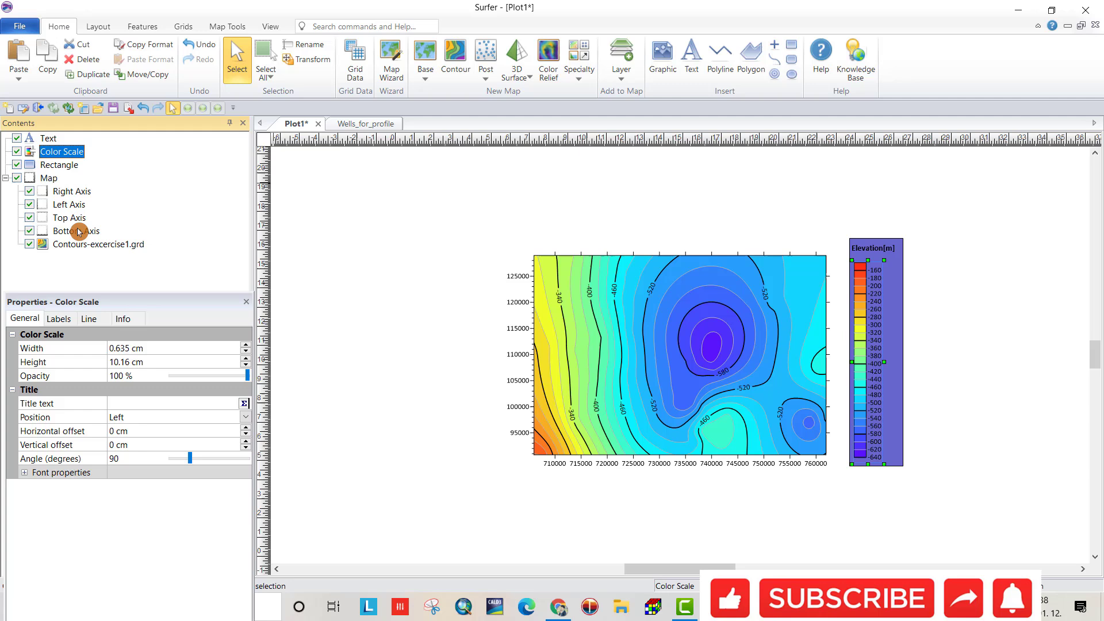
left_click(58, 166)
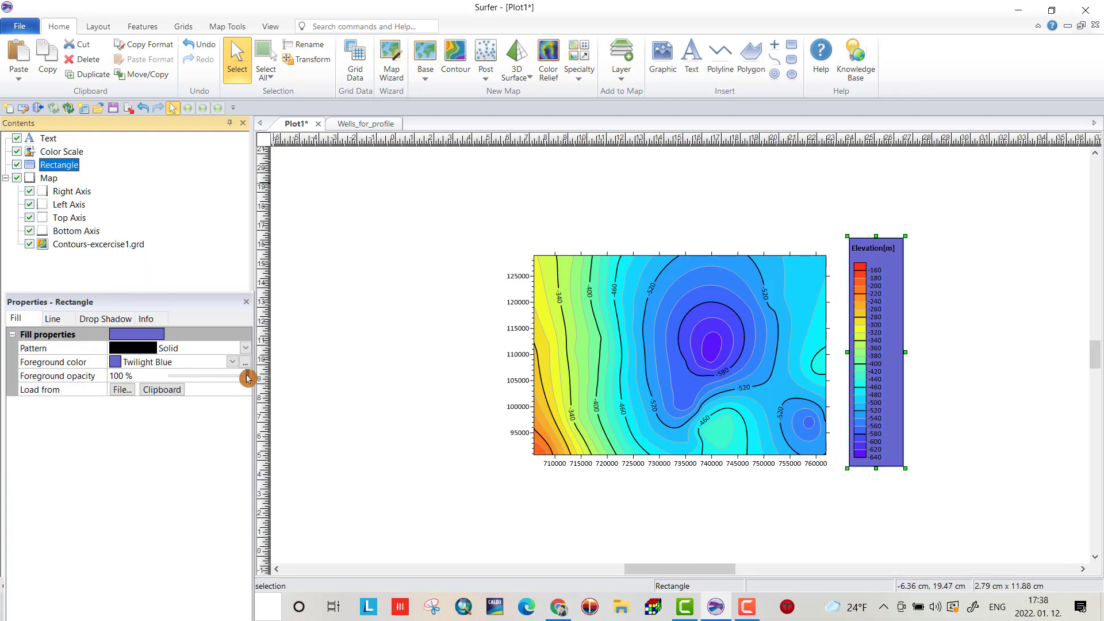
left_click_drag(244, 375, 196, 375)
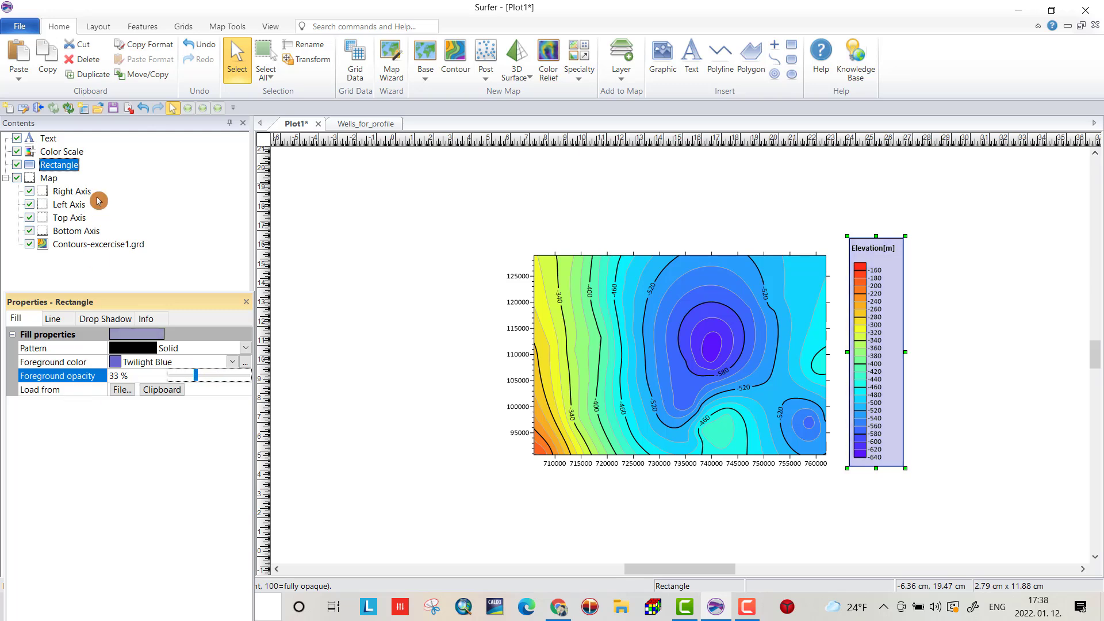
left_click(41, 139)
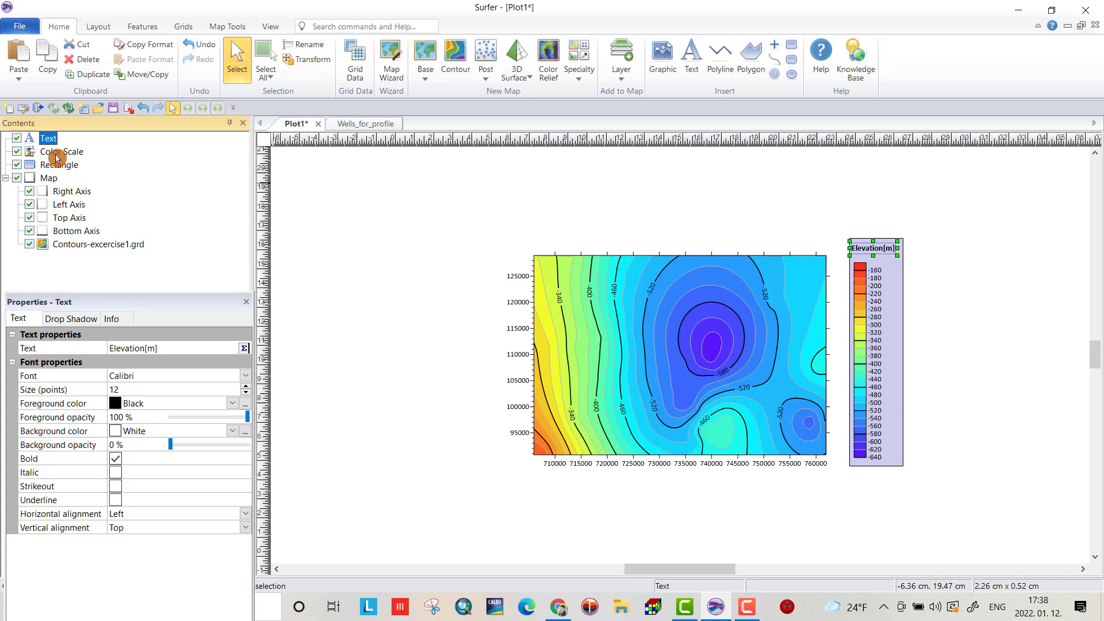
- Group the title text, colour scale and rectangle into one object
left_click(58, 165)
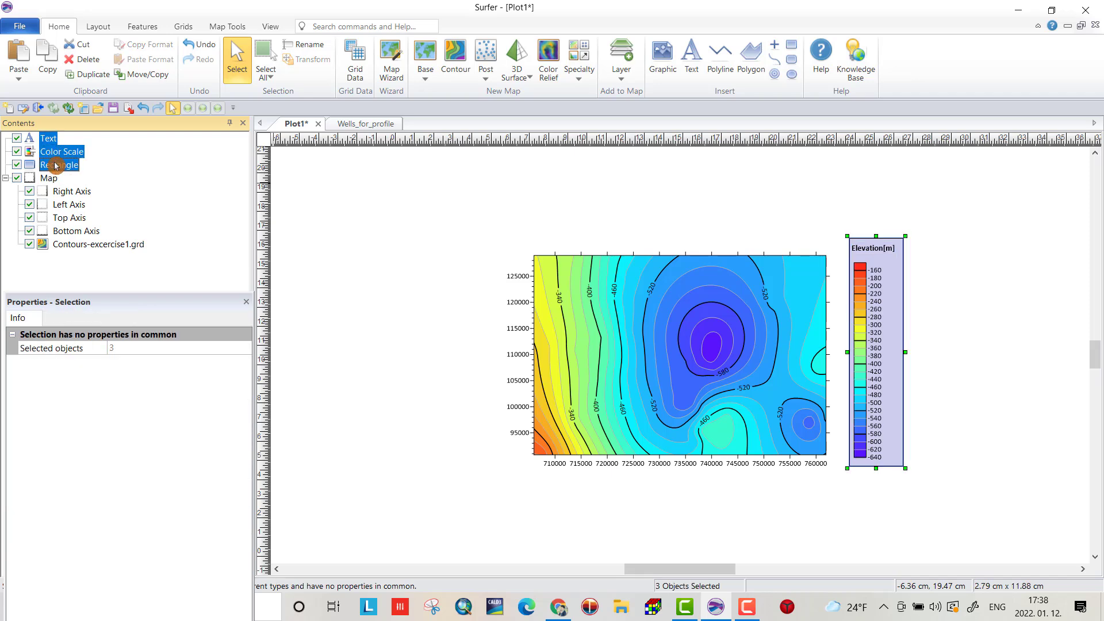
right_click(55, 166)
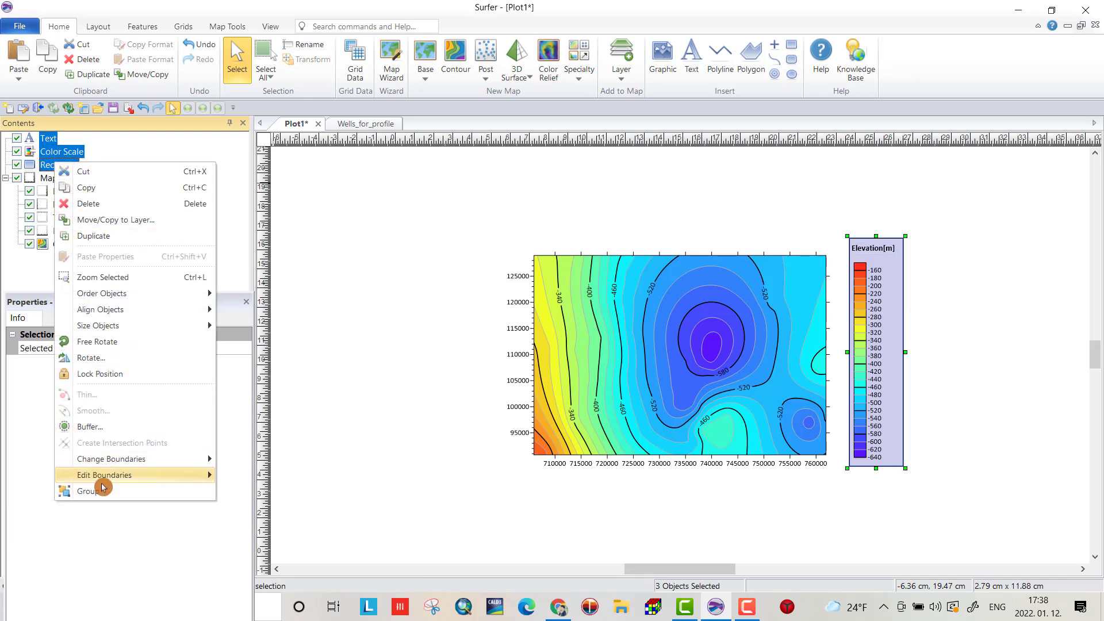
left_click(87, 491)
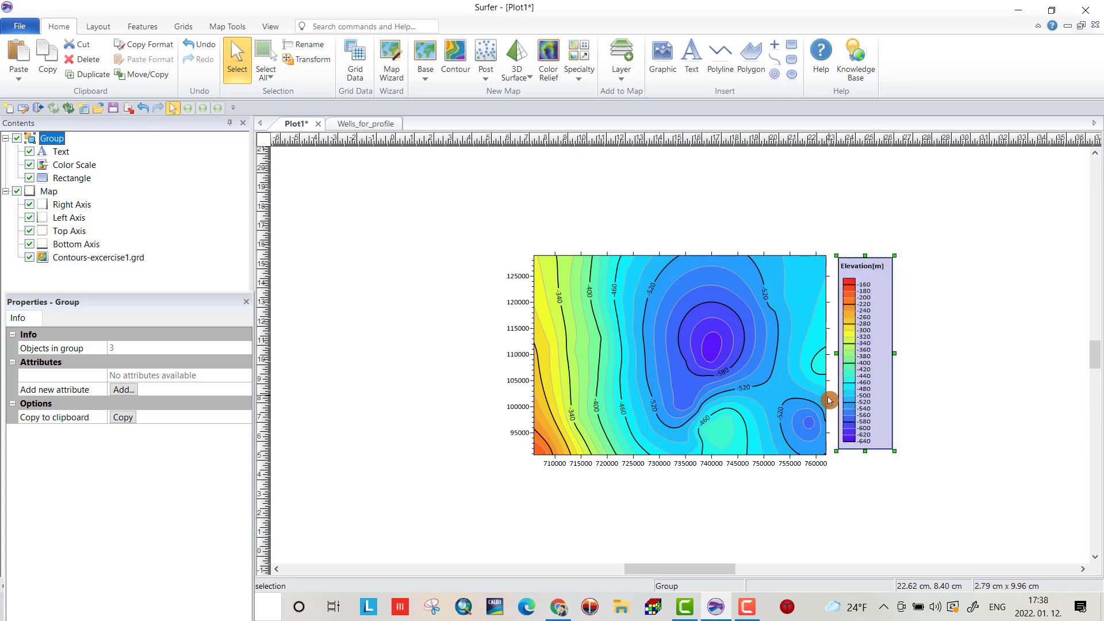
mouse_move(418, 378)
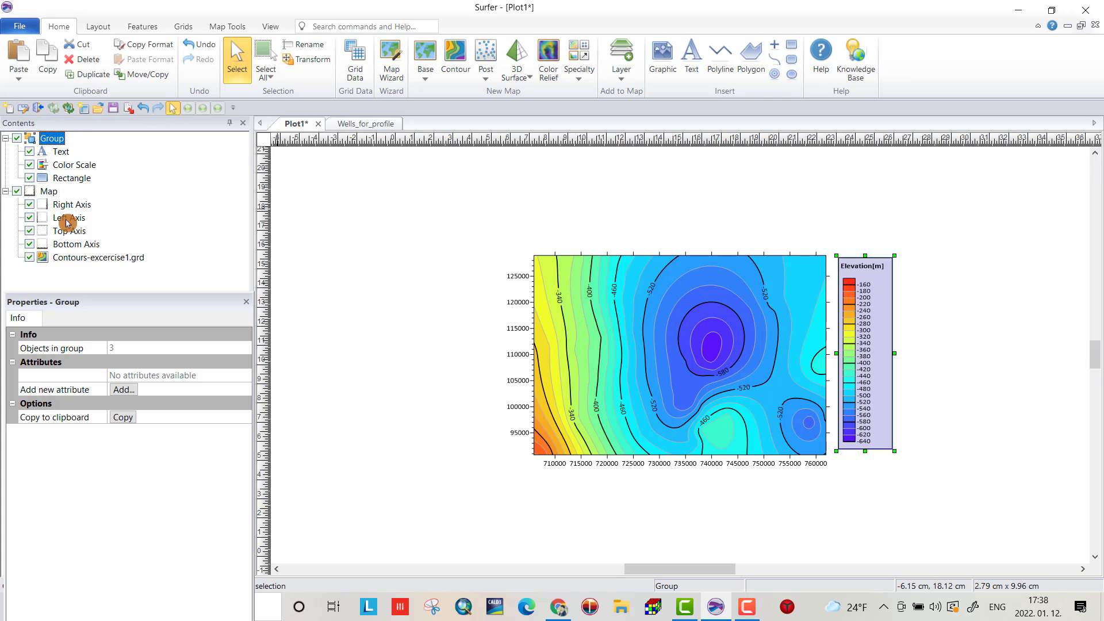
- Set the minor contour line colour of the Contours-excercise1.grd layer to red
left_click(98, 258)
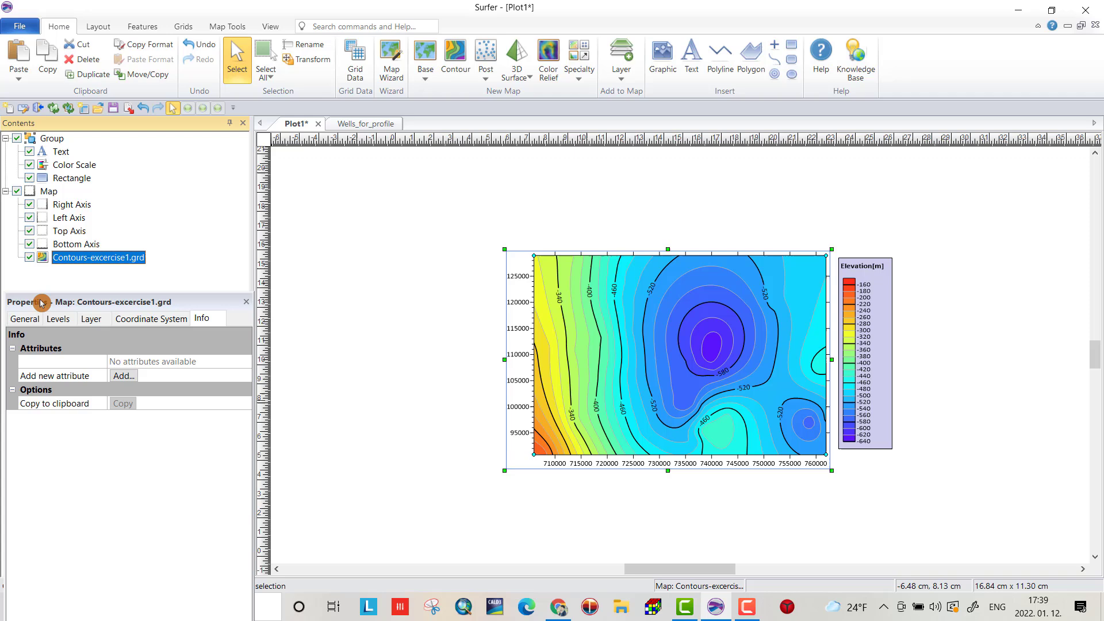
left_click(59, 319)
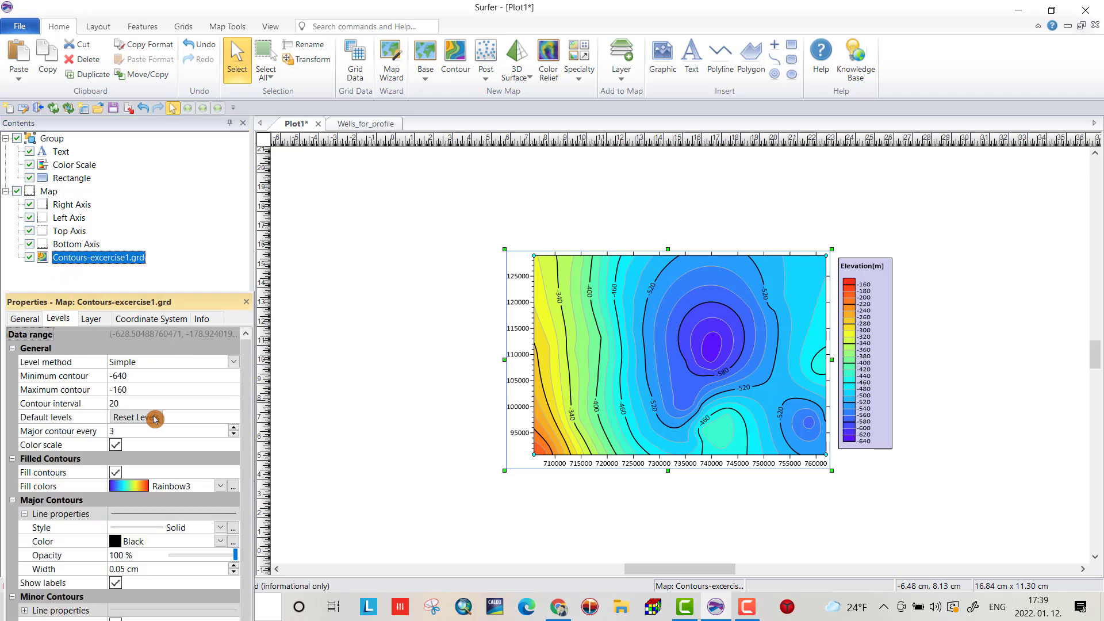
scroll("down", 3)
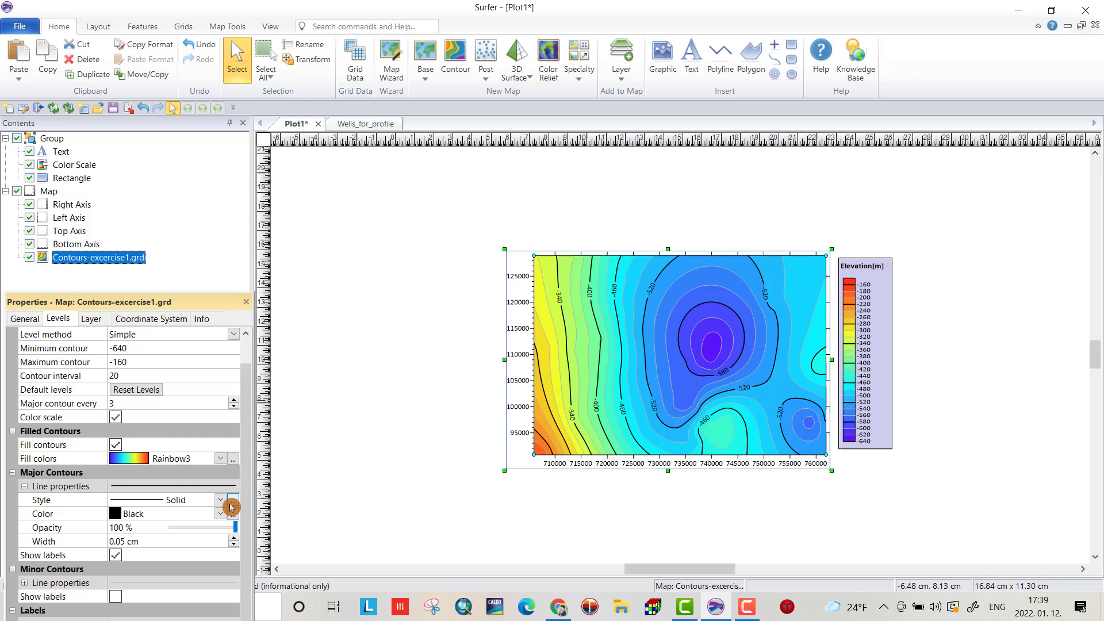
mouse_move(60, 375)
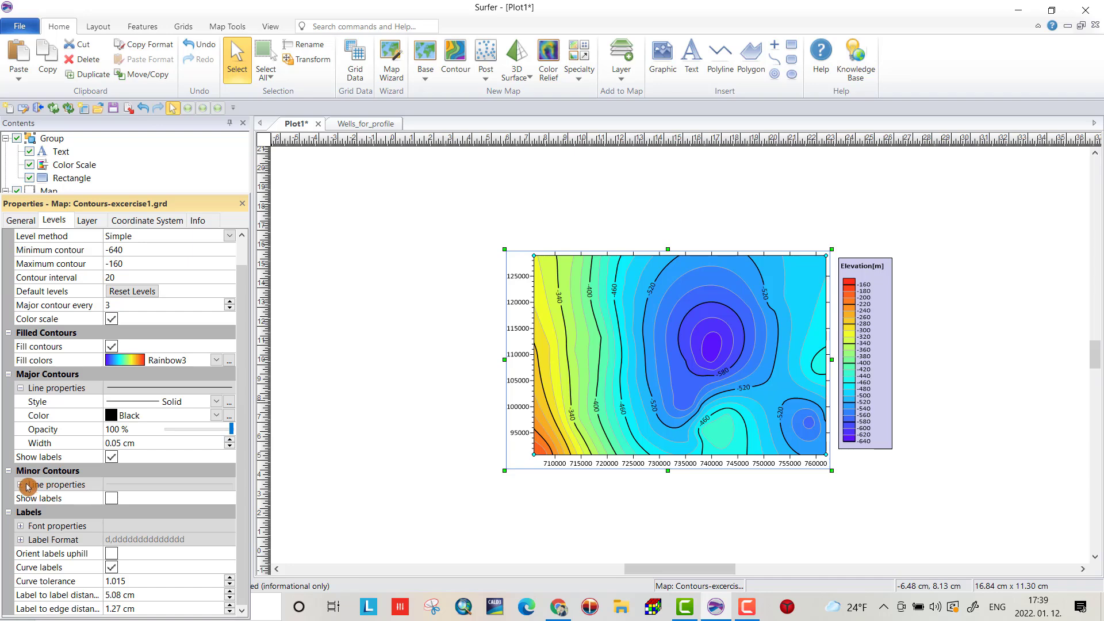
left_click(21, 484)
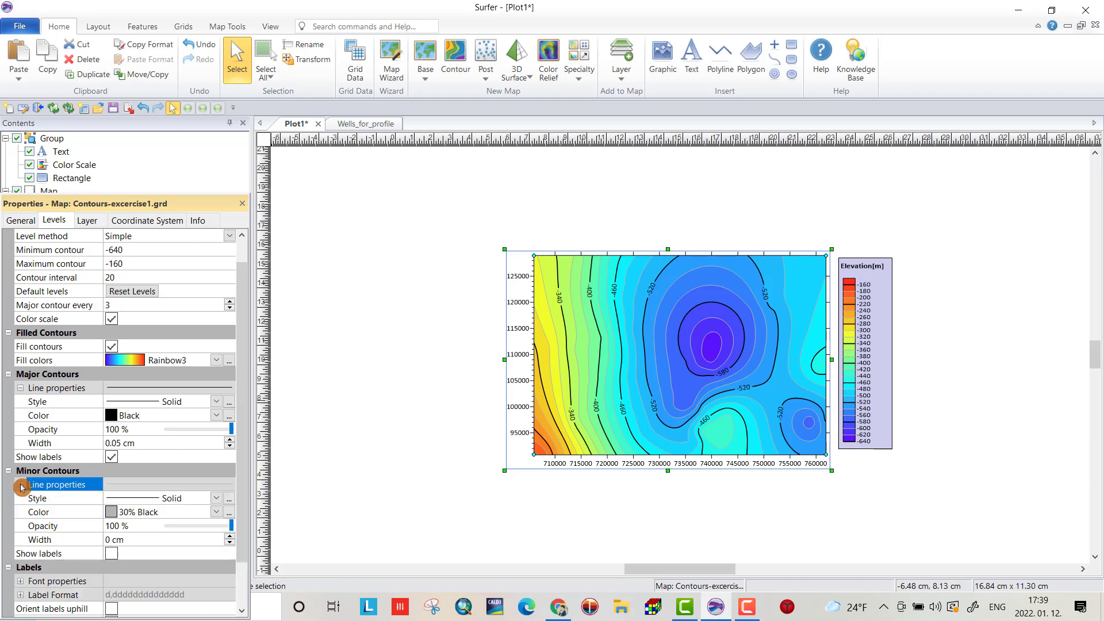
left_click(217, 511)
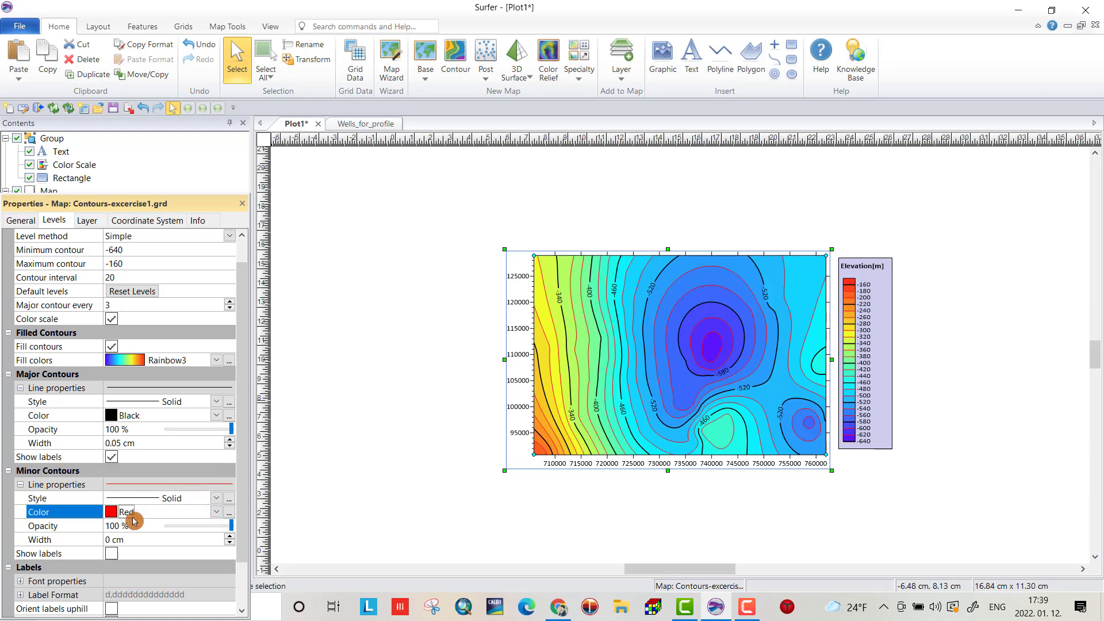
left_click(437, 444)
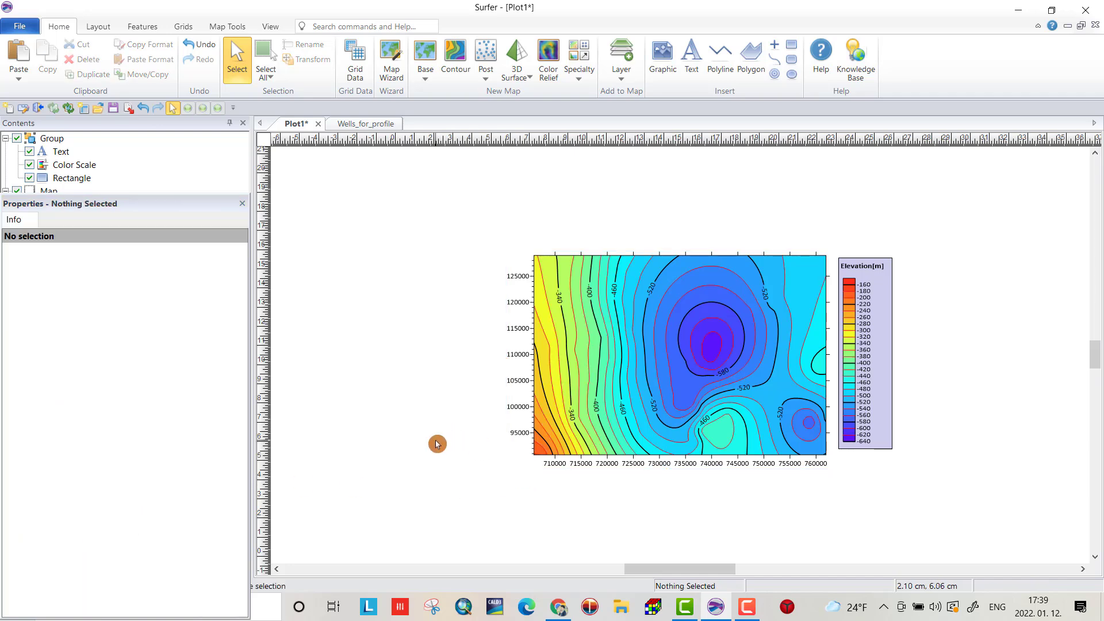